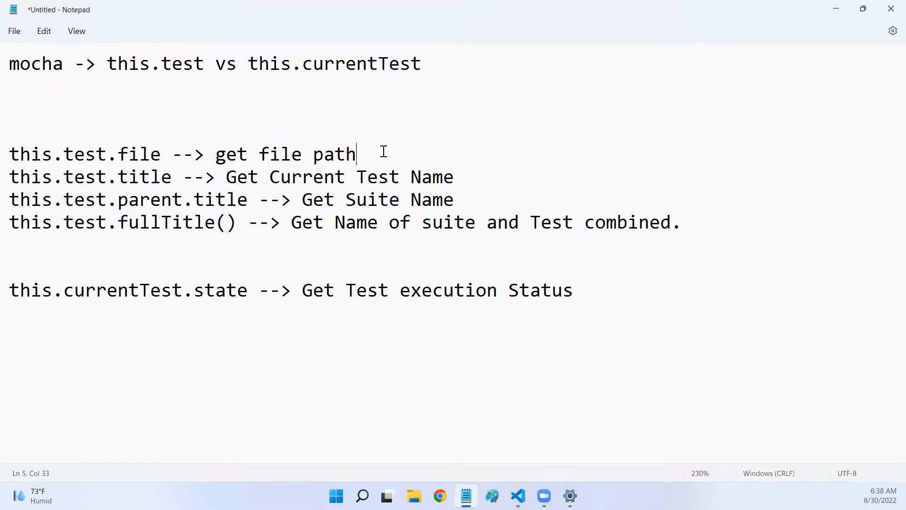
pyautogui.moveTo(106, 63)
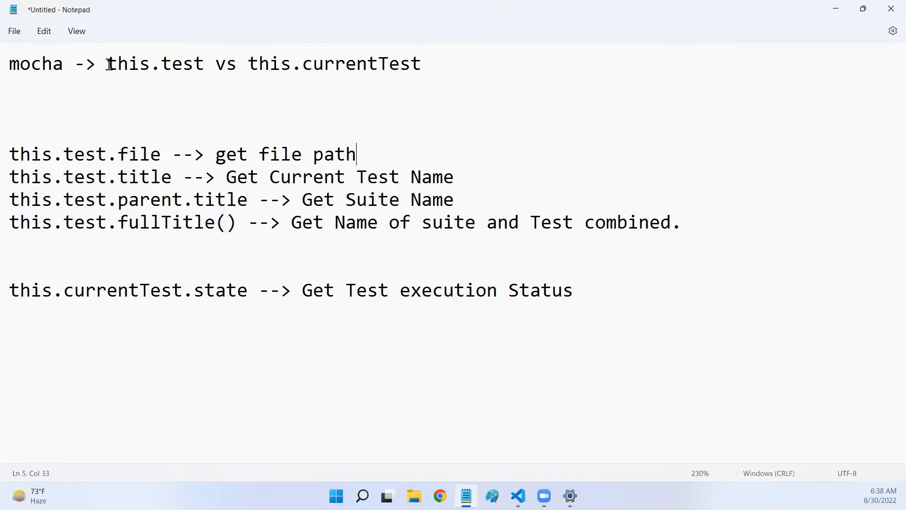
# Highlight this.test and this.currentTest in the heading, then switch over to the code project
pyautogui.doubleClick(155, 63)
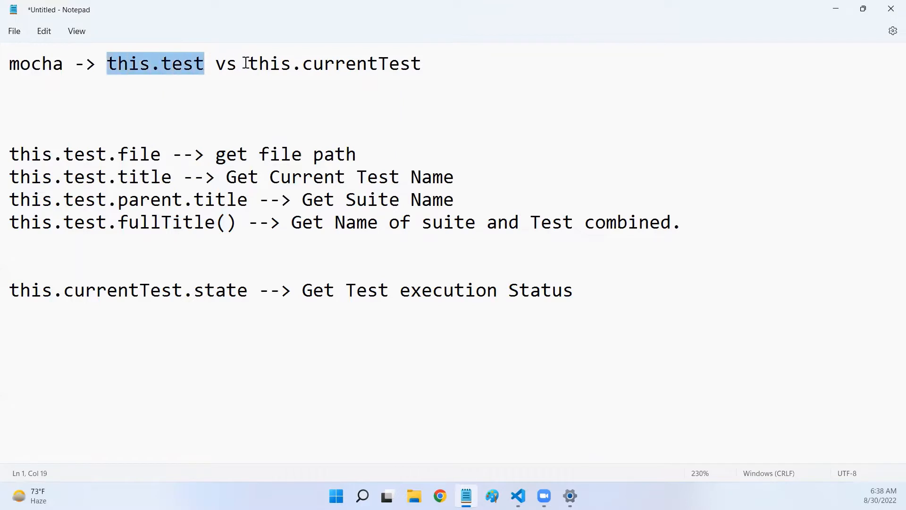
pyautogui.doubleClick(335, 63)
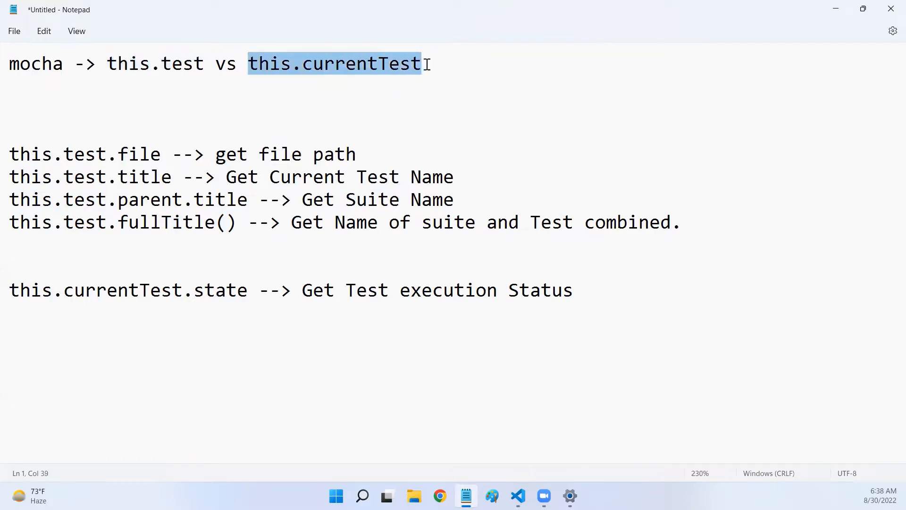
pyautogui.click(9, 86)
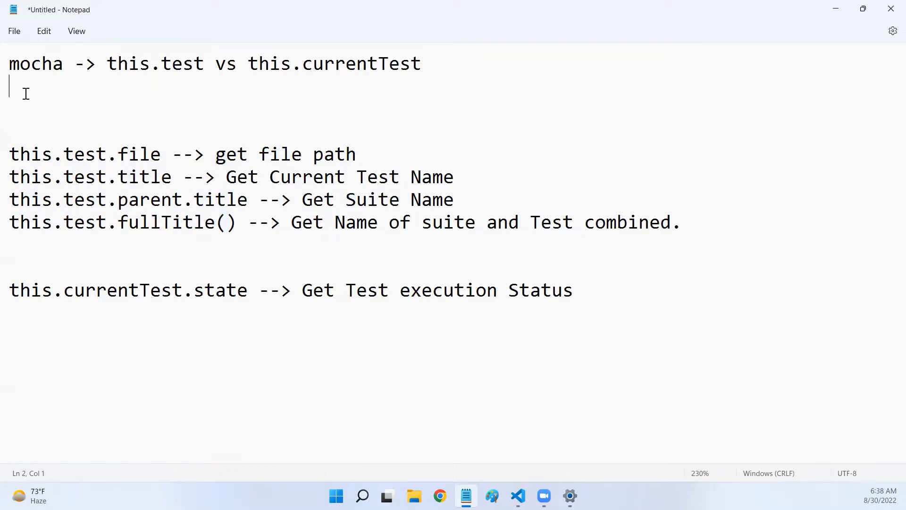
pyautogui.moveTo(377, 84)
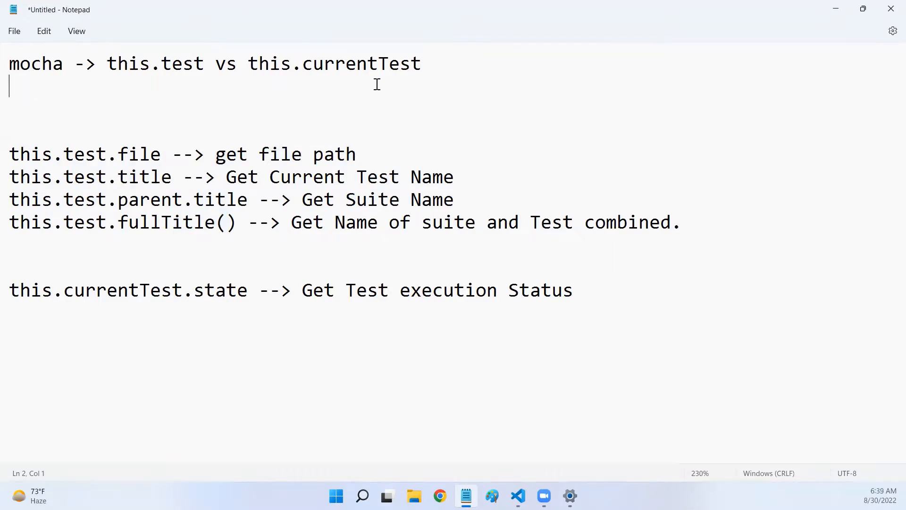
pyautogui.moveTo(471, 105)
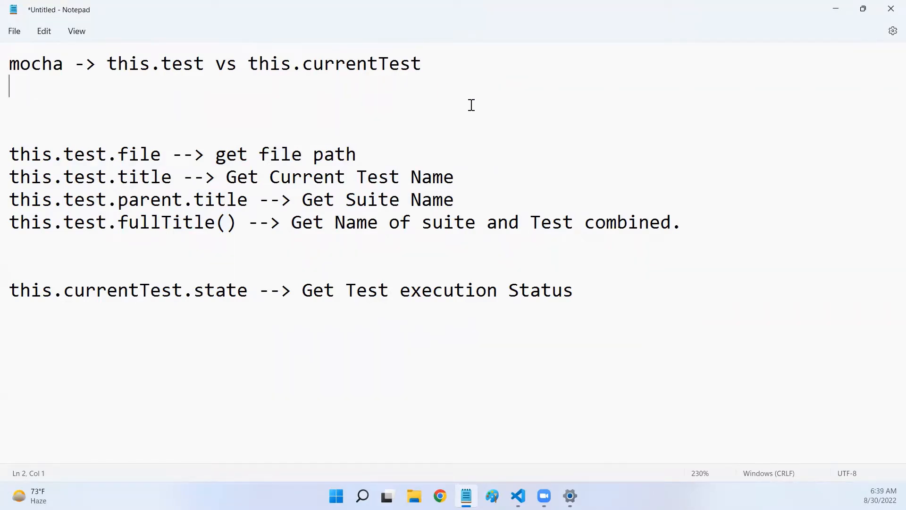
pyautogui.click(516, 495)
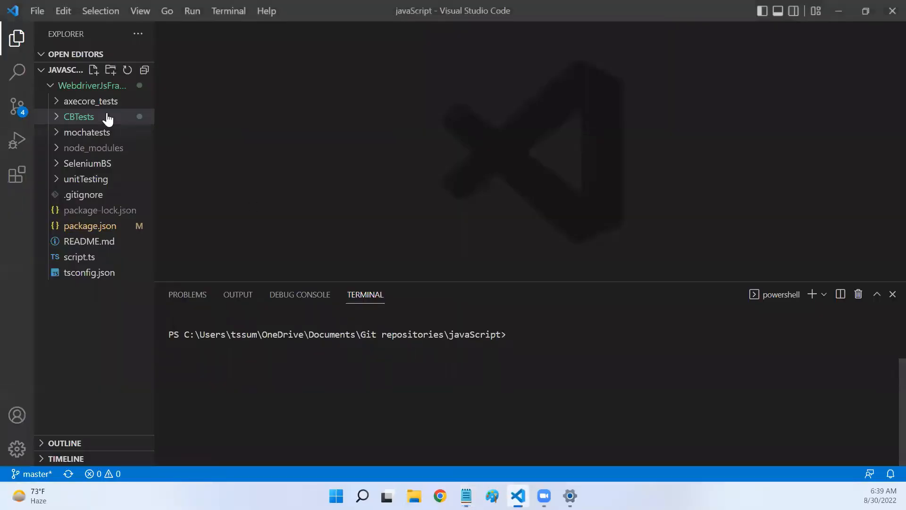
pyautogui.moveTo(98, 89)
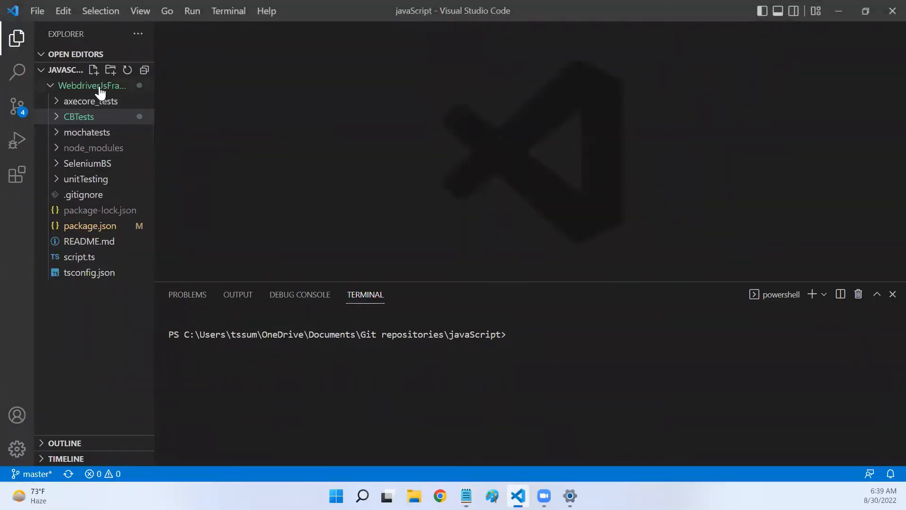
# Create a mochaThis folder in WebdriverJsFramework and add a new test.js file inside it
pyautogui.click(110, 70)
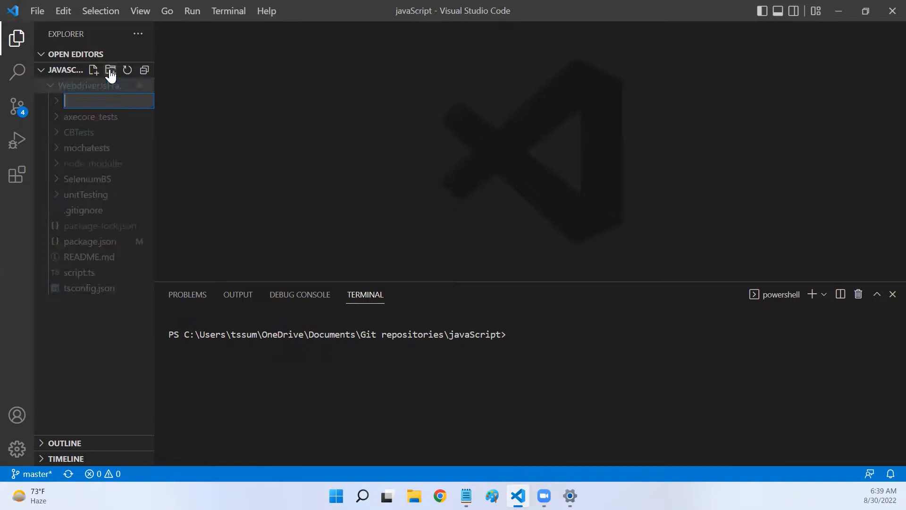
pyautogui.write('mochaThis')
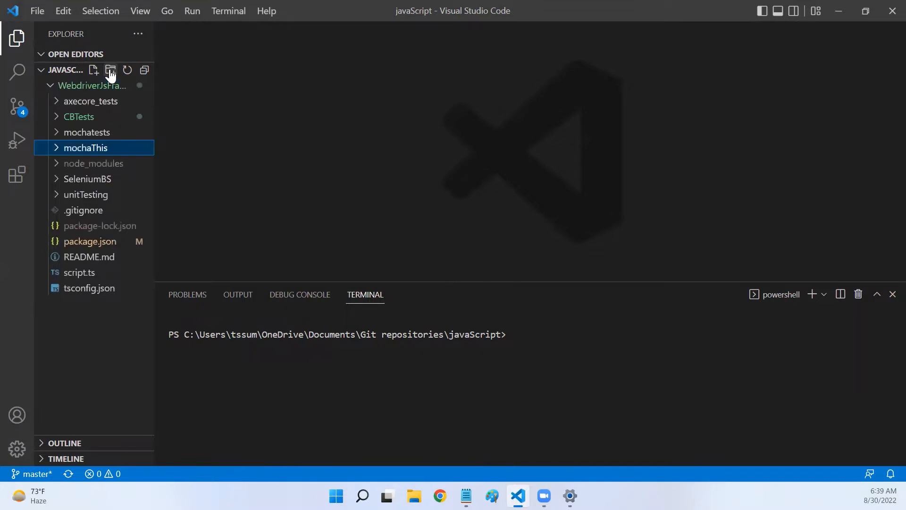
pyautogui.rightClick(86, 148)
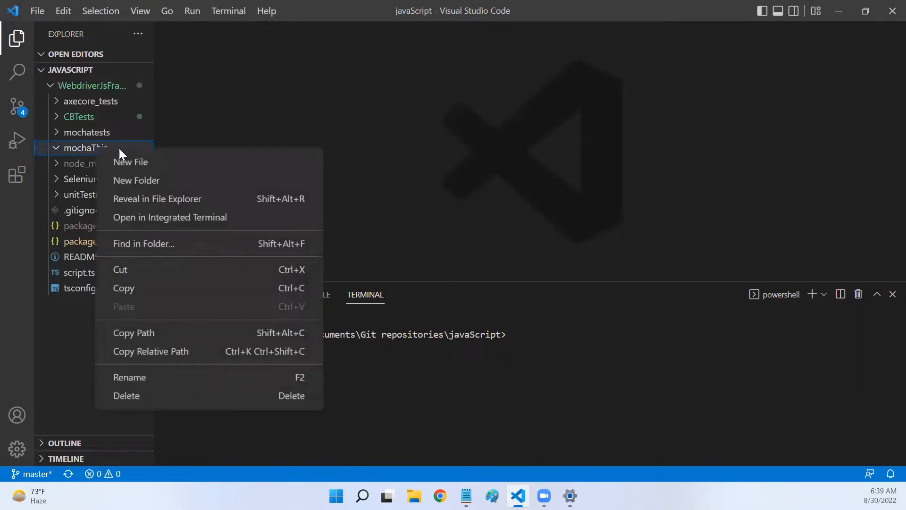
pyautogui.click(131, 162)
pyautogui.write('test.js')
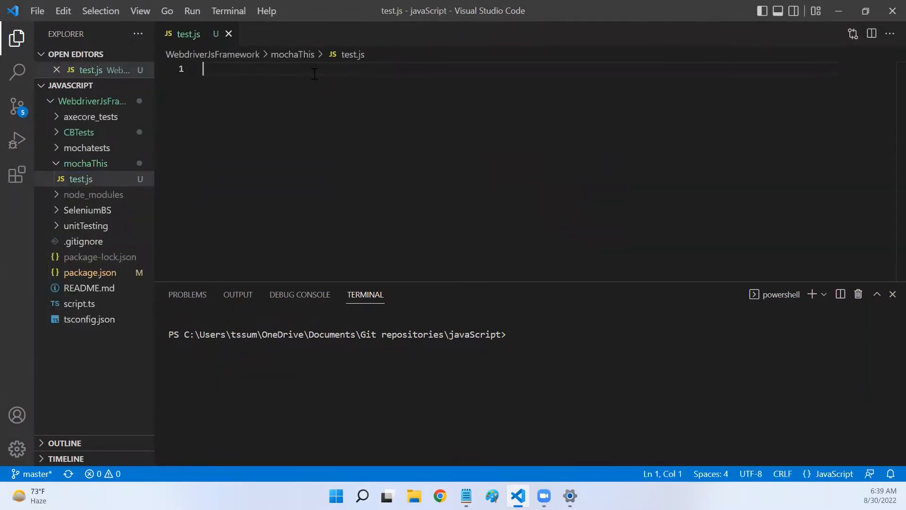
# Write a describe("My Test Suite", async function) block in test.js
pyautogui.write('describe')
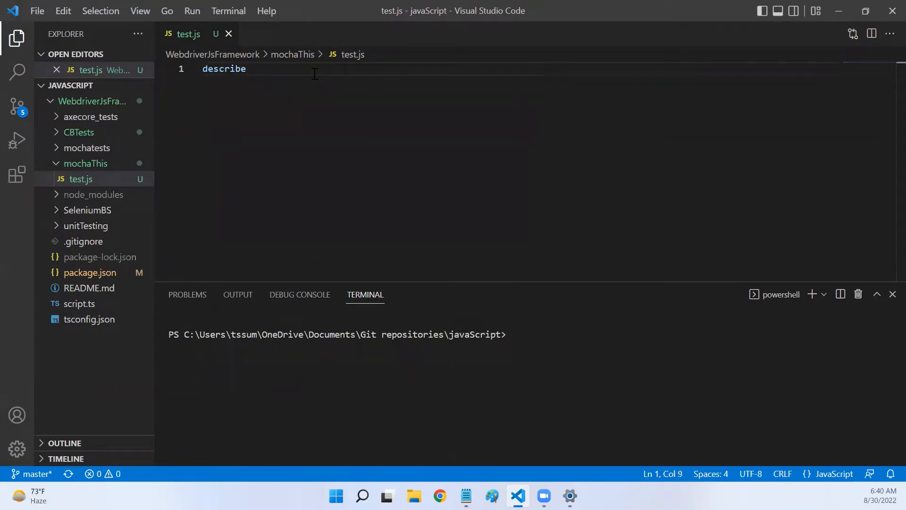
pyautogui.write('("")')
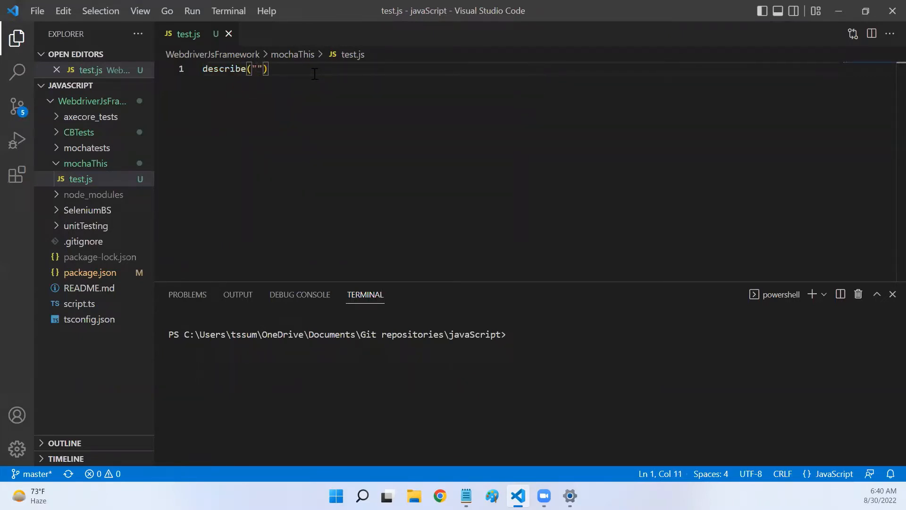
pyautogui.write('Test')
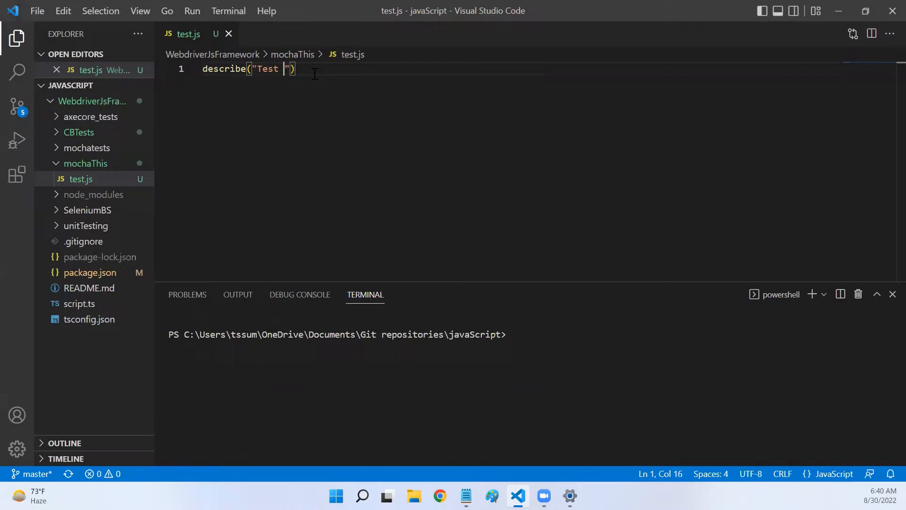
pyautogui.write('Test')
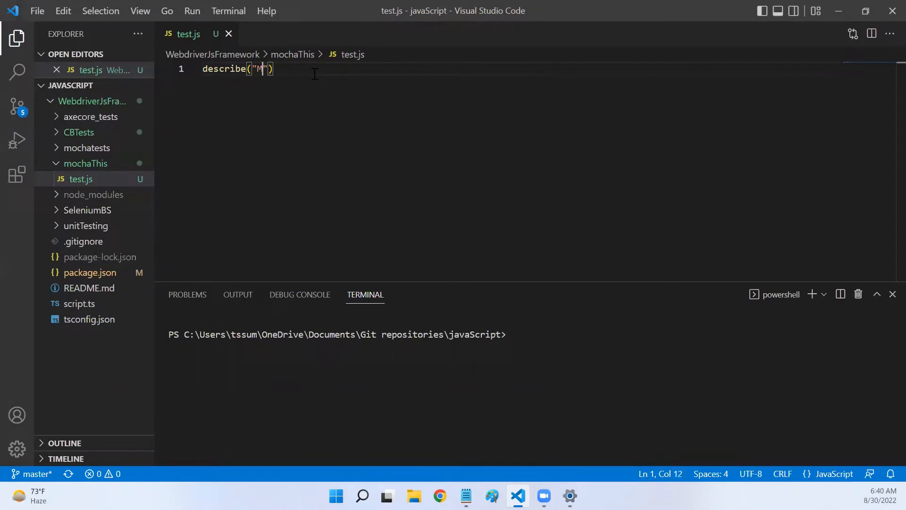
pyautogui.write('y Test Suite')
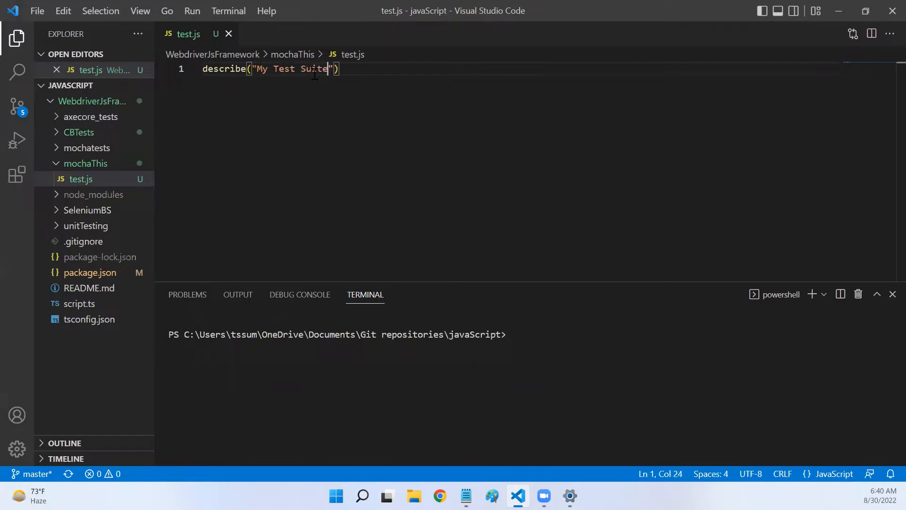
pyautogui.write(', as')
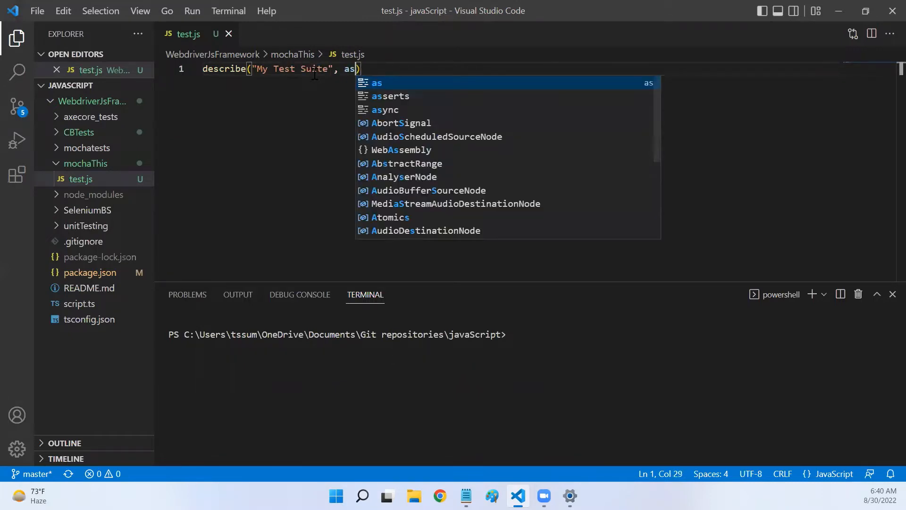
pyautogui.write('ync function(')
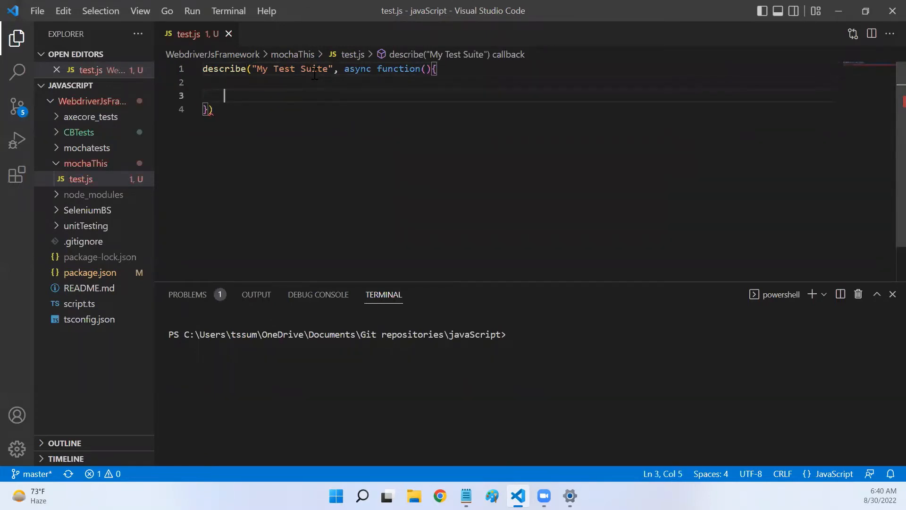
# Add an it("Test Amazon Home Page Navigation", async function) test inside the suite
pyautogui.write('IDBTransaction()')
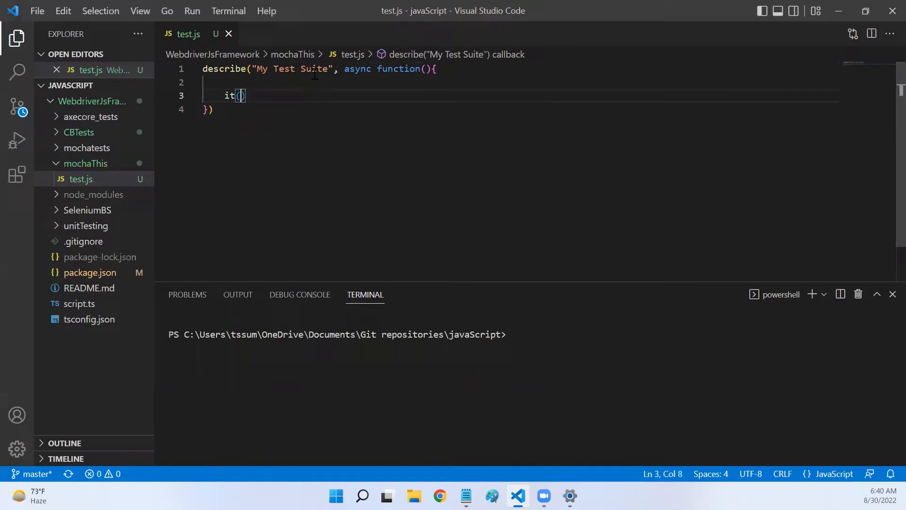
pyautogui.write('""')
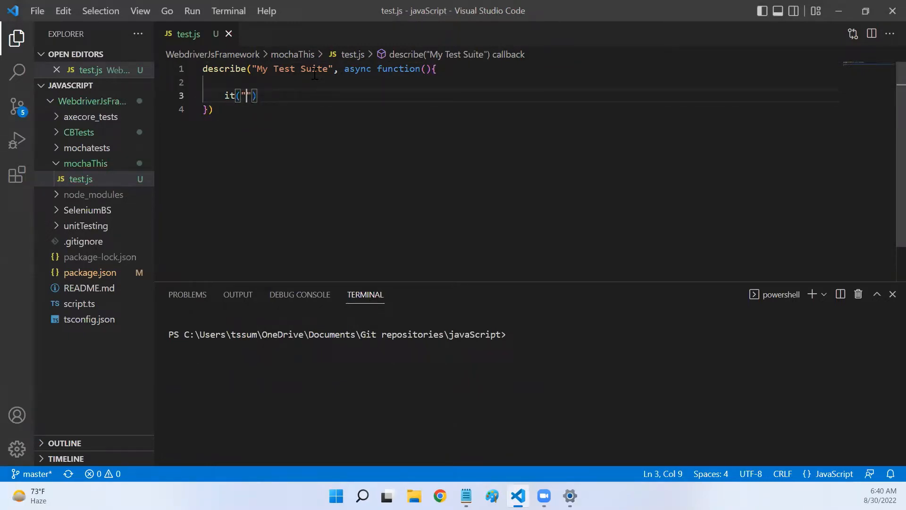
pyautogui.write('Test AMa')
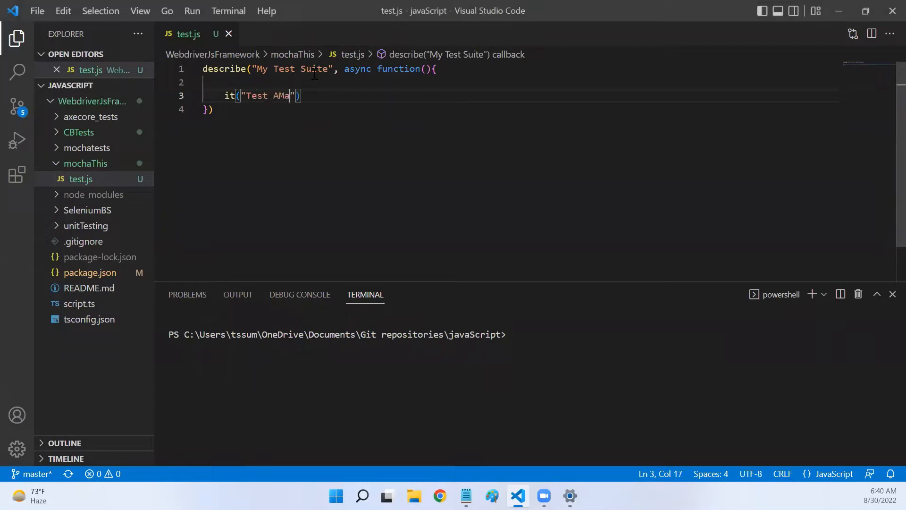
pyautogui.write('zon')
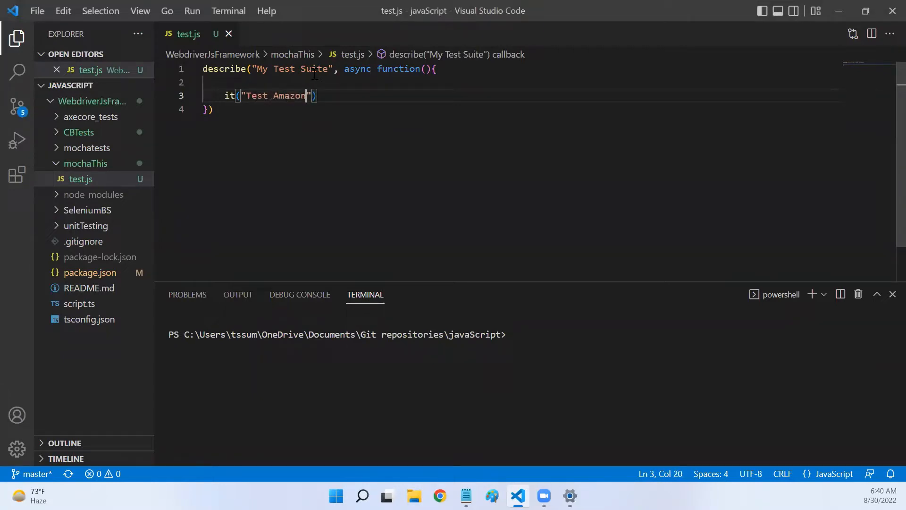
pyautogui.write('Home')
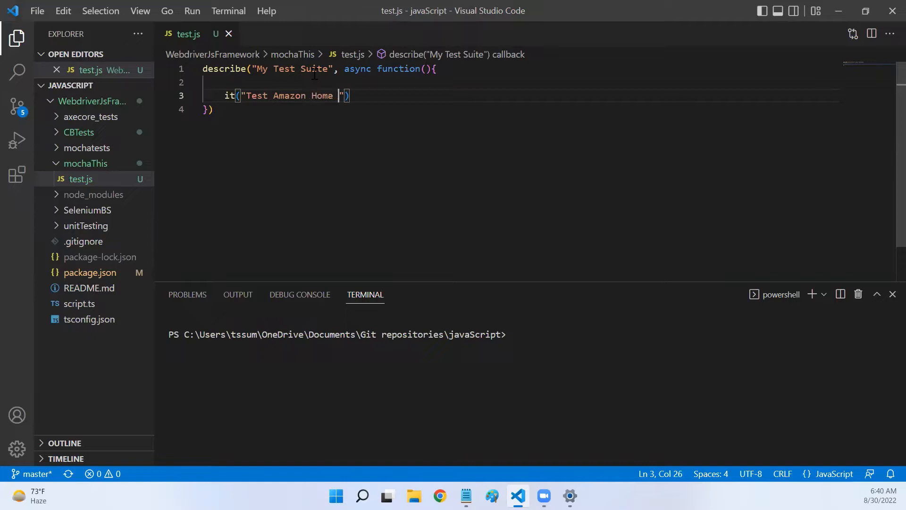
pyautogui.write('Page Navi')
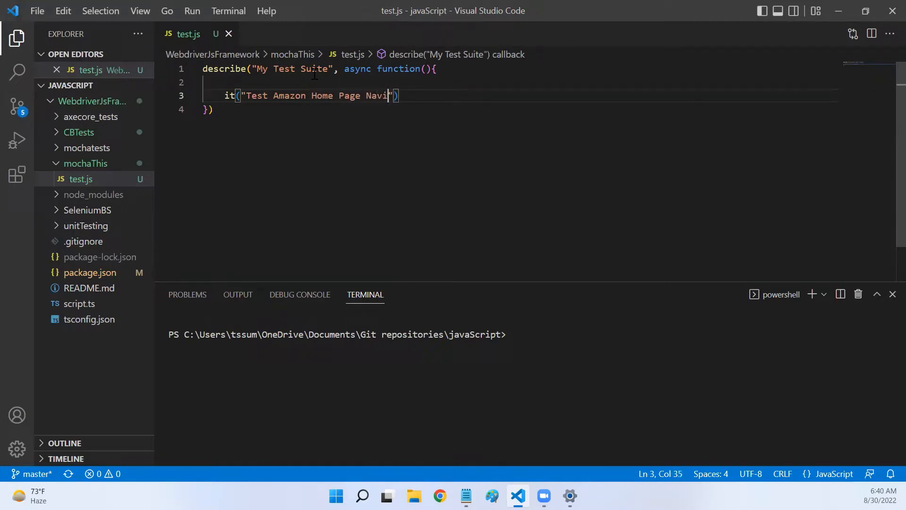
pyautogui.write('gation')
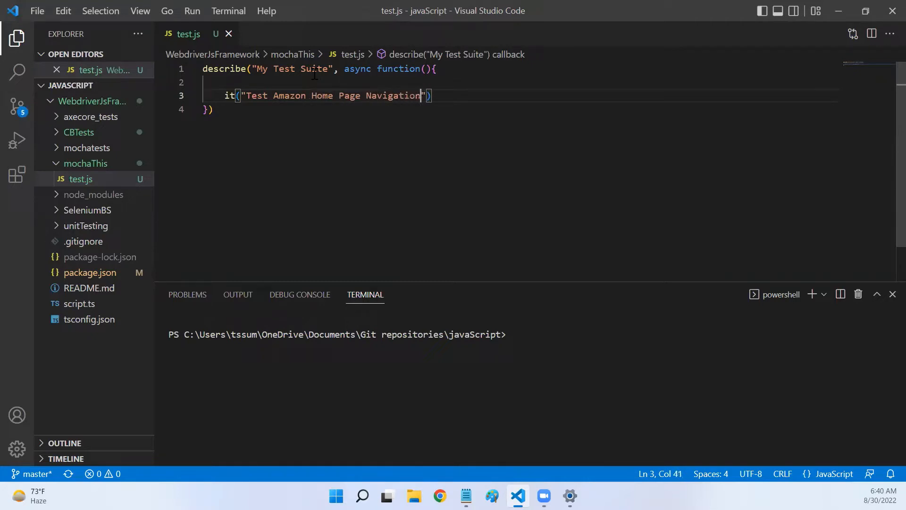
pyautogui.write(', as')
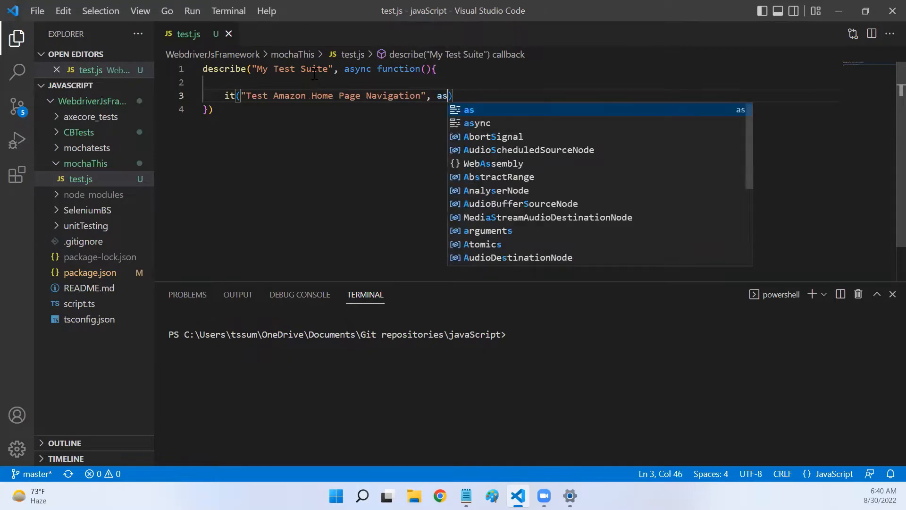
pyautogui.write('ync fu')
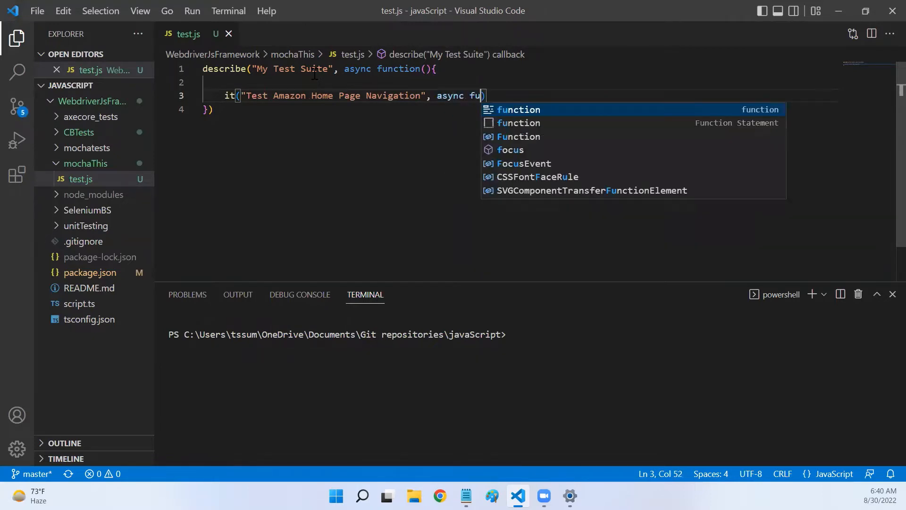
pyautogui.write('nction(')
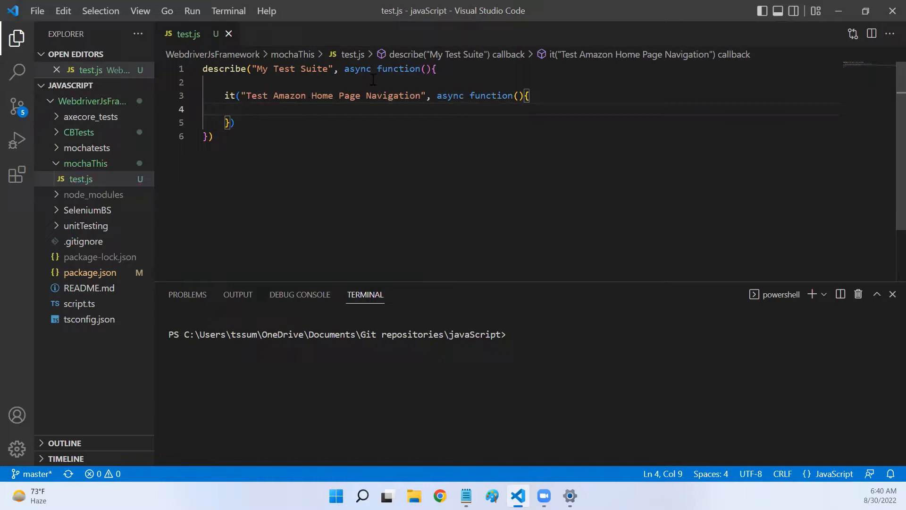
# Make the test body log this.test with console.log
pyautogui.click(208, 82)
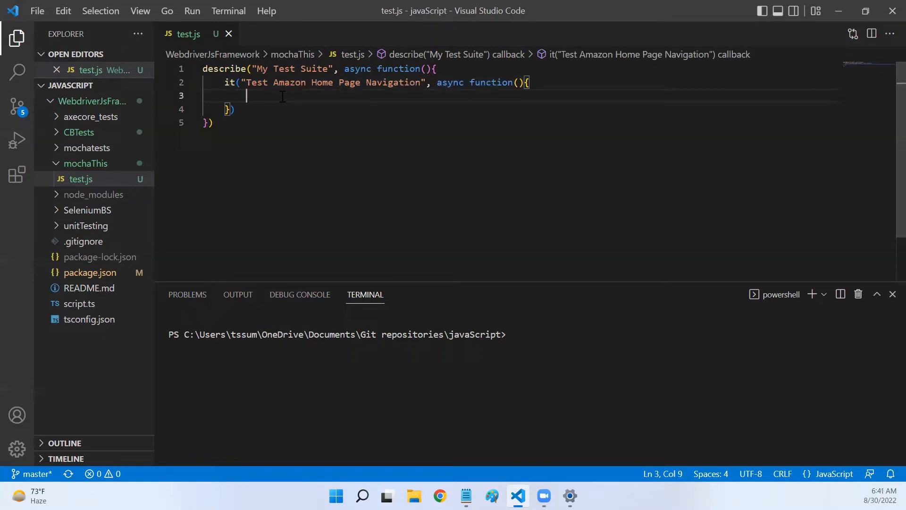
pyautogui.write('console.log')
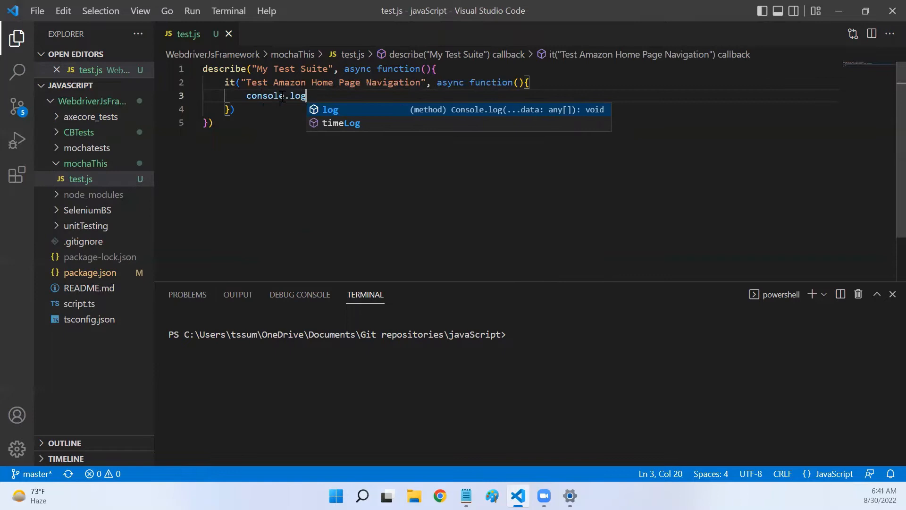
pyautogui.write('(this')
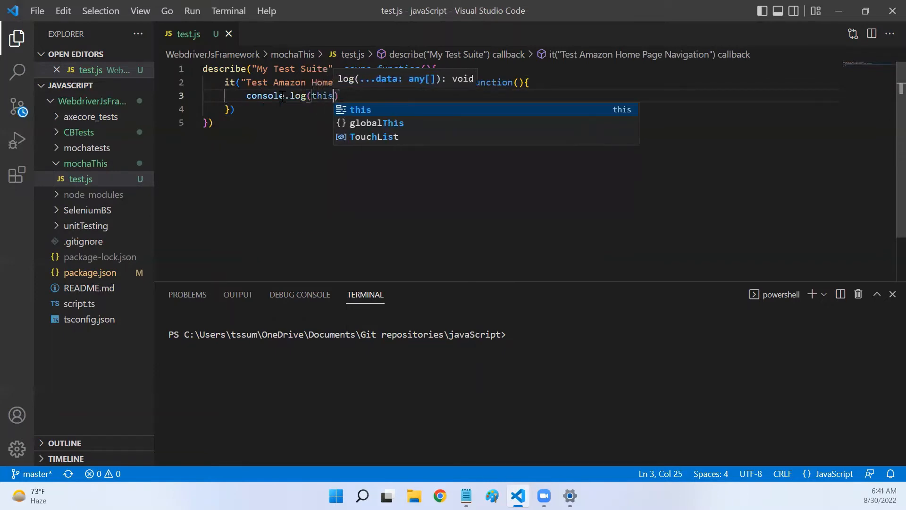
pyautogui.write('.test')
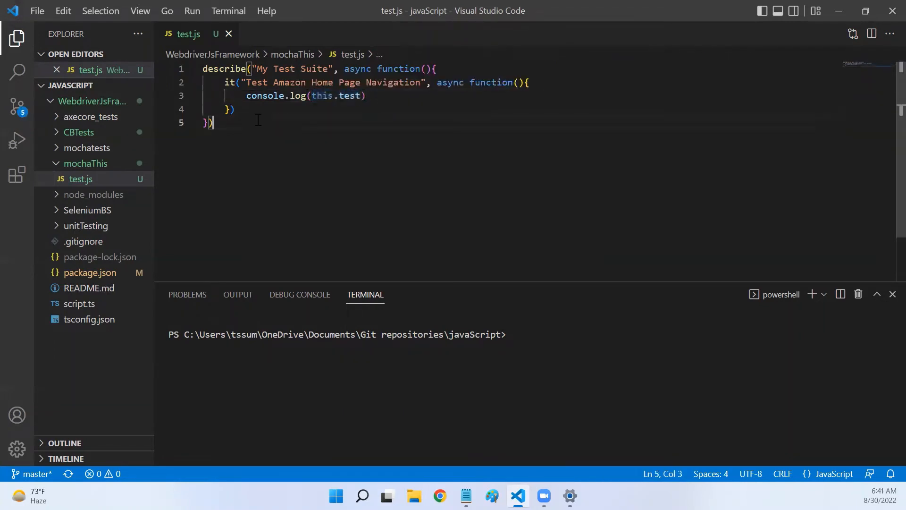
# Add a "test" script to package.json: mocha ./mochaThis --timeouts 20000
pyautogui.click(90, 272)
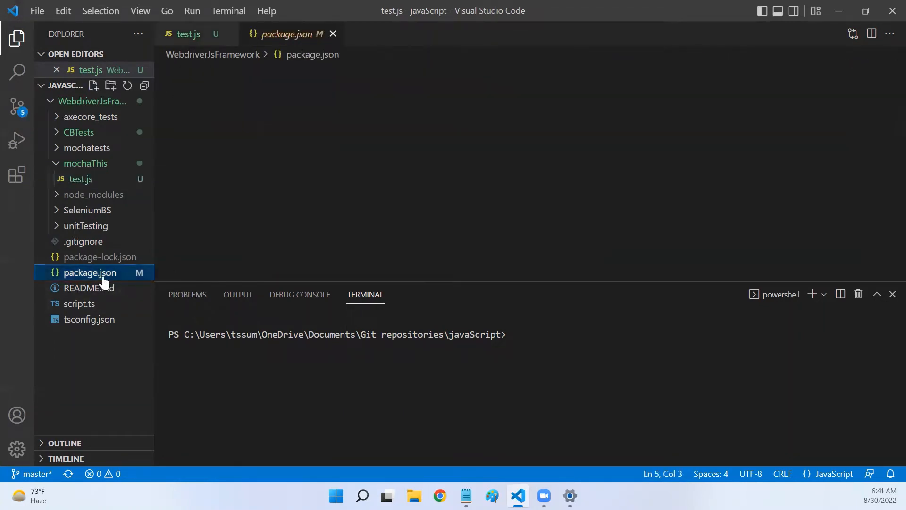
pyautogui.click(89, 272)
pyautogui.write('"')
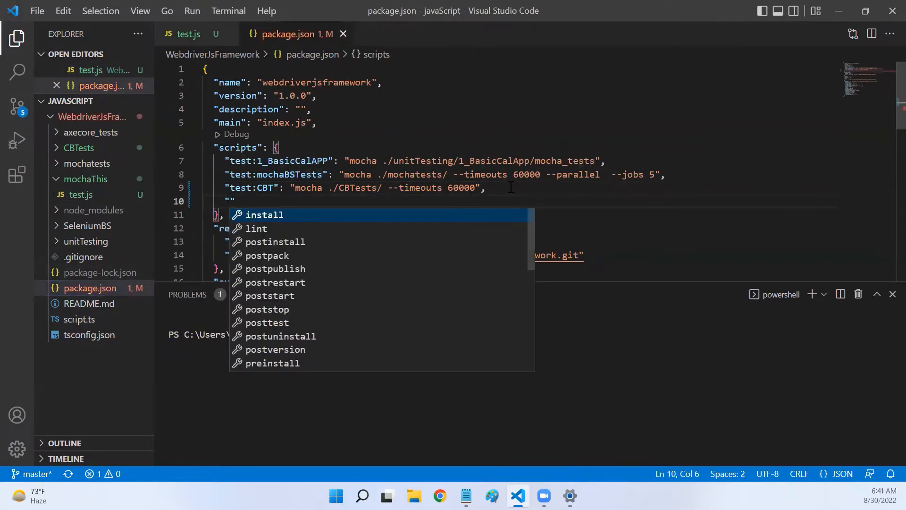
pyautogui.write('test":')
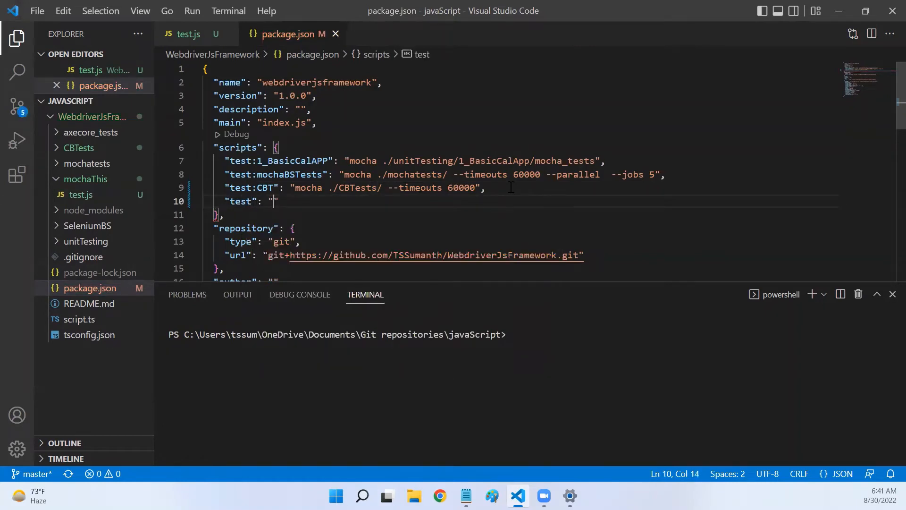
pyautogui.write('mocha')
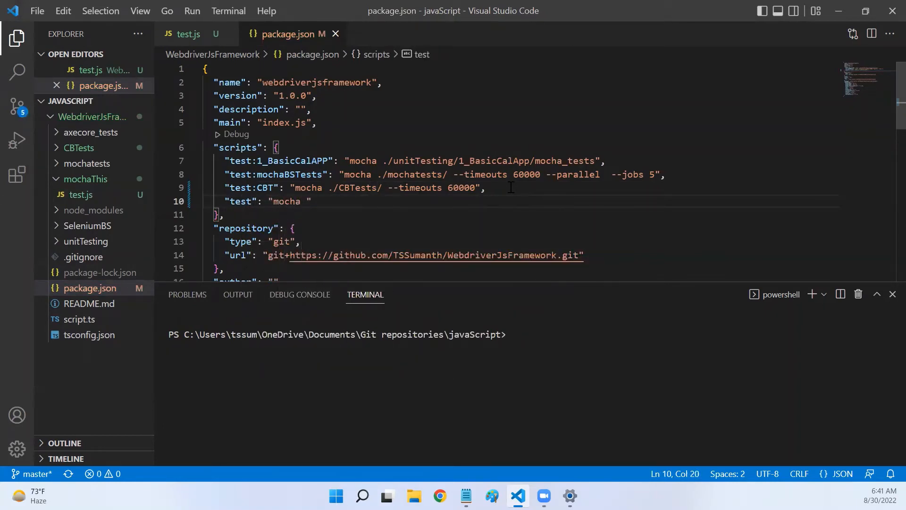
pyautogui.write('m')
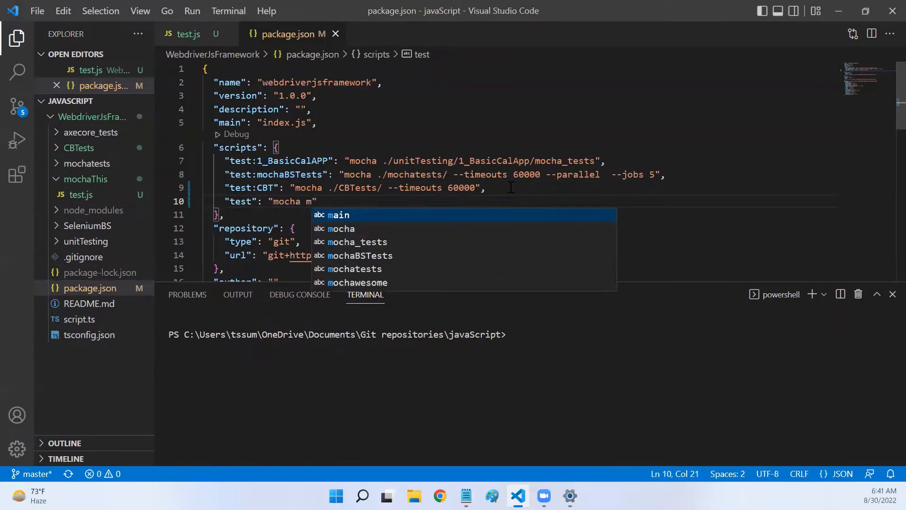
pyautogui.write('./')
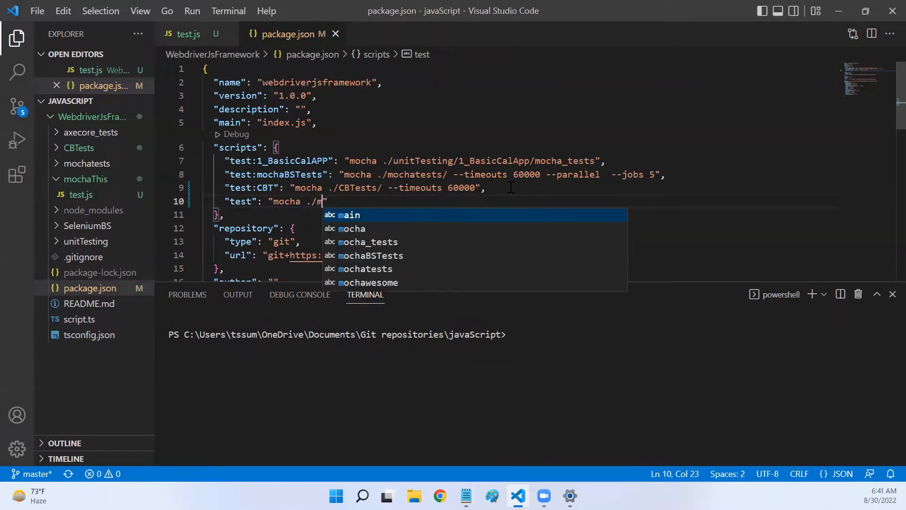
pyautogui.write('ochaT')
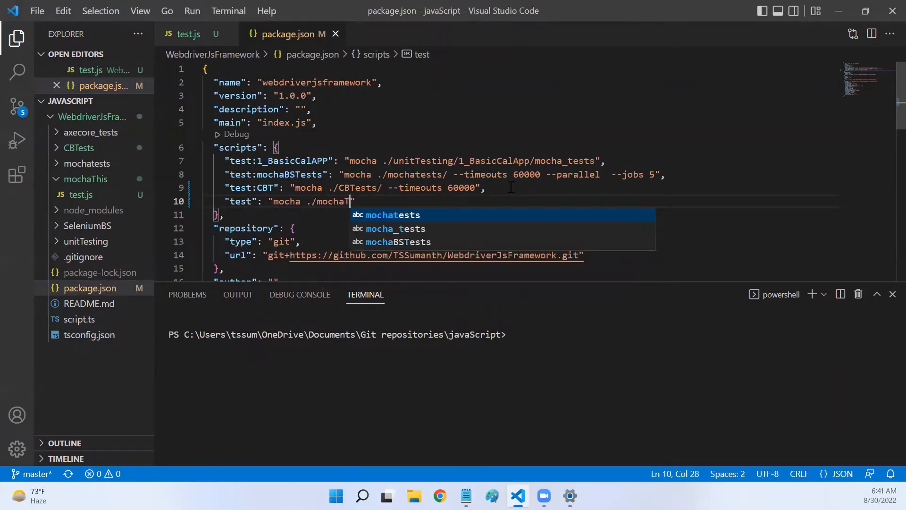
pyautogui.write('his --timeouts')
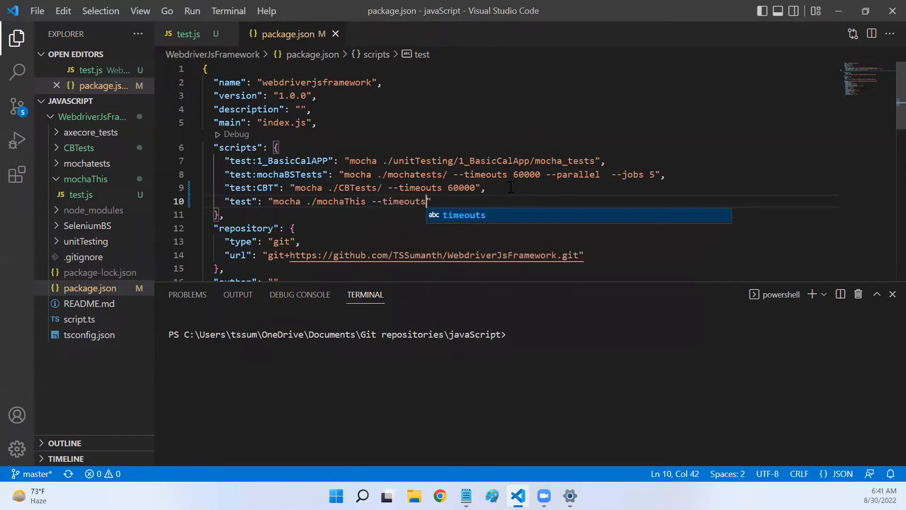
pyautogui.write('20000')
pyautogui.click(533, 334)
pyautogui.write('cd .\\WebdriverJsFramework\\')
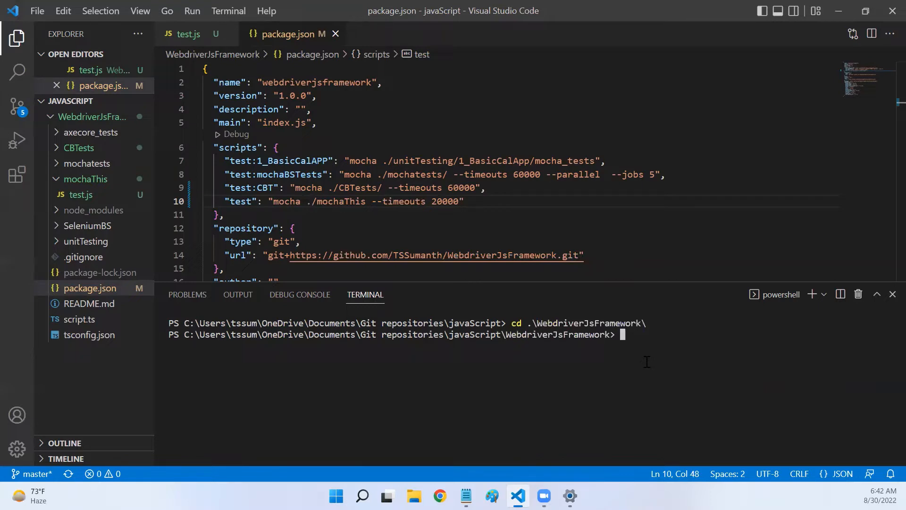
# Run npm run test in the terminal, logging the test object with 1 passing
pyautogui.write('n')
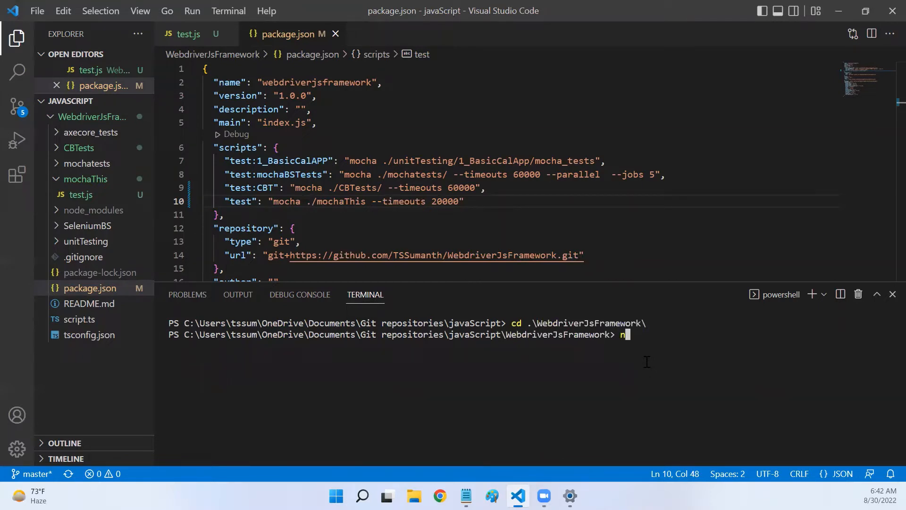
pyautogui.write('pm run te')
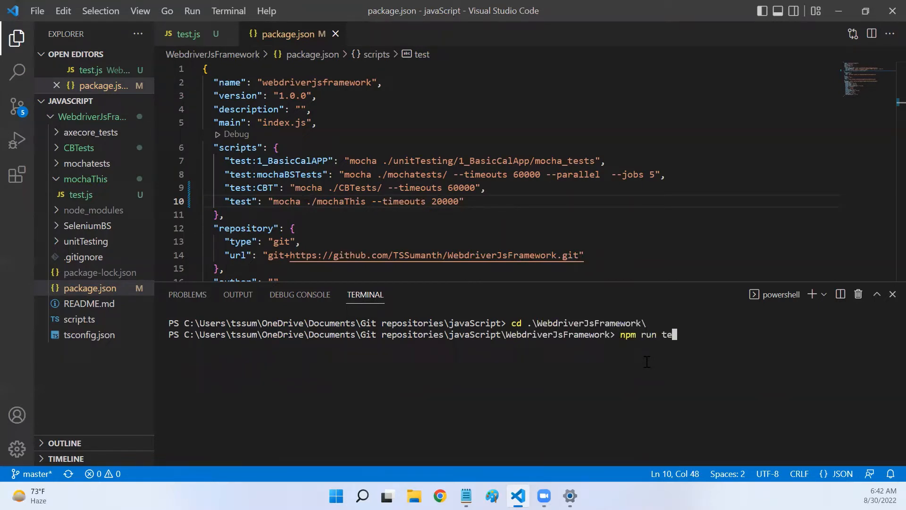
pyautogui.press('Return')
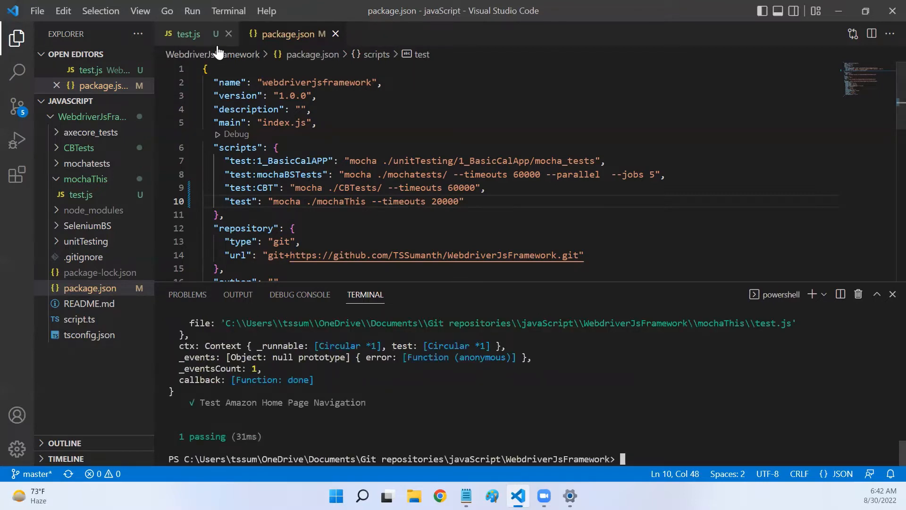
# Return to test.js and copy the logged test object from the terminal output
pyautogui.click(186, 34)
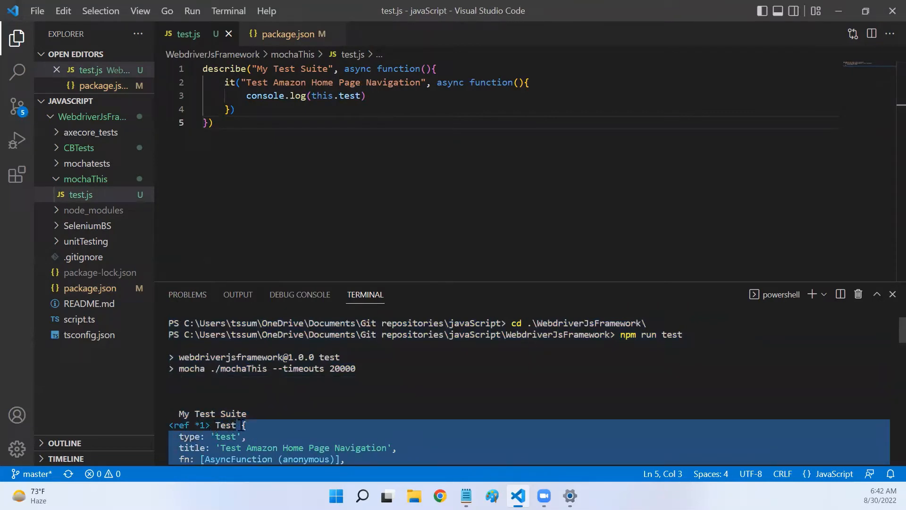
pyautogui.click(257, 428)
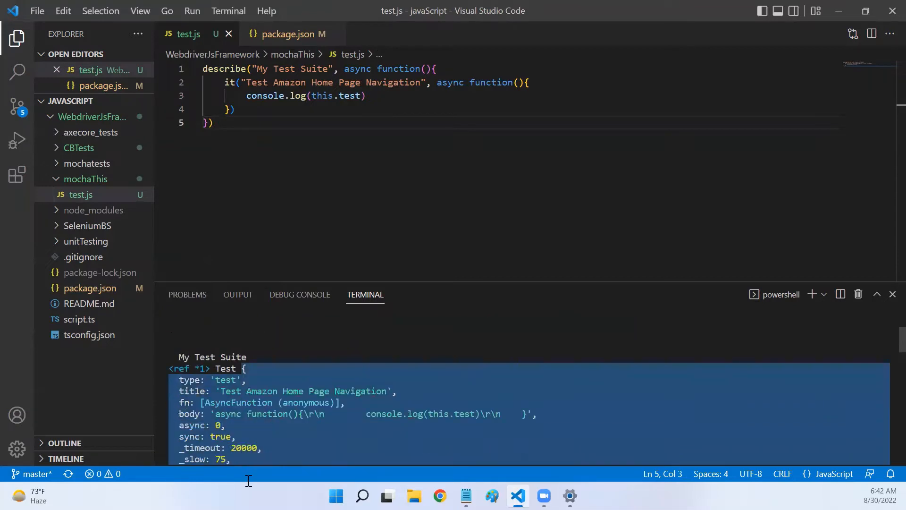
pyautogui.scroll(-3)
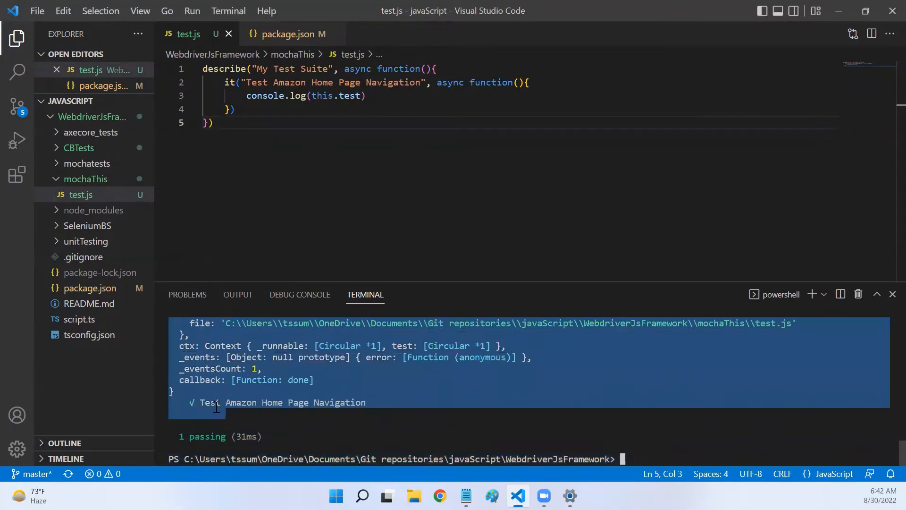
pyautogui.press('Ctrl+f')
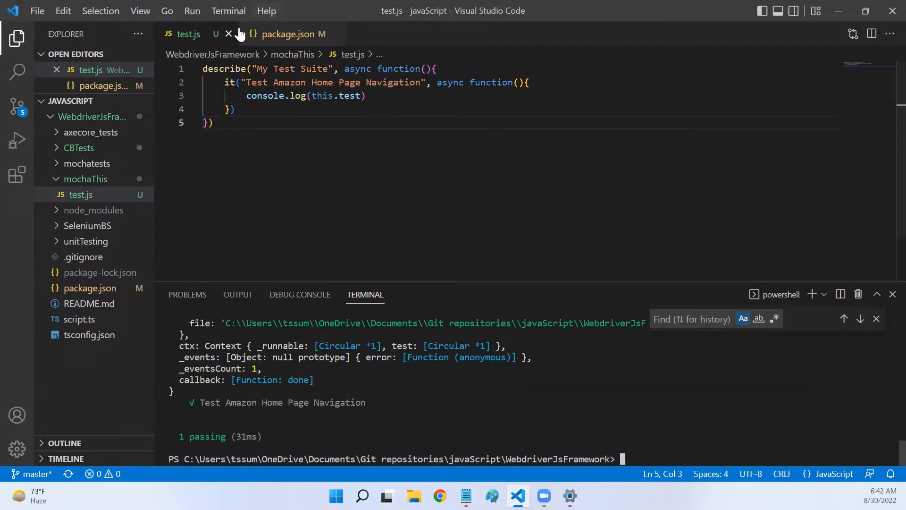
pyautogui.rightClick(80, 195)
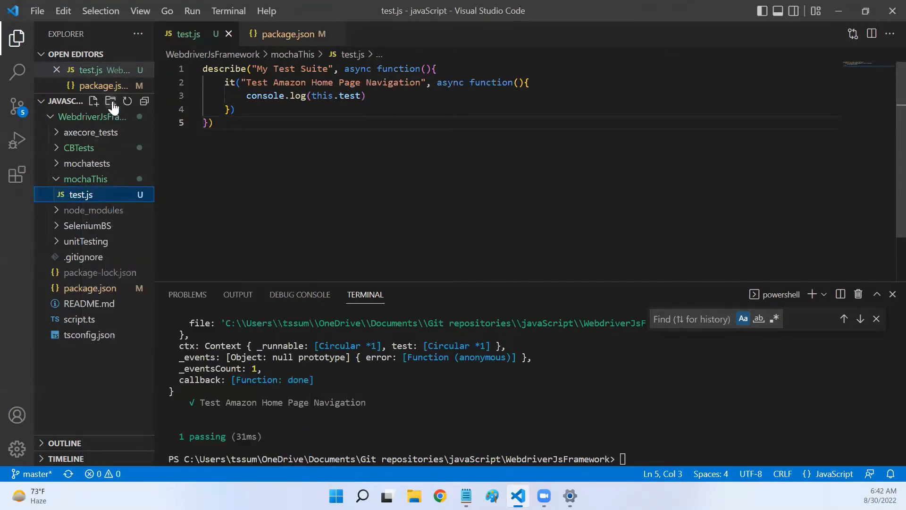
# Create object.json in mochaThis with the pasted test object and compare its title with test.js
pyautogui.click(93, 101)
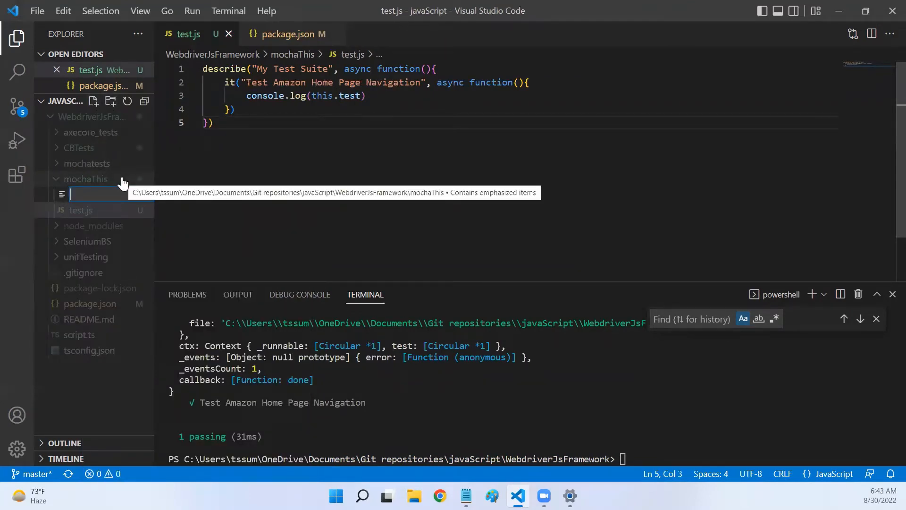
pyautogui.write('object.')
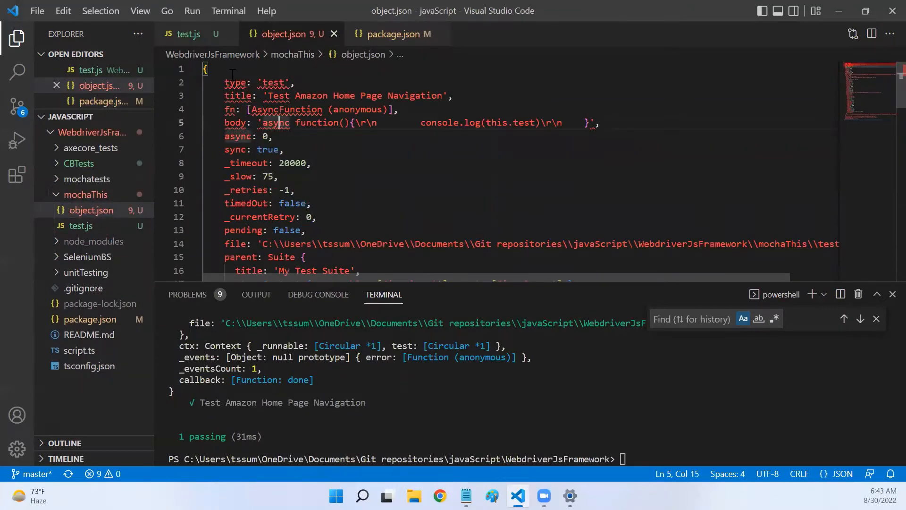
pyautogui.doubleClick(234, 83)
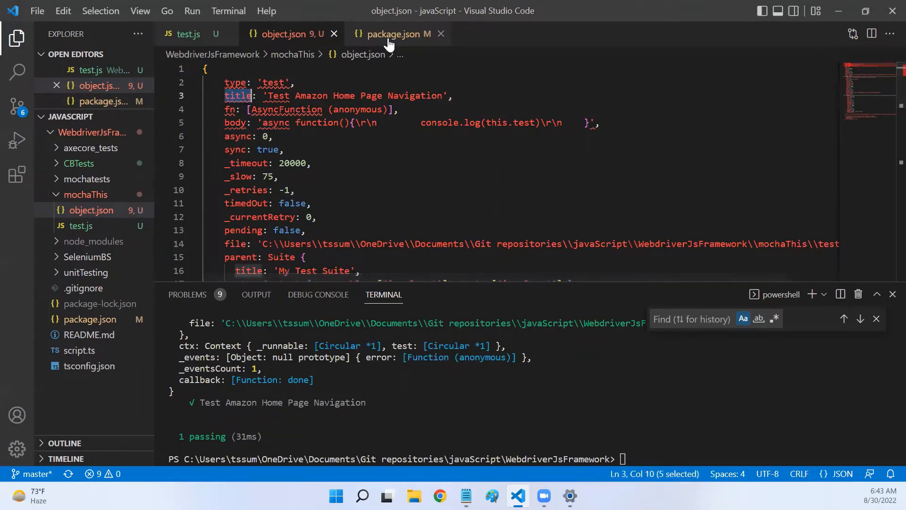
pyautogui.click(187, 34)
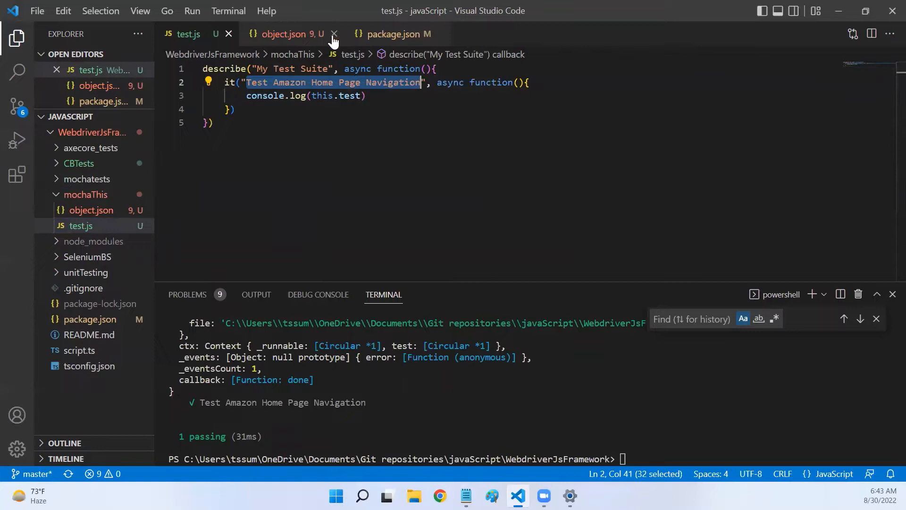
# Change the test's console.log to this.test.title instead of the whole object
pyautogui.click(285, 34)
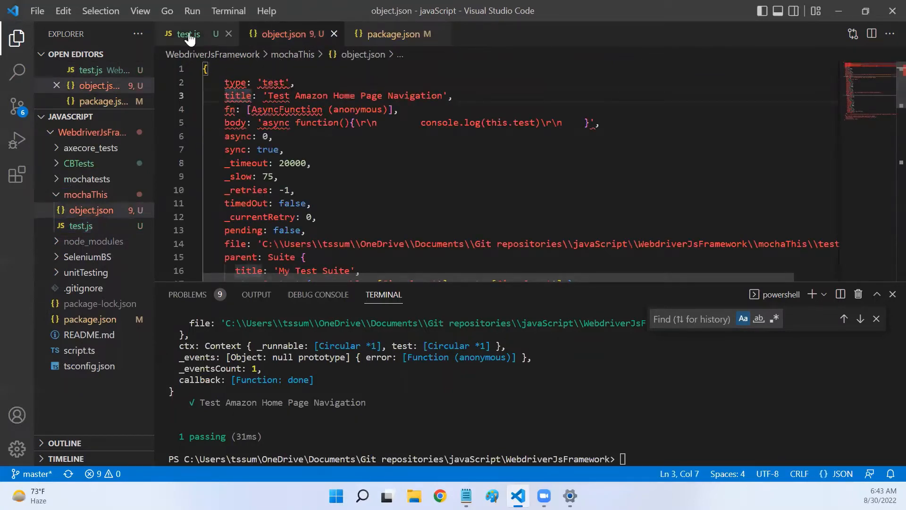
pyautogui.click(185, 34)
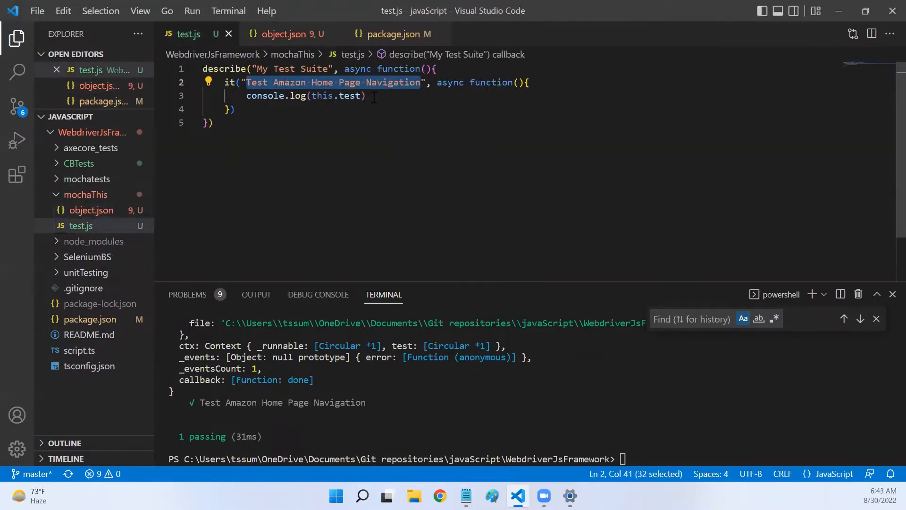
pyautogui.click(356, 95)
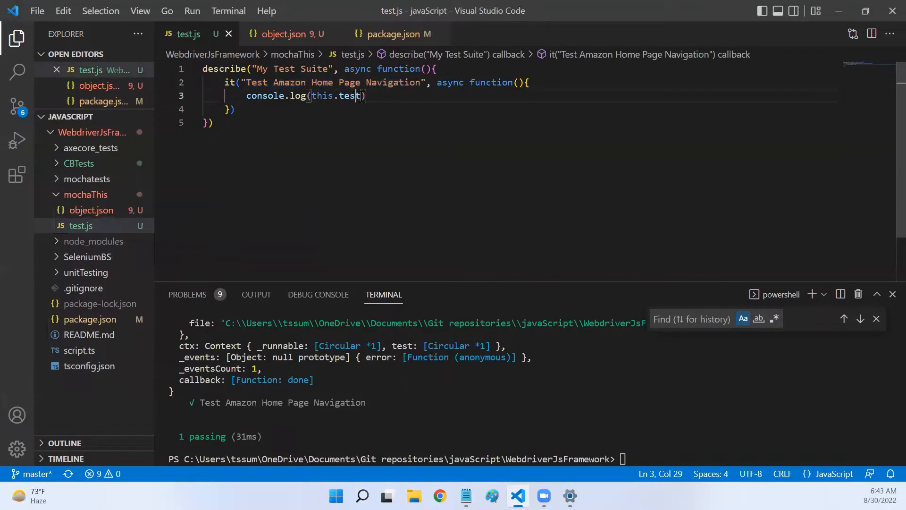
pyautogui.write('.t')
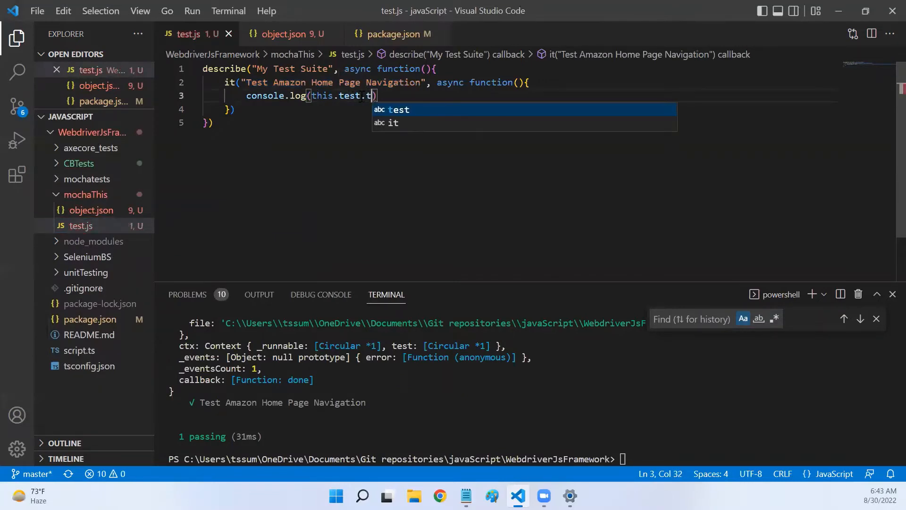
pyautogui.write('itle')
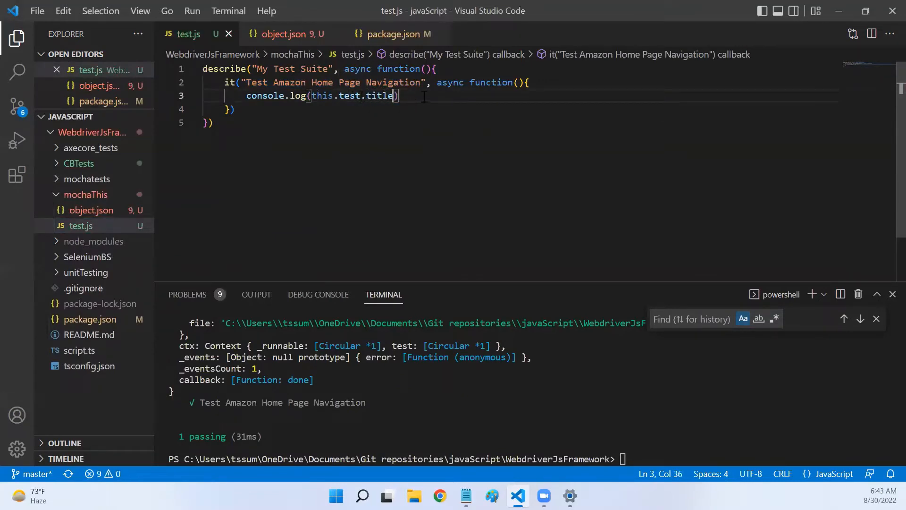
# Browse object.json's body, _retries and file properties, then return to test.js
pyautogui.click(286, 34)
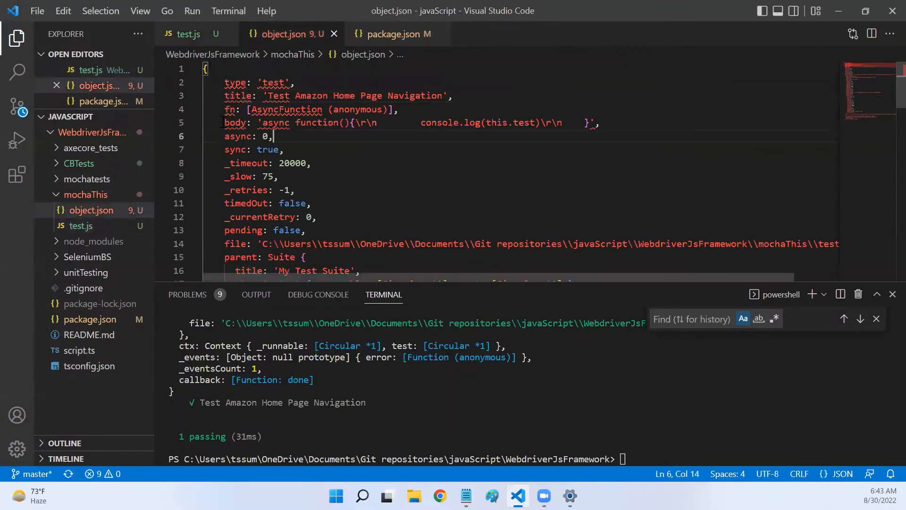
pyautogui.doubleClick(234, 123)
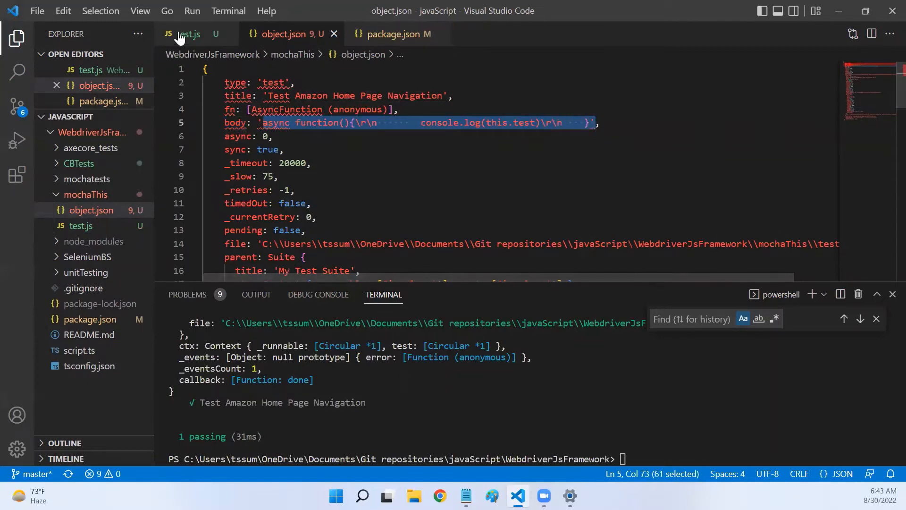
pyautogui.click(187, 34)
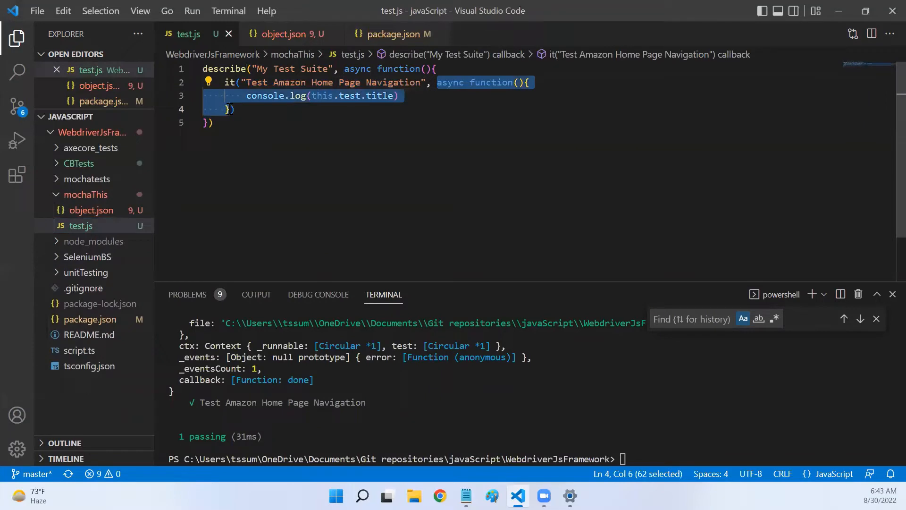
pyautogui.click(284, 34)
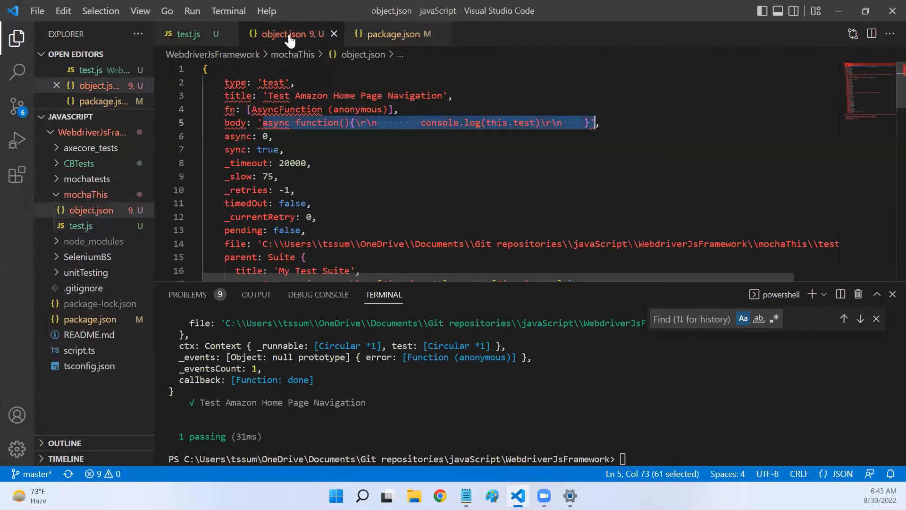
pyautogui.click(291, 136)
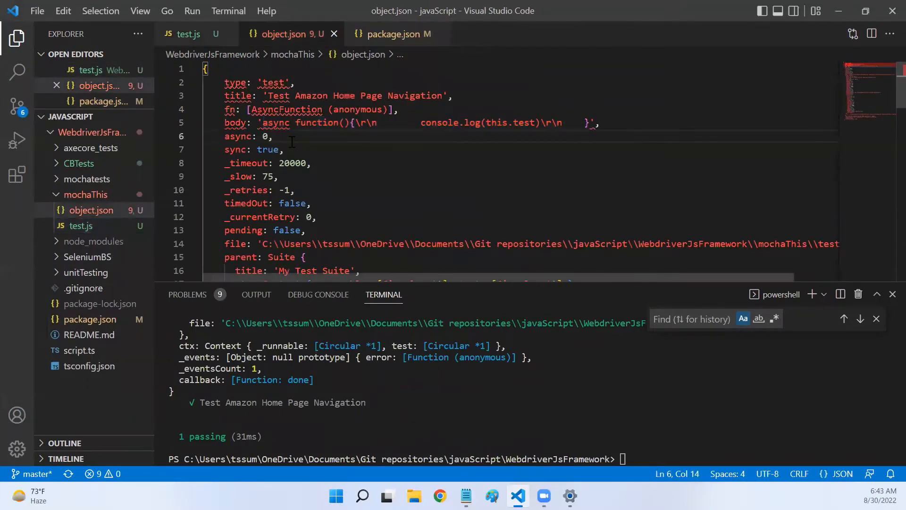
pyautogui.scroll(-3)
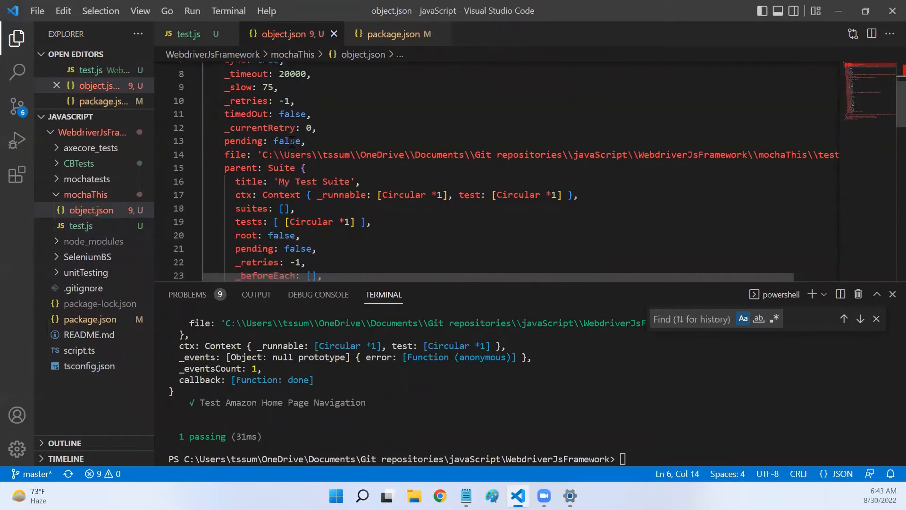
pyautogui.doubleClick(245, 101)
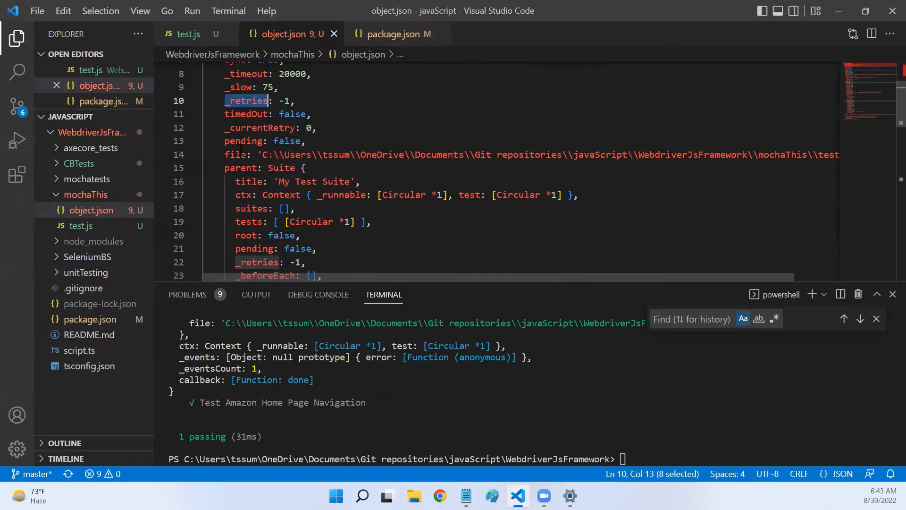
pyautogui.doubleClick(235, 154)
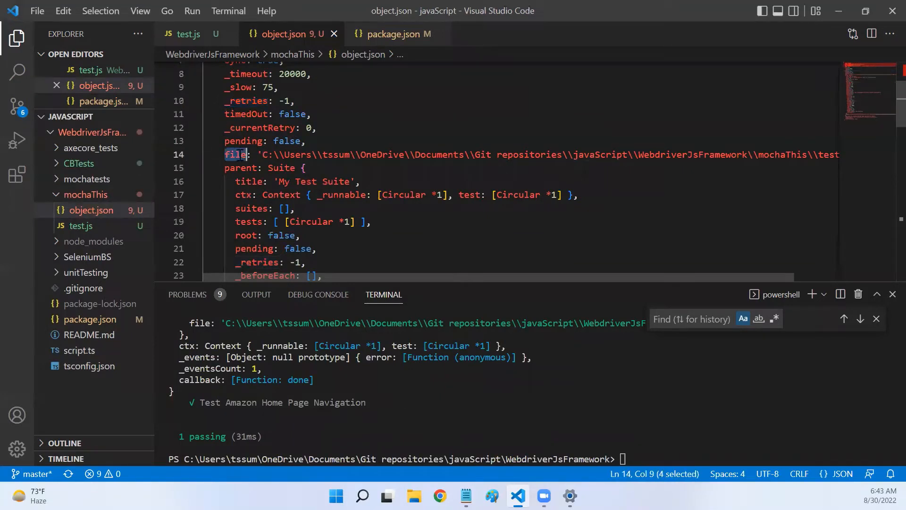
pyautogui.click(188, 34)
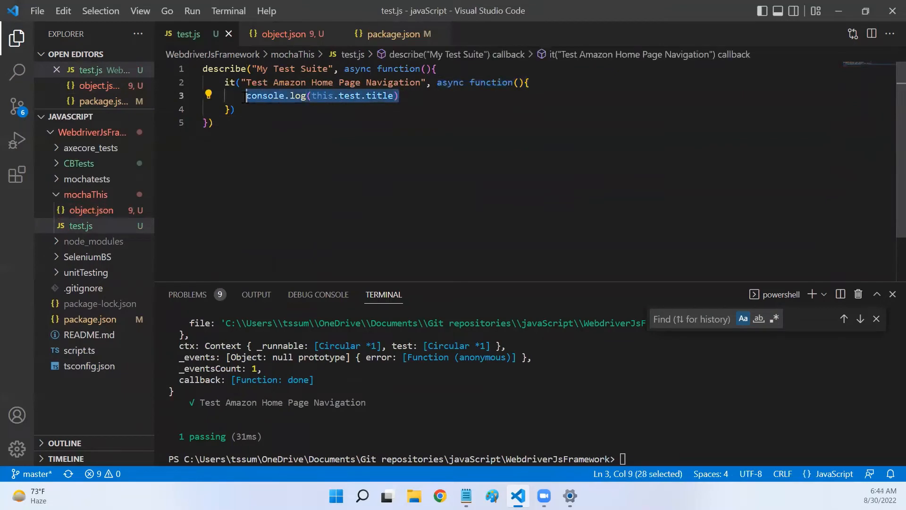
# Add console.log(this.test.file) to the test, then view the parent Suite in object.json
pyautogui.press('Return')
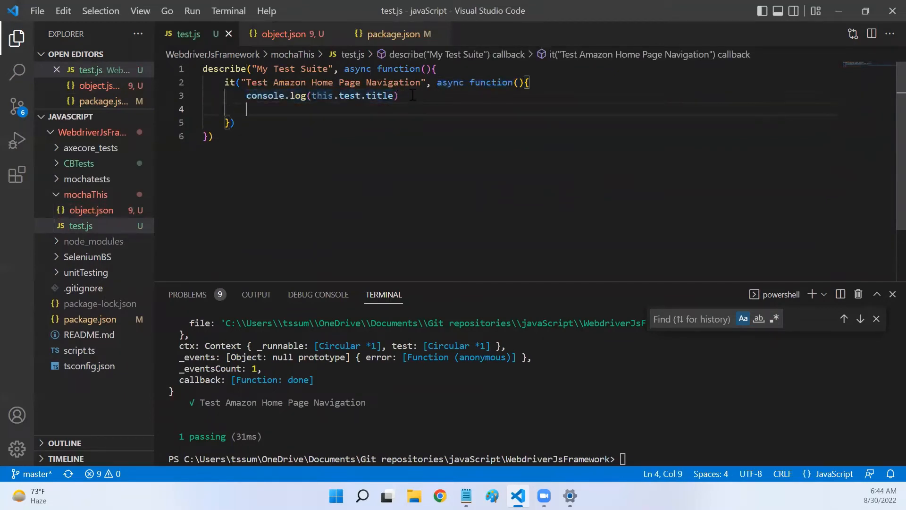
pyautogui.write('console.log(this.test.fi')
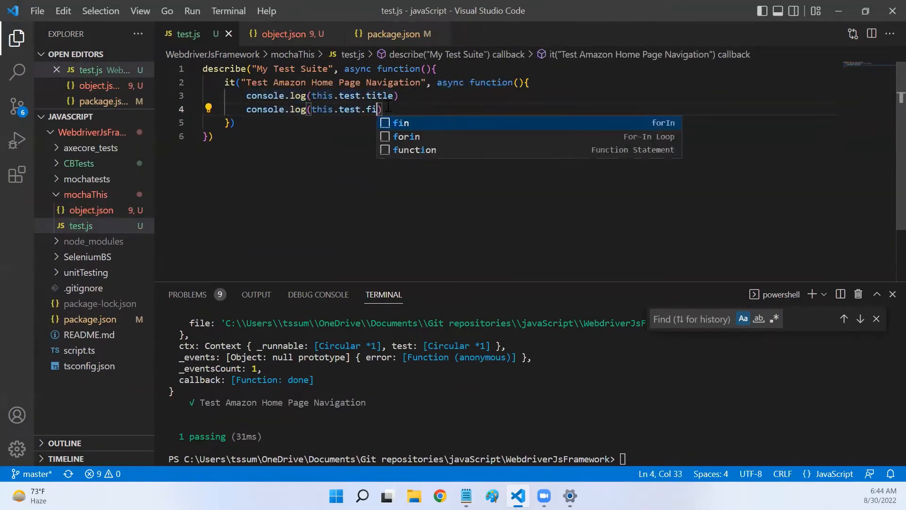
pyautogui.write('le')
pyautogui.press('Enter')
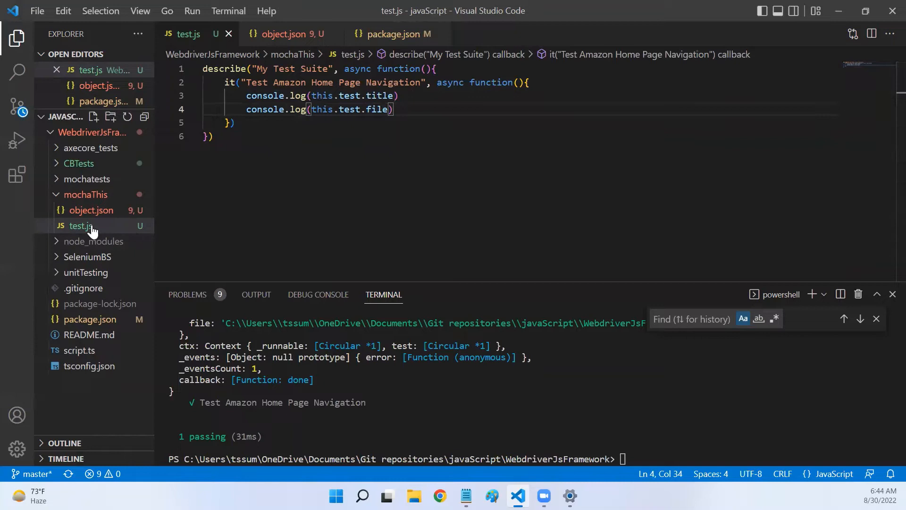
pyautogui.moveTo(278, 223)
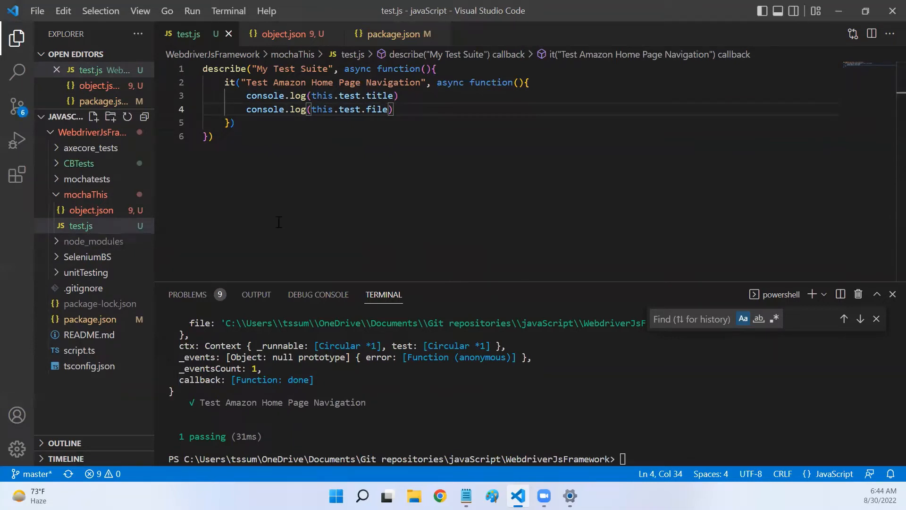
pyautogui.moveTo(288, 34)
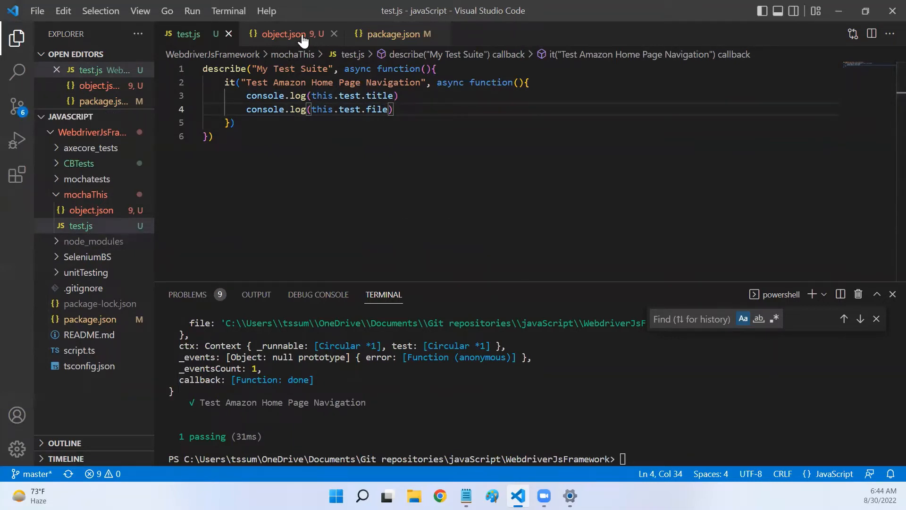
pyautogui.click(287, 34)
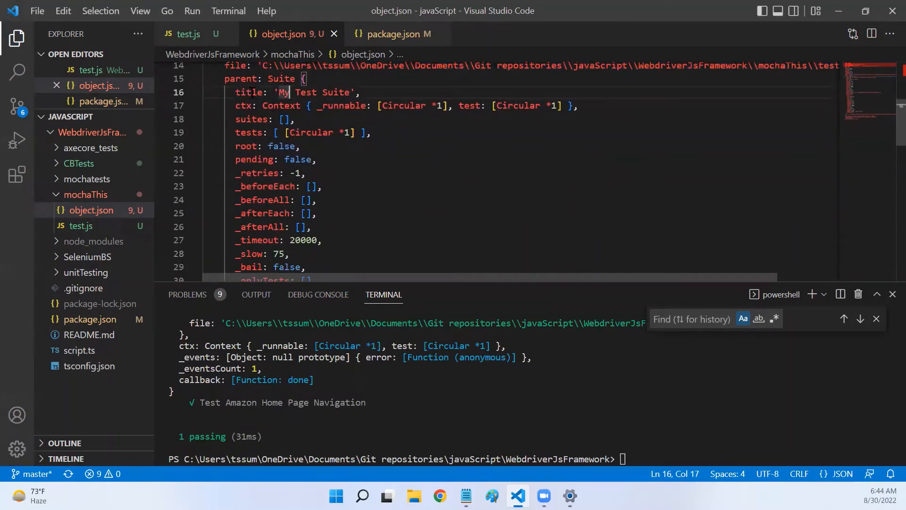
# Add console.log(this.test.parent.title) after the file log and start a new line
pyautogui.click(186, 34)
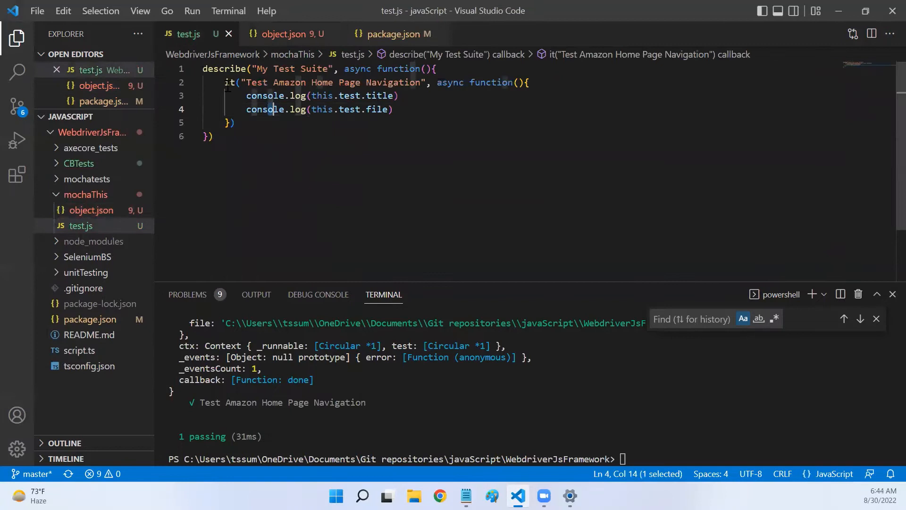
pyautogui.click(231, 122)
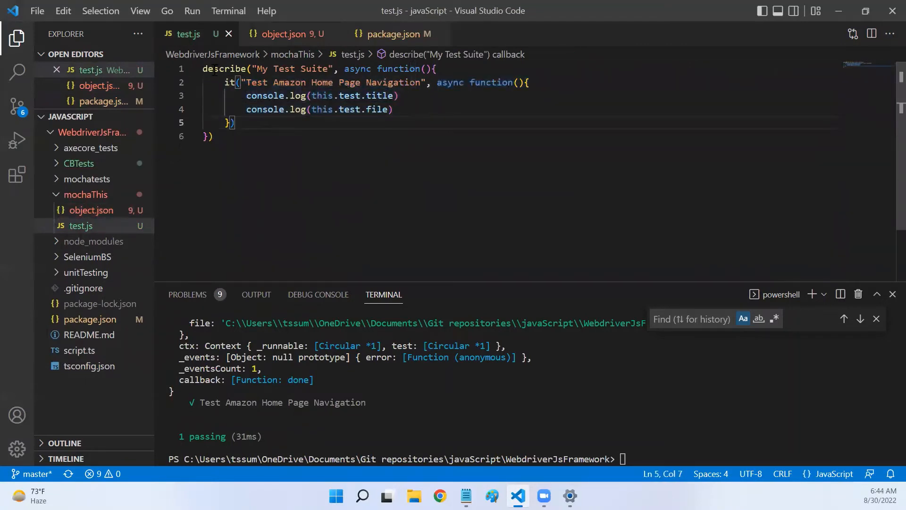
pyautogui.click(394, 110)
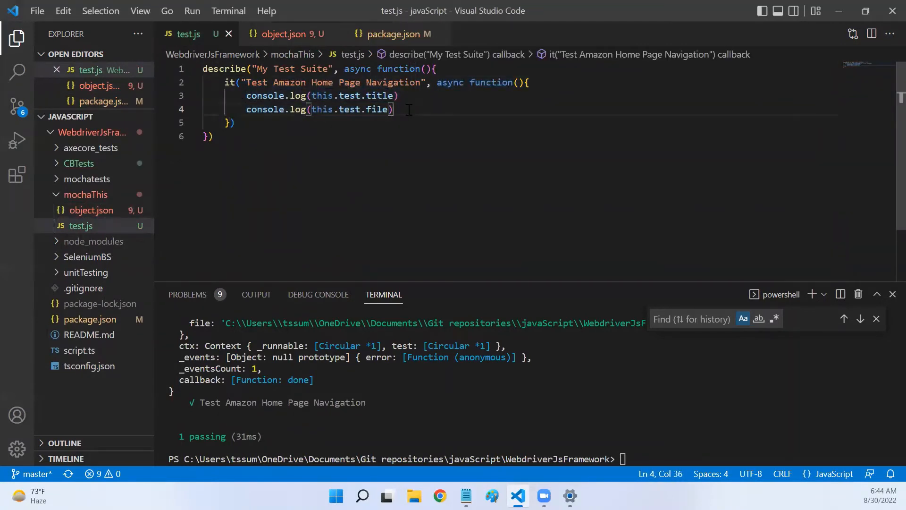
pyautogui.write('console.lo')
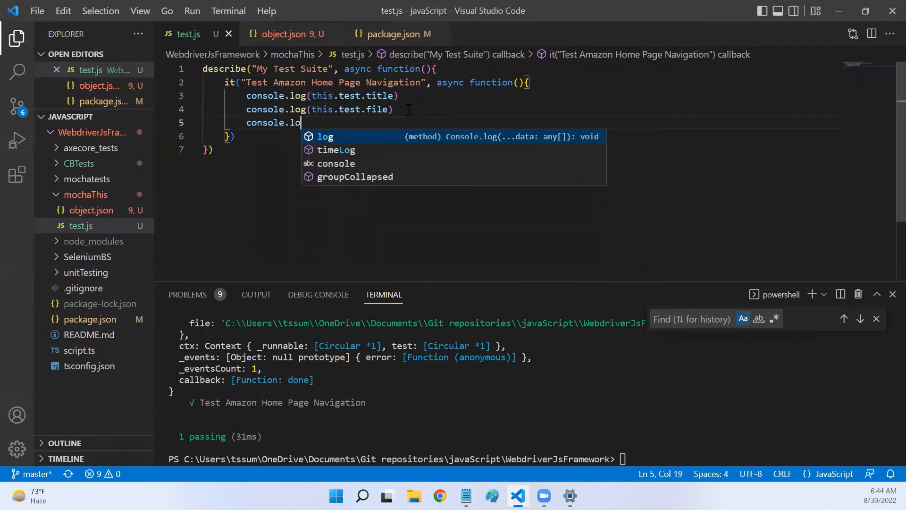
pyautogui.write('g(this.test.parent.title')
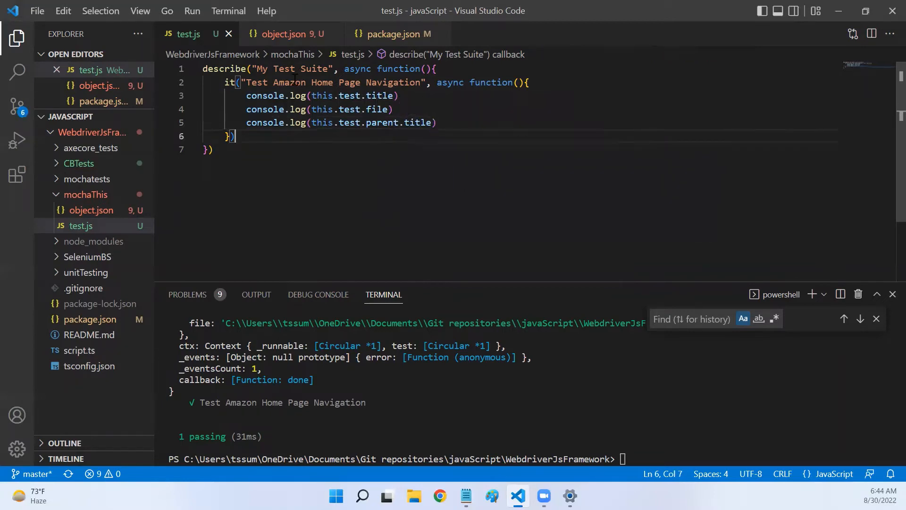
pyautogui.doubleClick(292, 68)
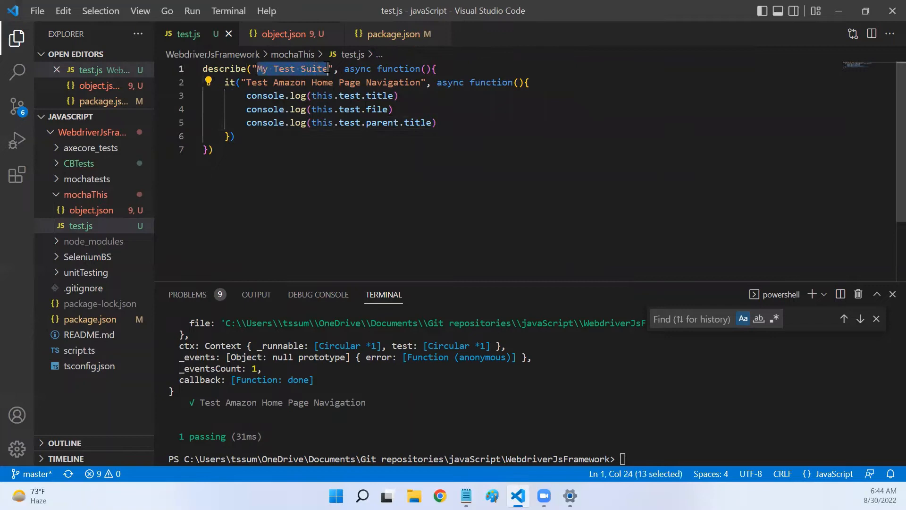
pyautogui.click(437, 122)
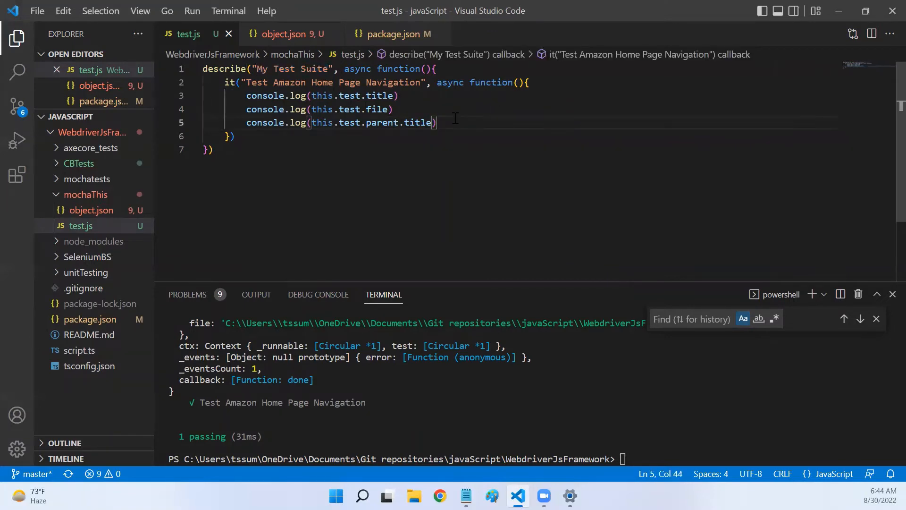
pyautogui.press('Enter')
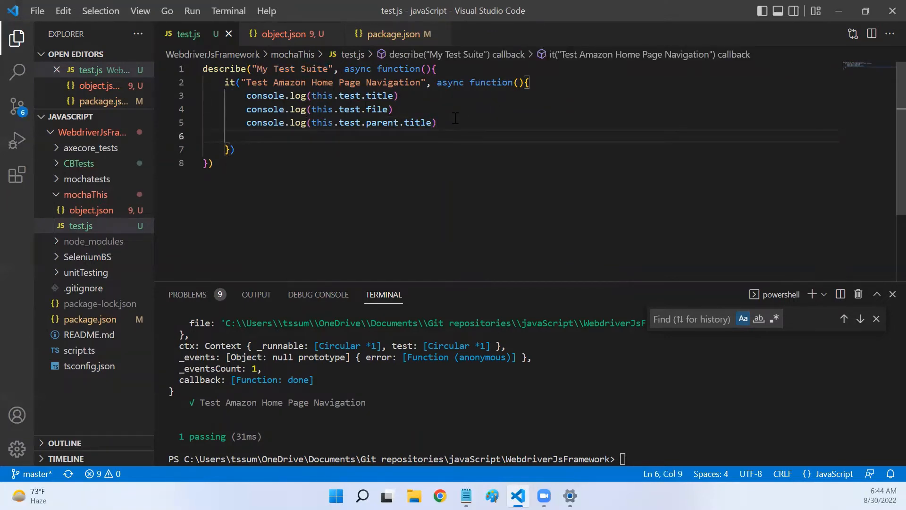
# Add a fourth log calling this.test.fullTitle() in the test body
pyautogui.write('console.log(this')
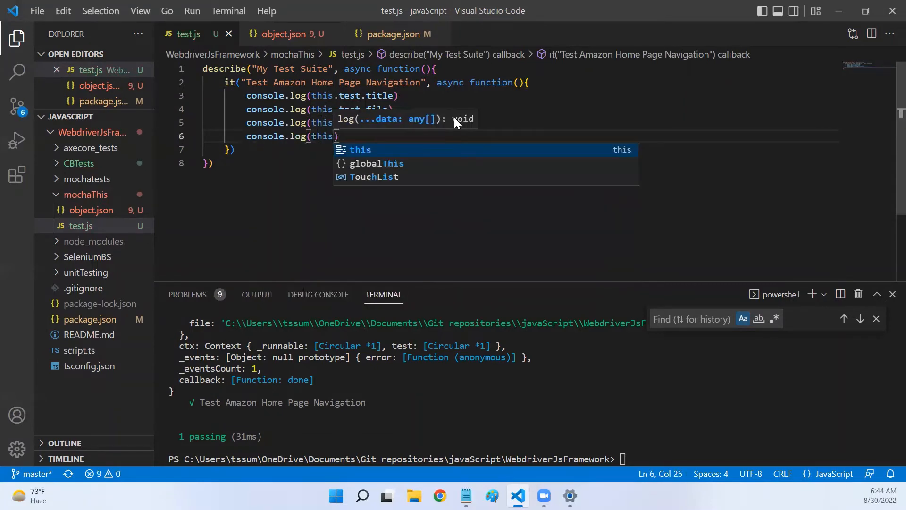
pyautogui.write('.test.fullTitle(')
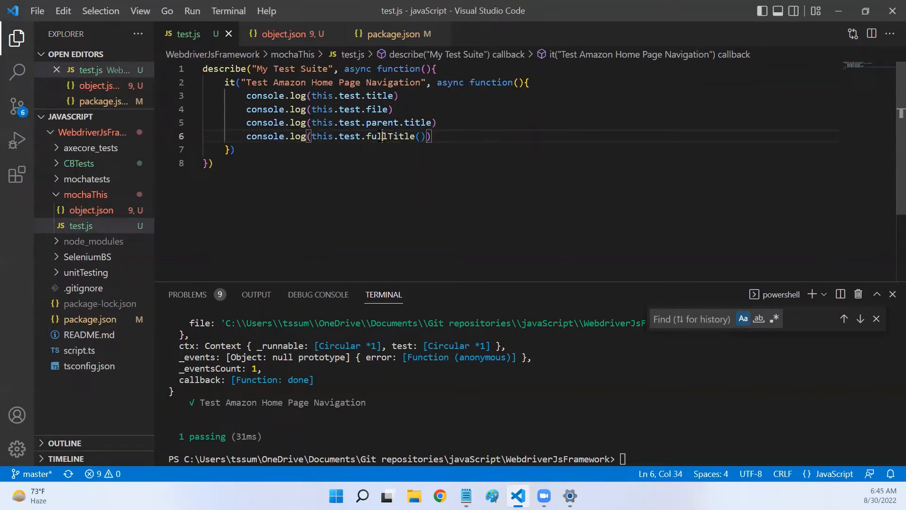
pyautogui.click(439, 122)
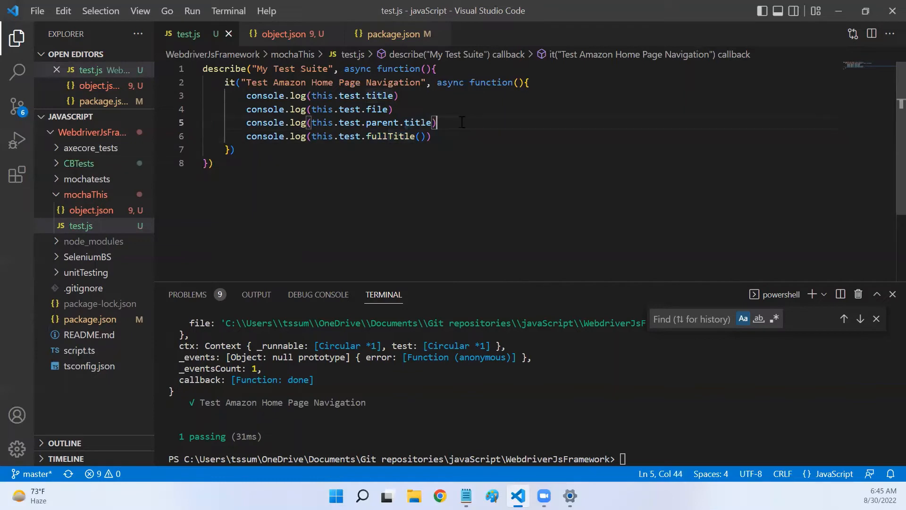
pyautogui.click(394, 109)
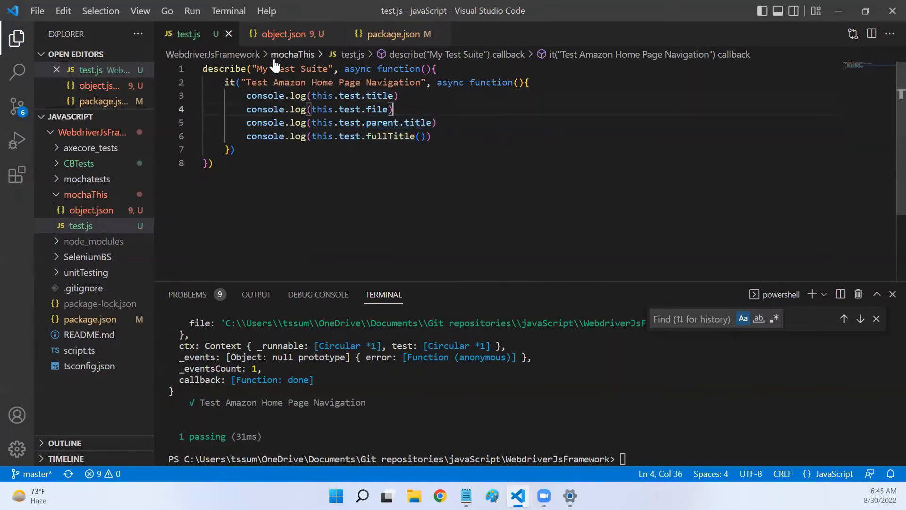
# Review the My Test Suite and test titles, then bring up the object.json dump
pyautogui.doubleClick(294, 68)
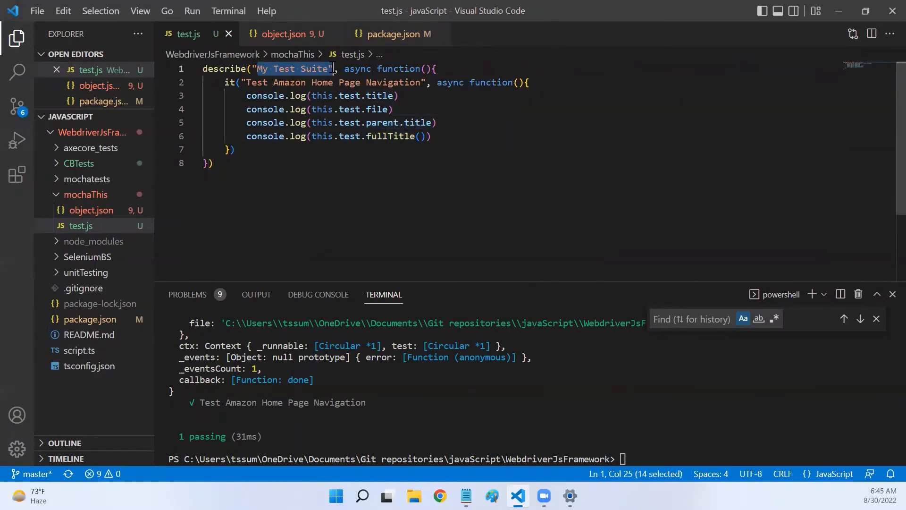
pyautogui.click(437, 121)
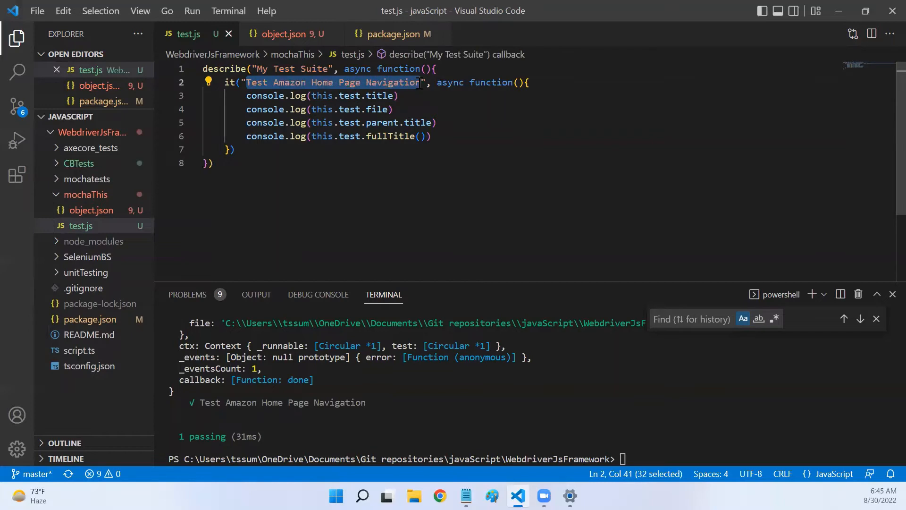
pyautogui.click(392, 109)
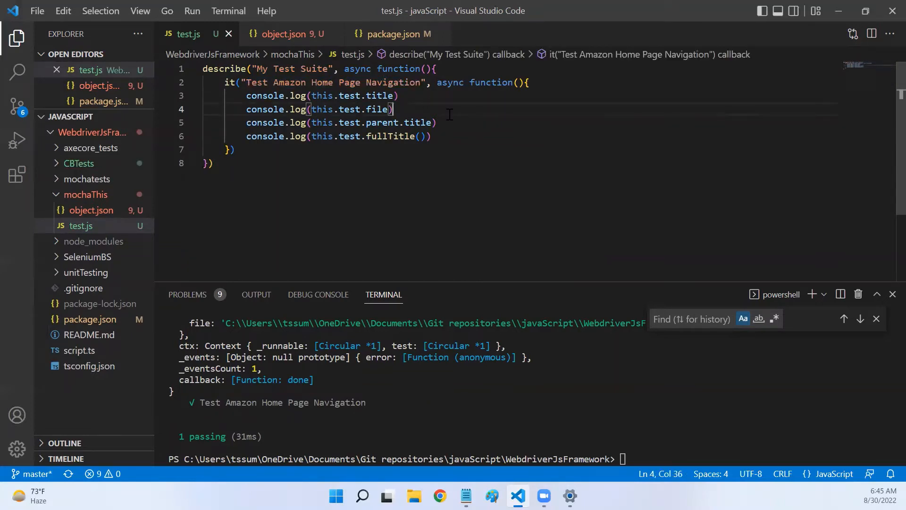
pyautogui.click(289, 34)
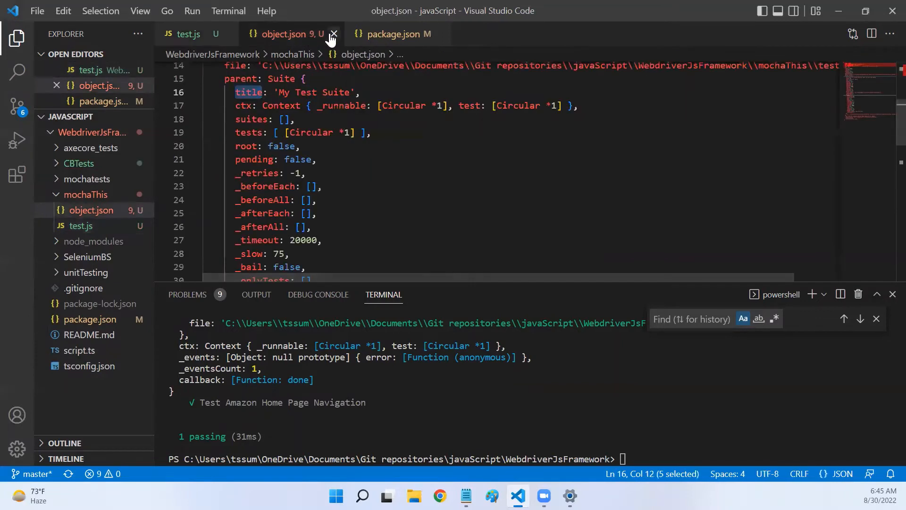
# Close object.json and run npm run test in the terminal
pyautogui.click(333, 34)
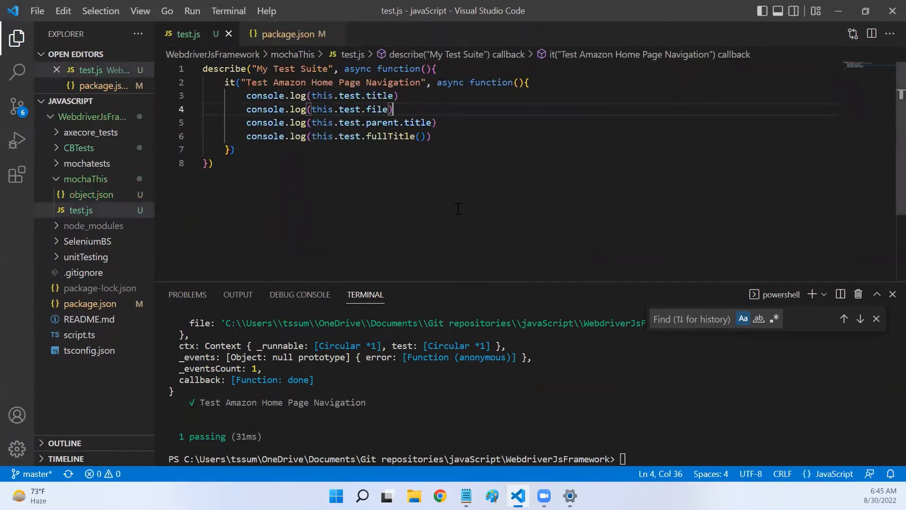
pyautogui.write('npm run test')
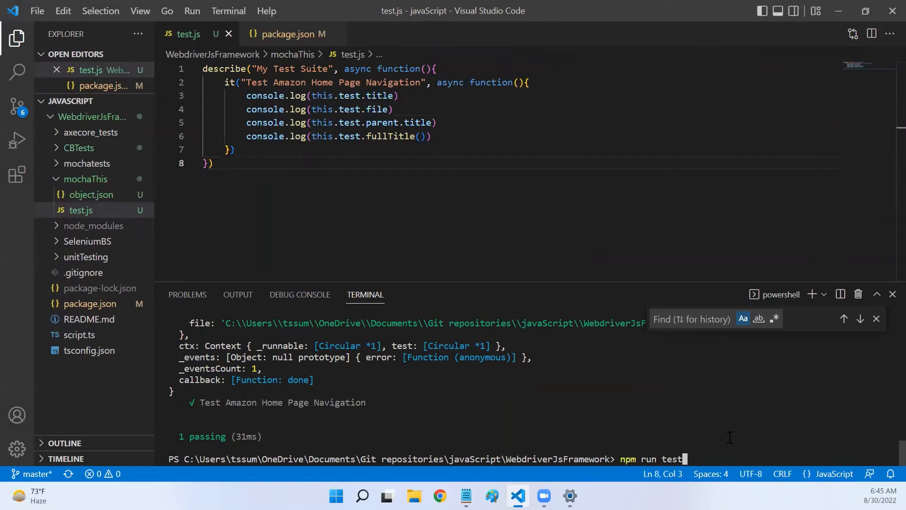
pyautogui.press('Return')
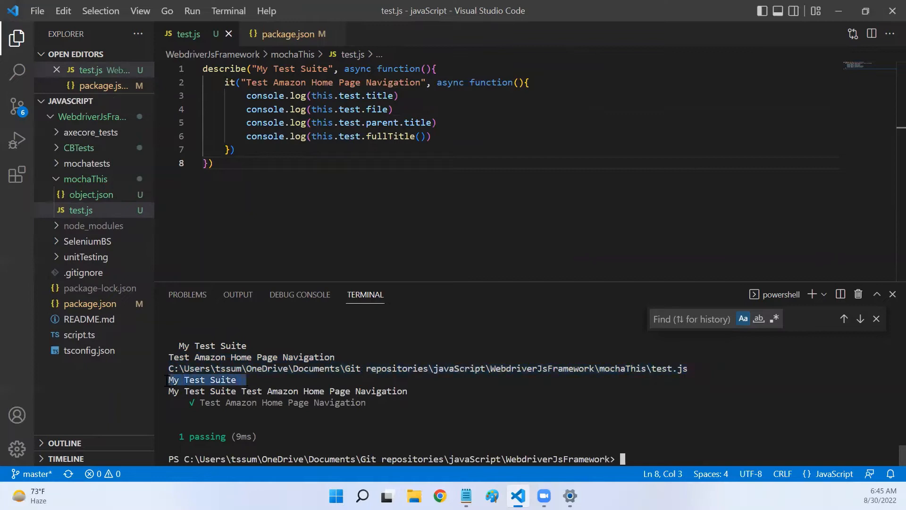
# Inspect the printed title, file path, parent title and full title, then return to the test code
pyautogui.doubleClick(285, 68)
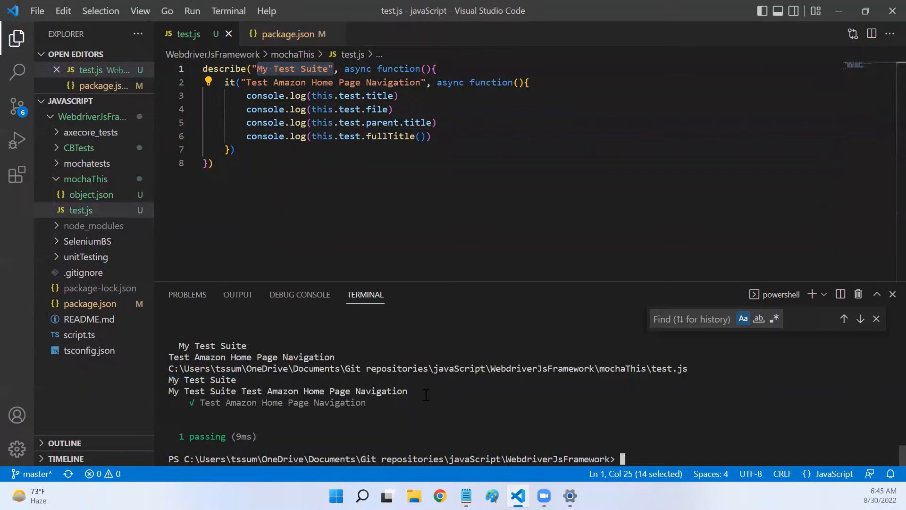
pyautogui.doubleClick(287, 391)
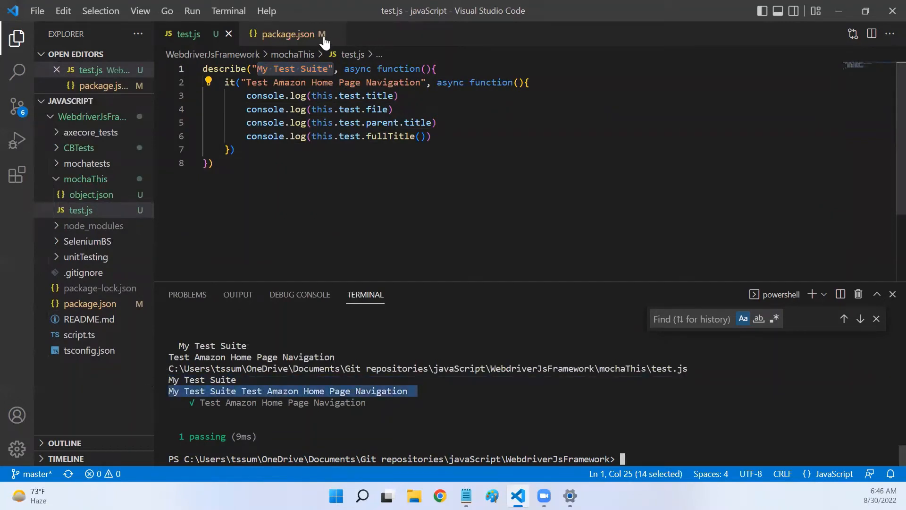
pyautogui.click(237, 82)
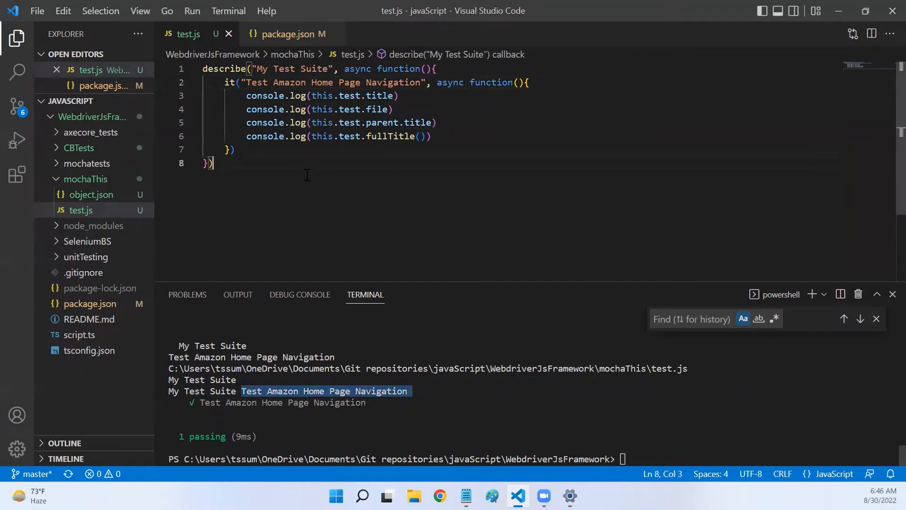
pyautogui.click(341, 96)
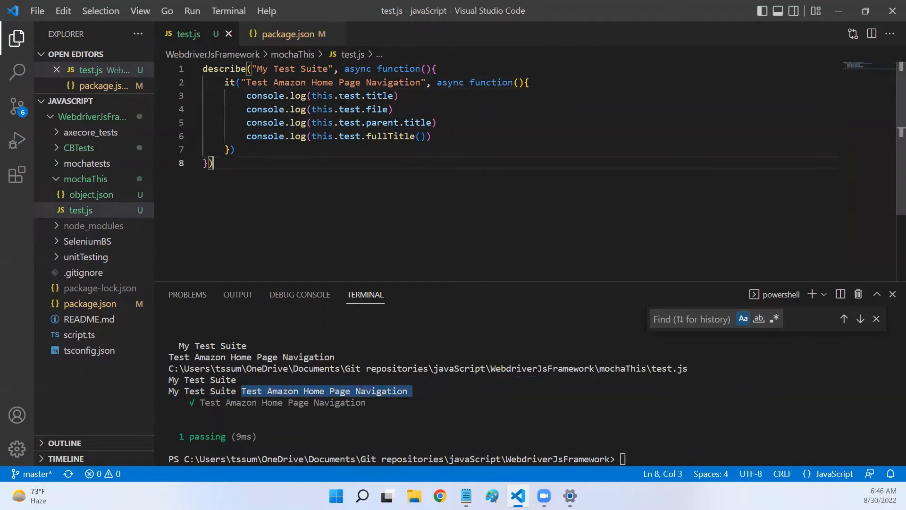
pyautogui.click(231, 149)
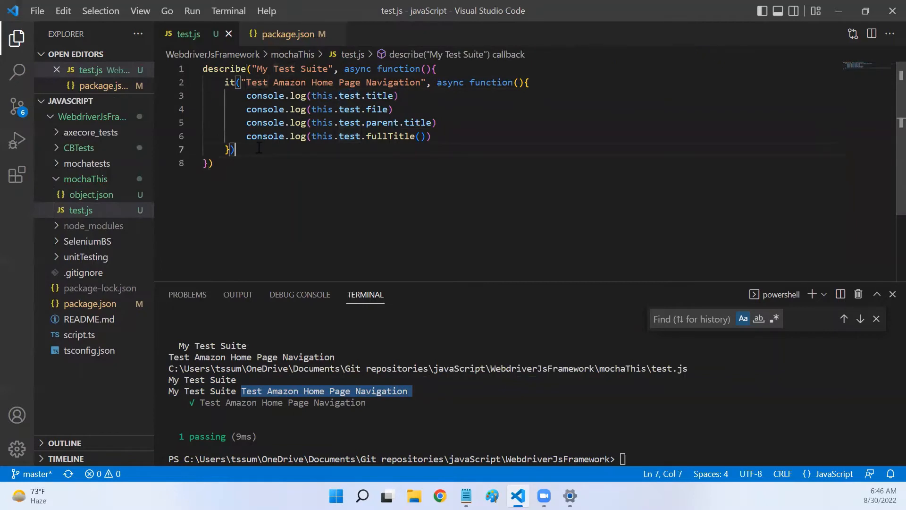
# Add afterEach(async function(){ console.log(this.test) }) after the it block in test.js
pyautogui.write('a')
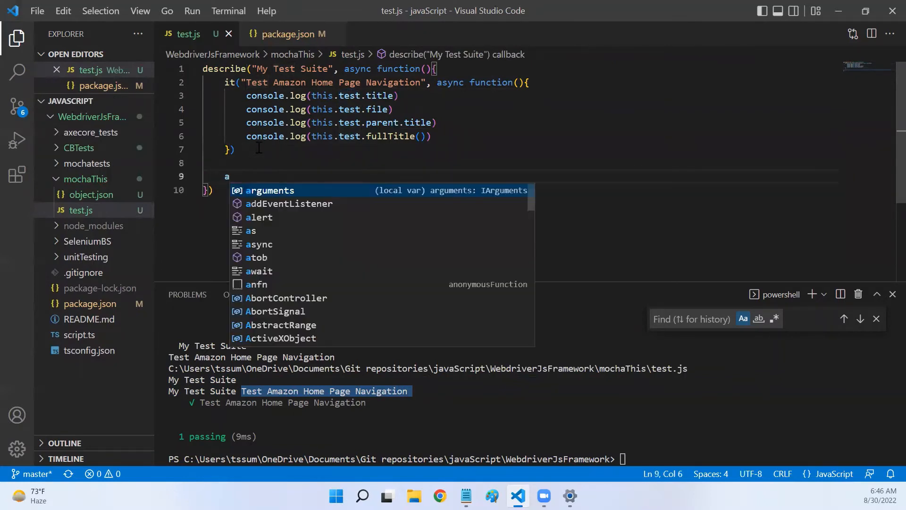
pyautogui.write('fterE')
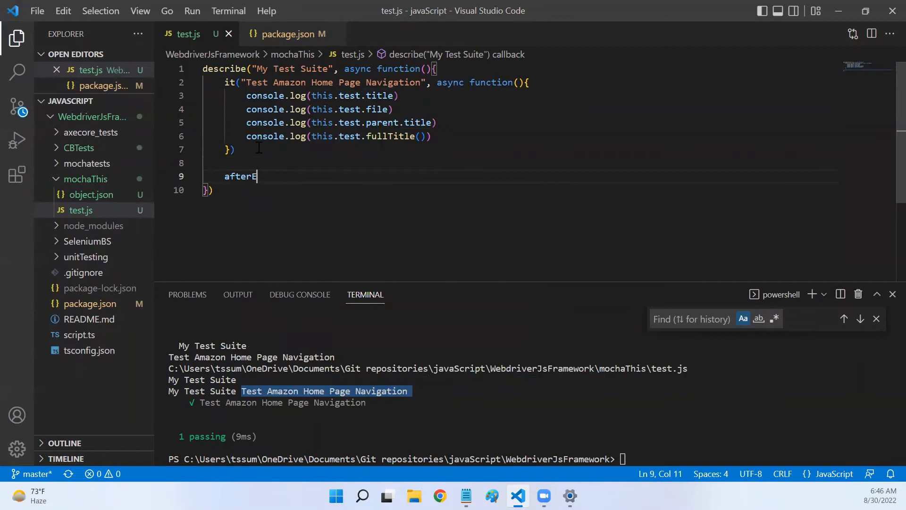
pyautogui.write('ach()')
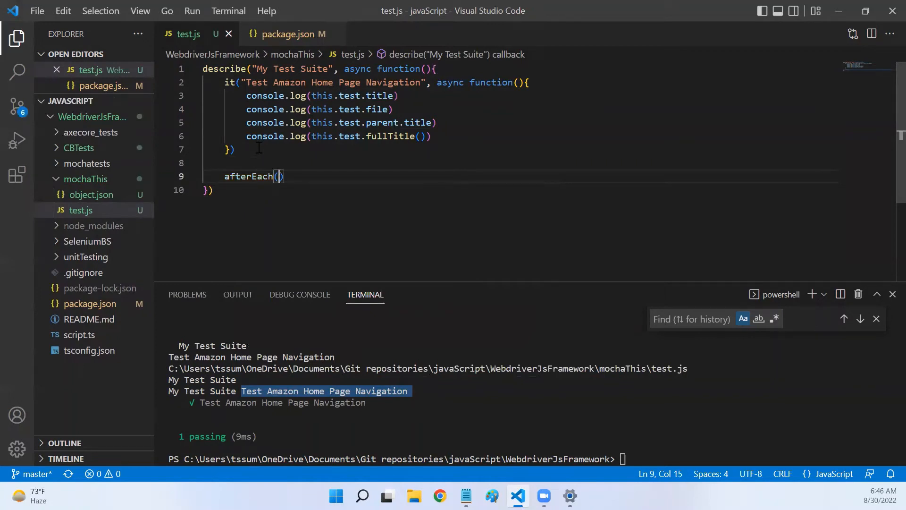
pyautogui.write('async function(')
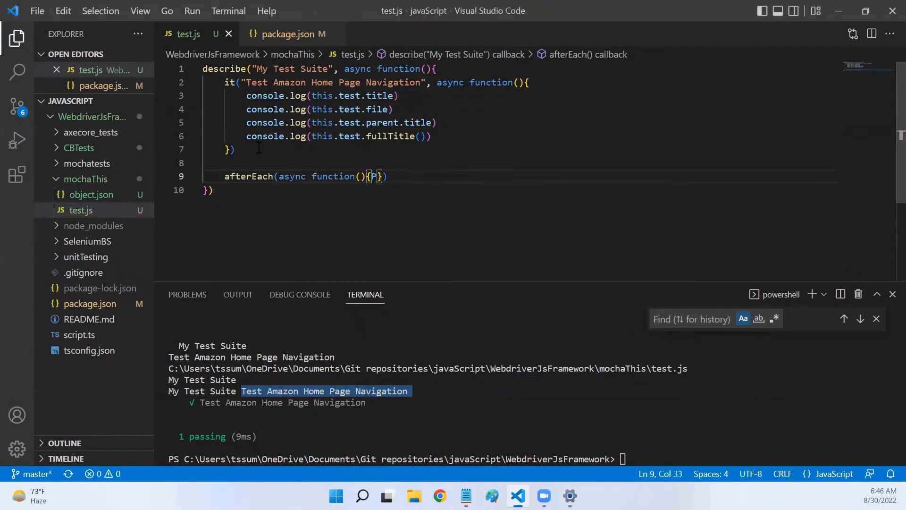
pyautogui.press('Enter')
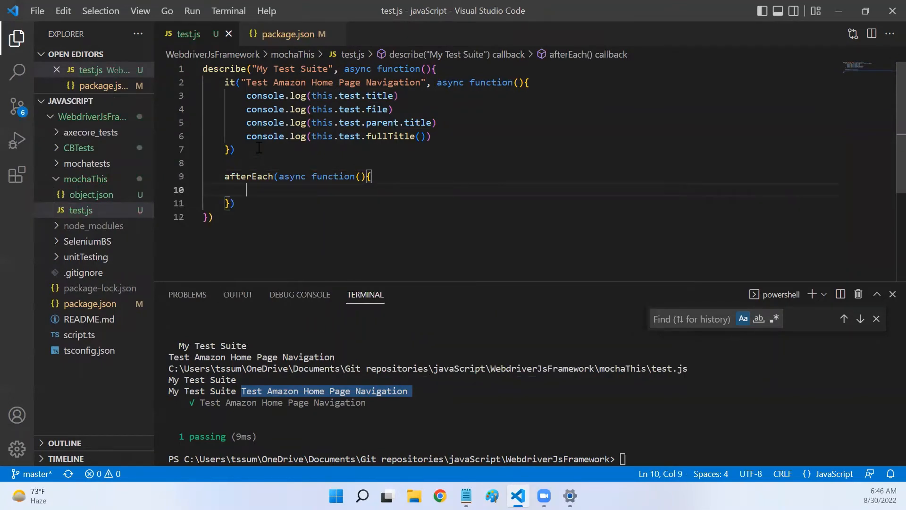
pyautogui.write('cols')
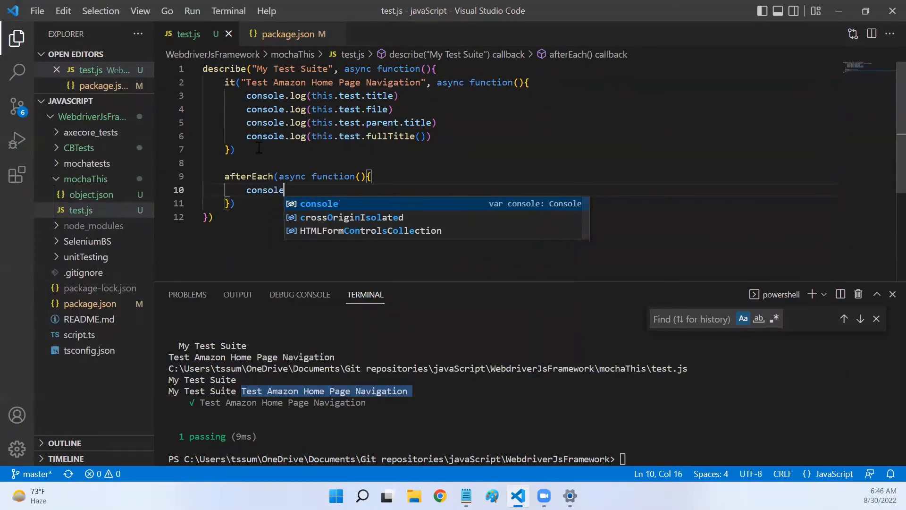
pyautogui.write('.log(this.test')
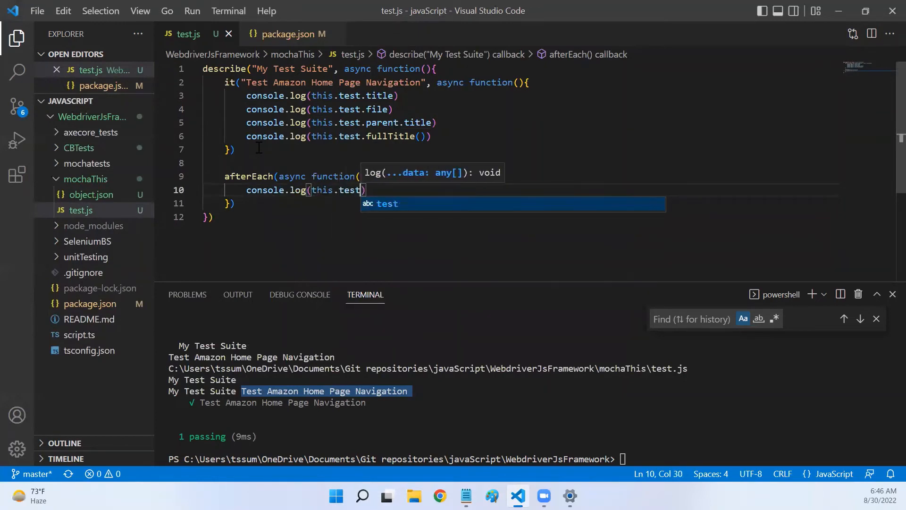
pyautogui.click(235, 149)
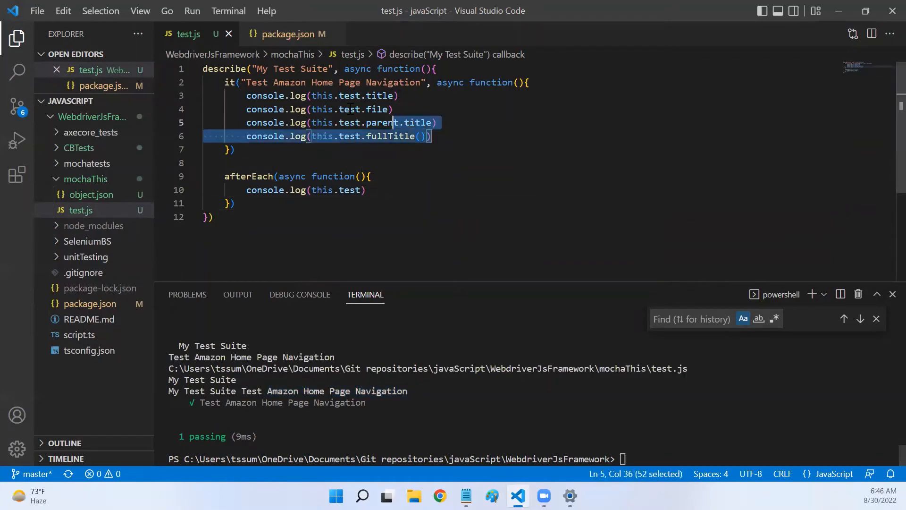
# Comment out the four test log lines and rerun npm run test to dump this.test
pyautogui.press('ctrl+/')
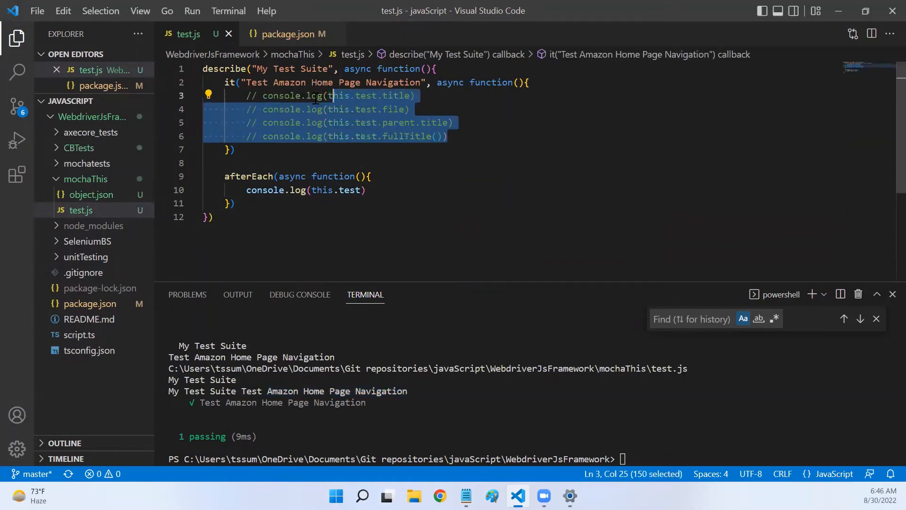
pyautogui.write('npm run test')
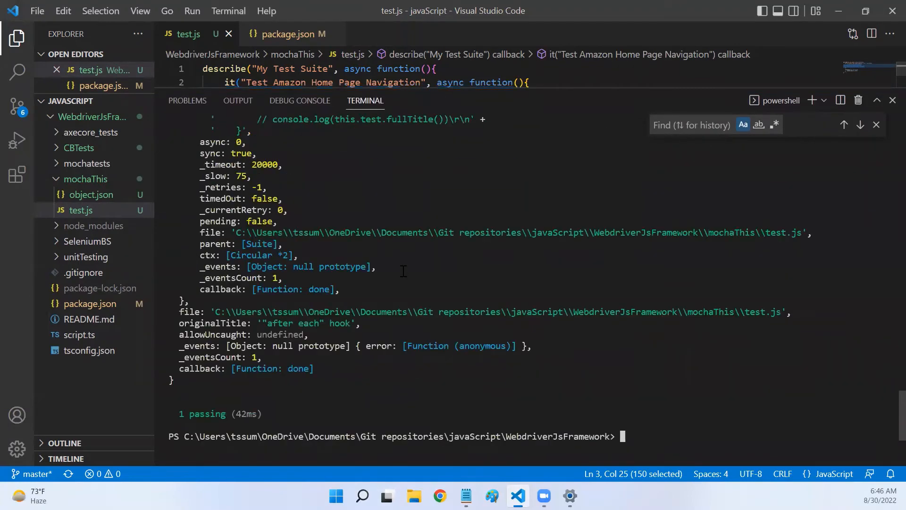
pyautogui.scroll(3)
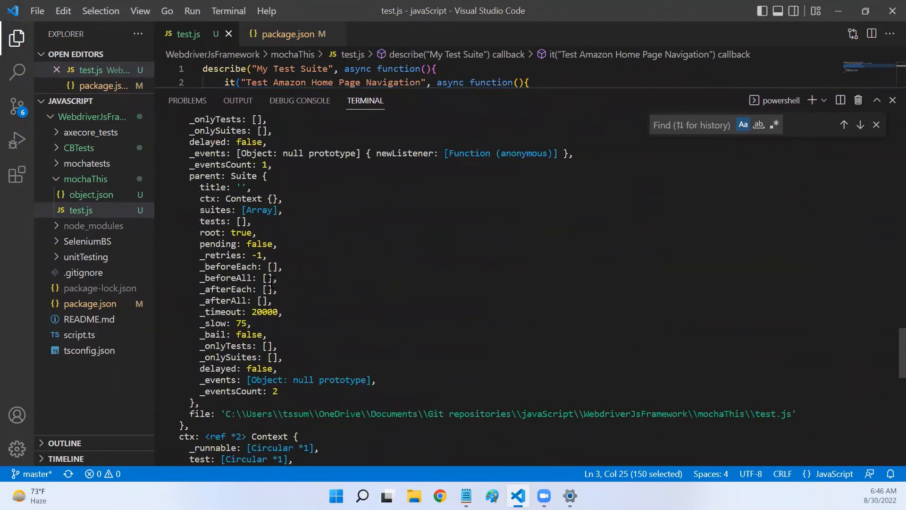
pyautogui.scroll(3)
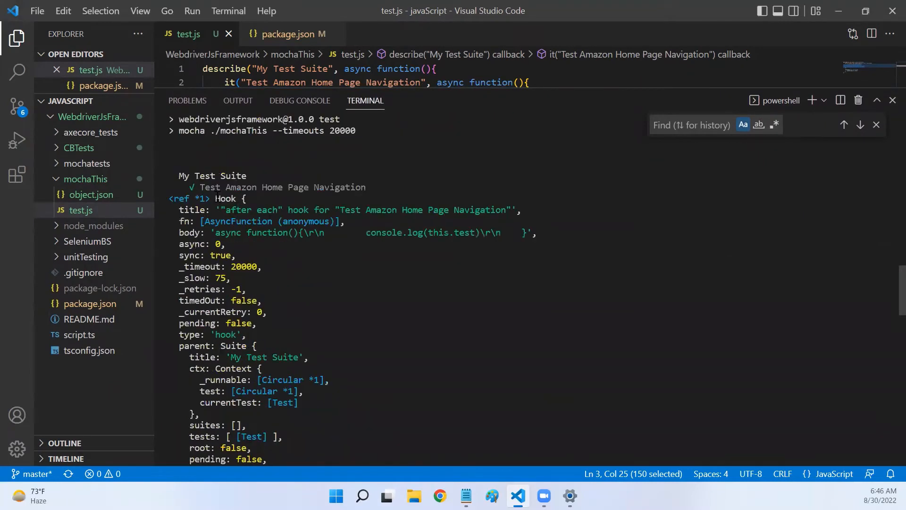
# Review the logged afterEach hook object in the terminal output
pyautogui.doubleClick(192, 210)
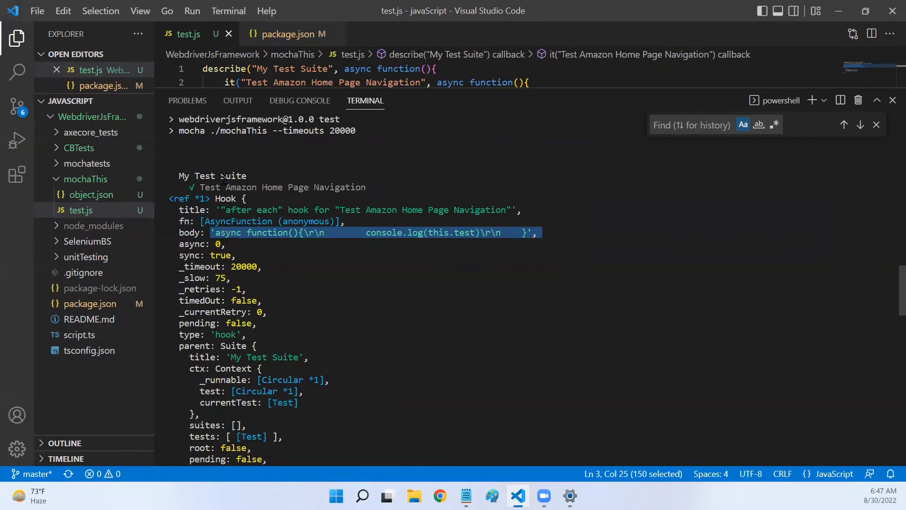
pyautogui.moveTo(268, 277)
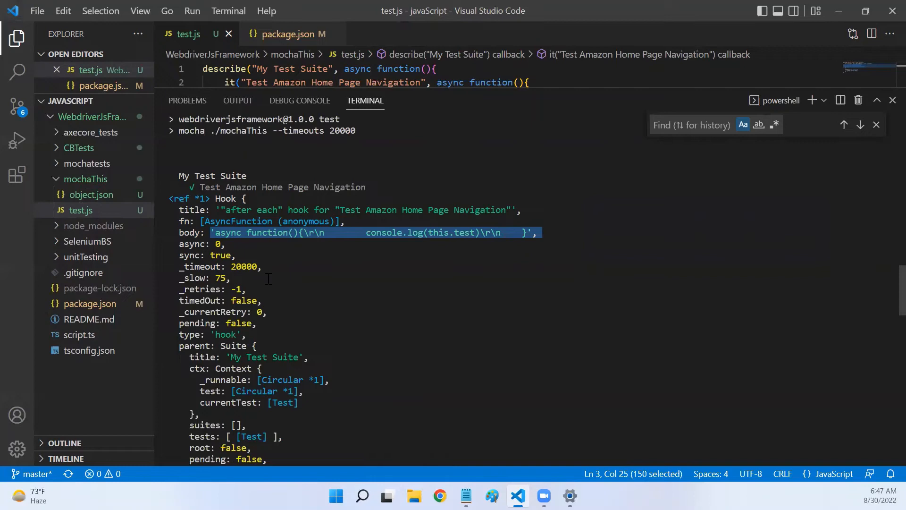
pyautogui.scroll(-3)
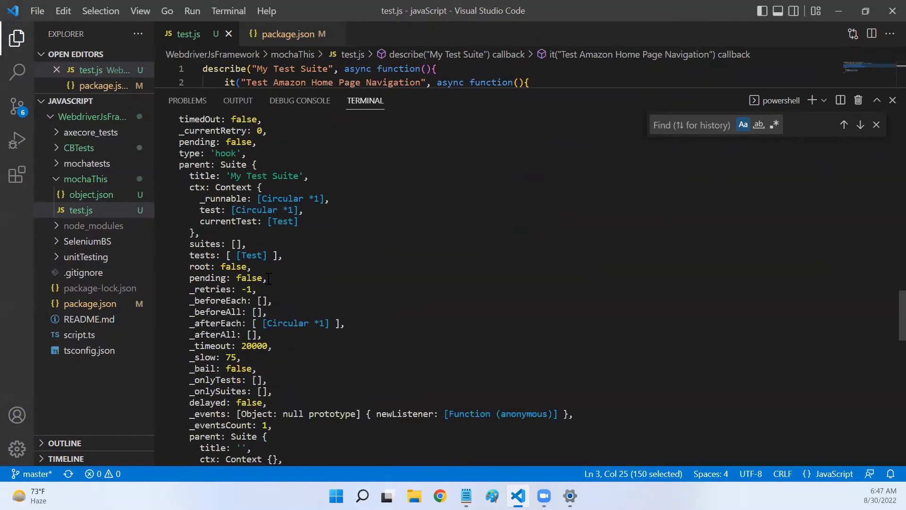
pyautogui.scroll(-3)
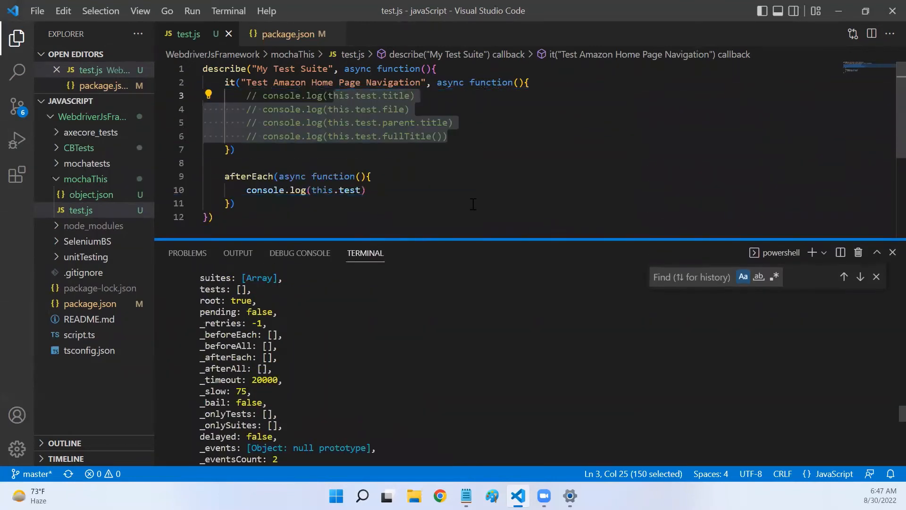
# Change console.log(this.test) in afterEach to console.log(this.currentTest)
pyautogui.click(232, 149)
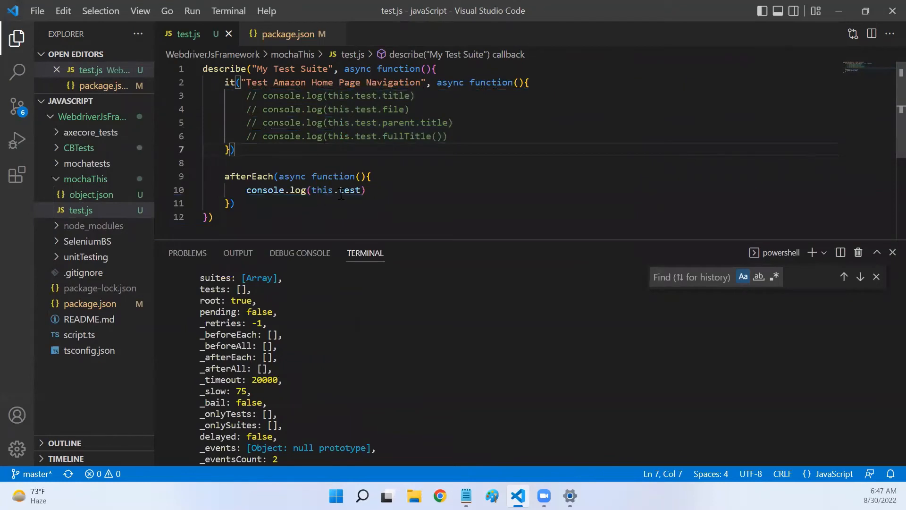
pyautogui.doubleClick(349, 189)
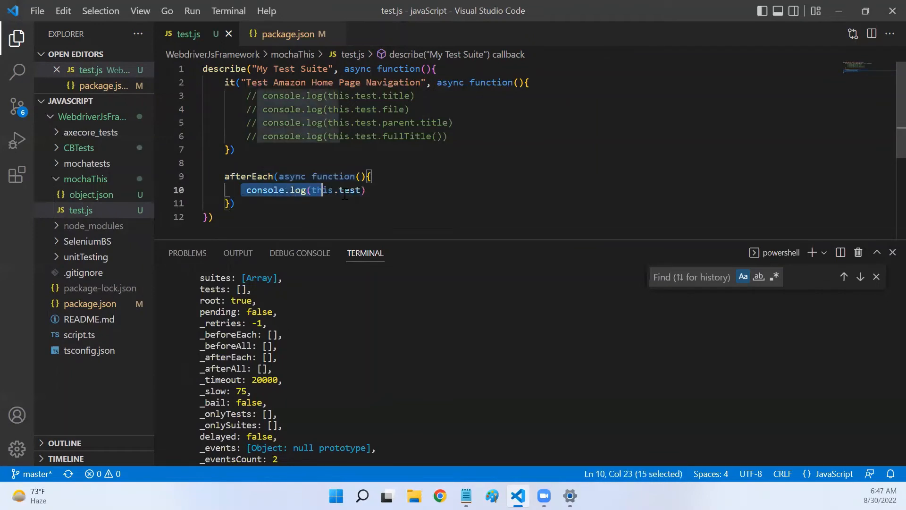
pyautogui.moveTo(224, 177); pyautogui.dragTo(235, 203)
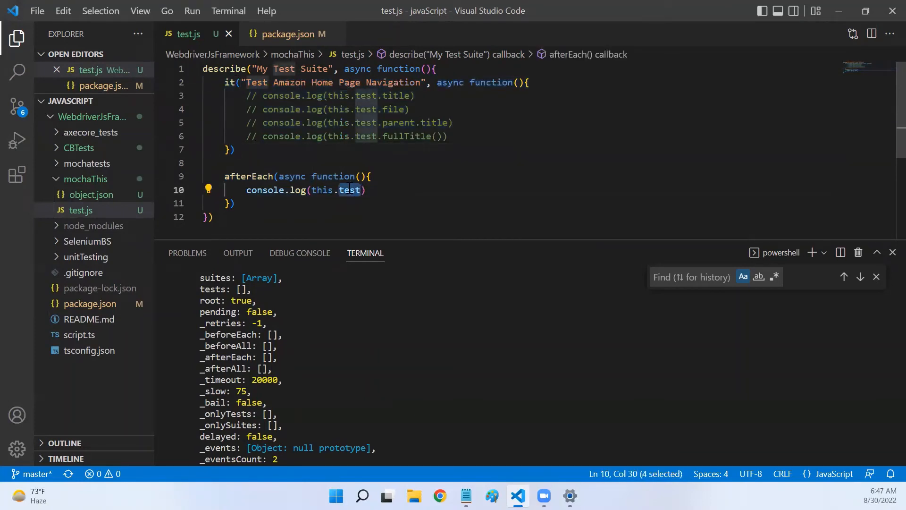
pyautogui.write('curren')
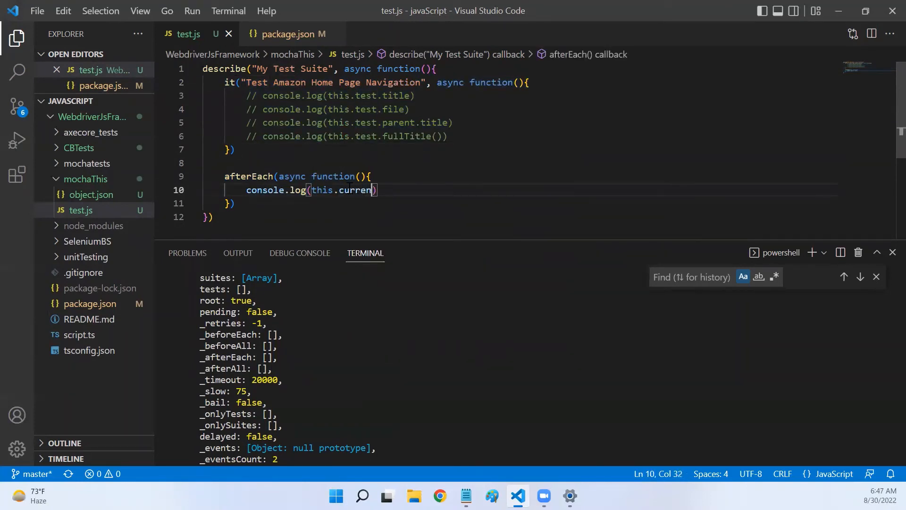
pyautogui.write('Test')
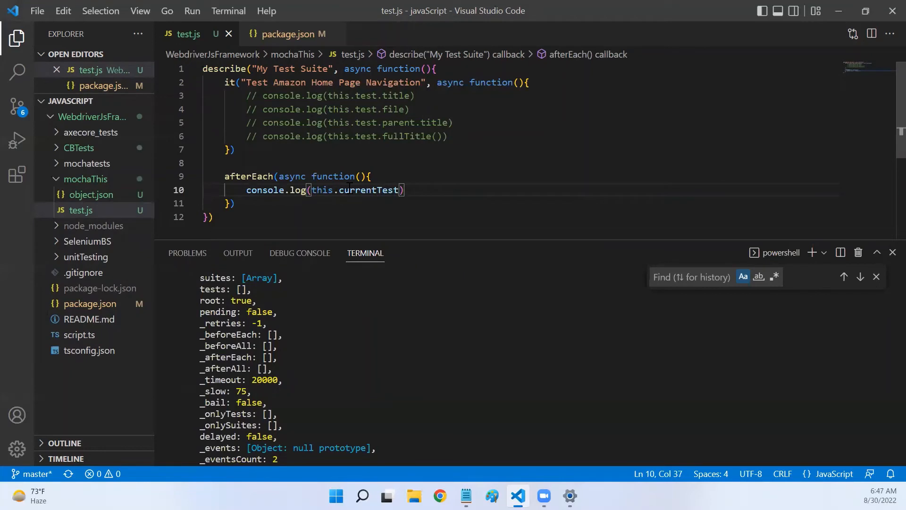
# Move between the test block, the afterEach log line and the first commented title line
pyautogui.doubleClick(369, 190)
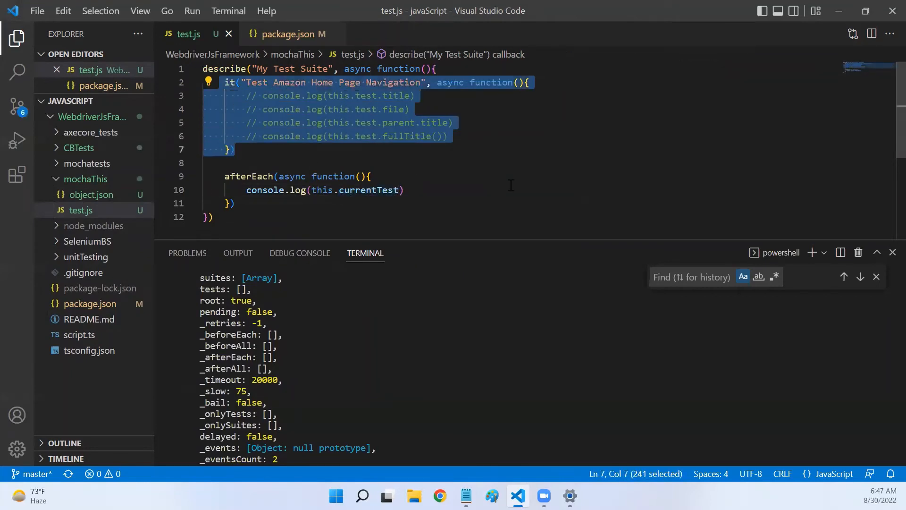
pyautogui.click(397, 190)
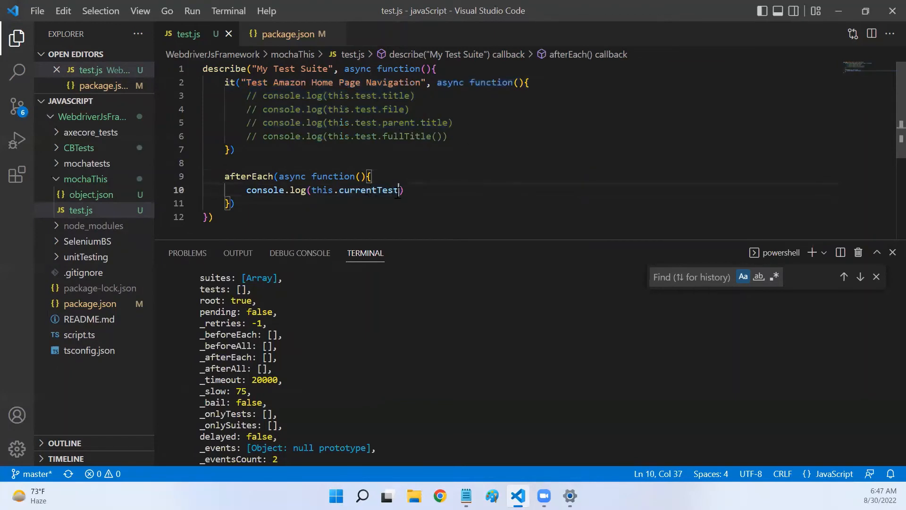
pyautogui.doubleClick(395, 96)
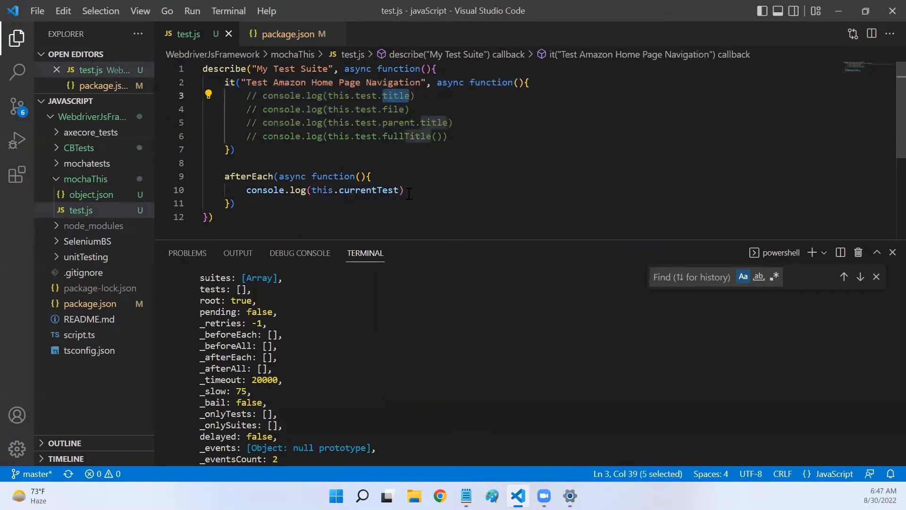
# Log this.currentTest.title, file, parent.title and fullTitle() in afterEach
pyautogui.write('.title')
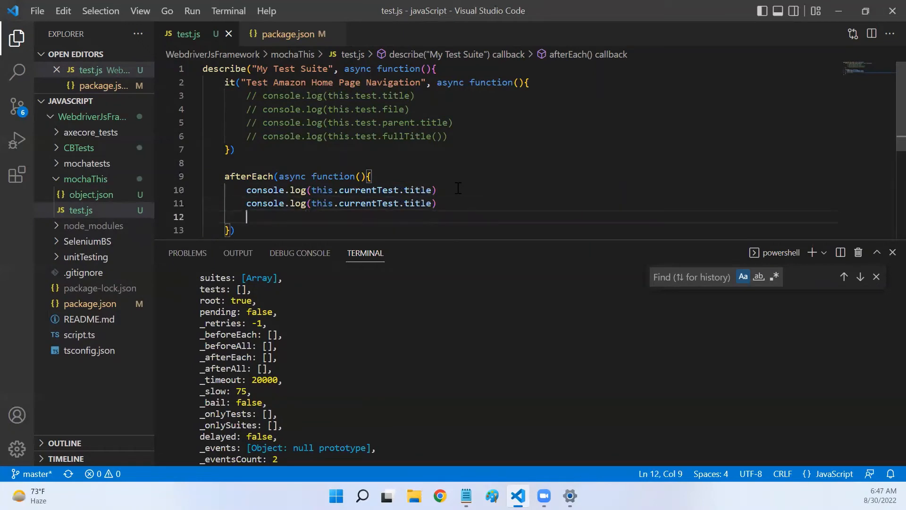
pyautogui.write('console.log(this.currentTest.title)')
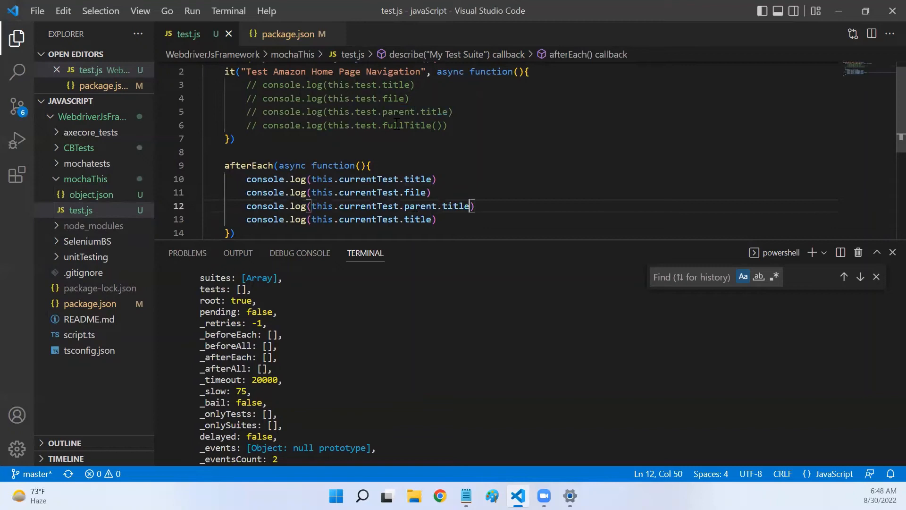
pyautogui.write('fullTitle')
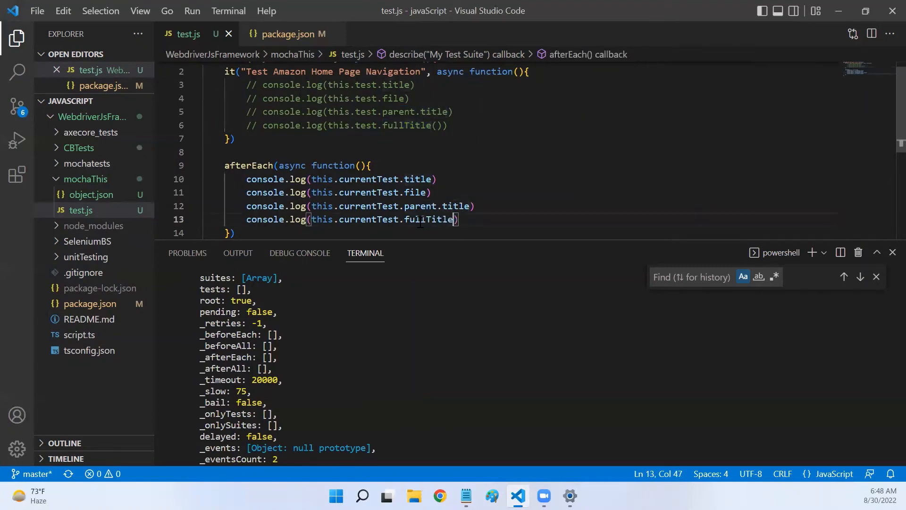
pyautogui.write('()')
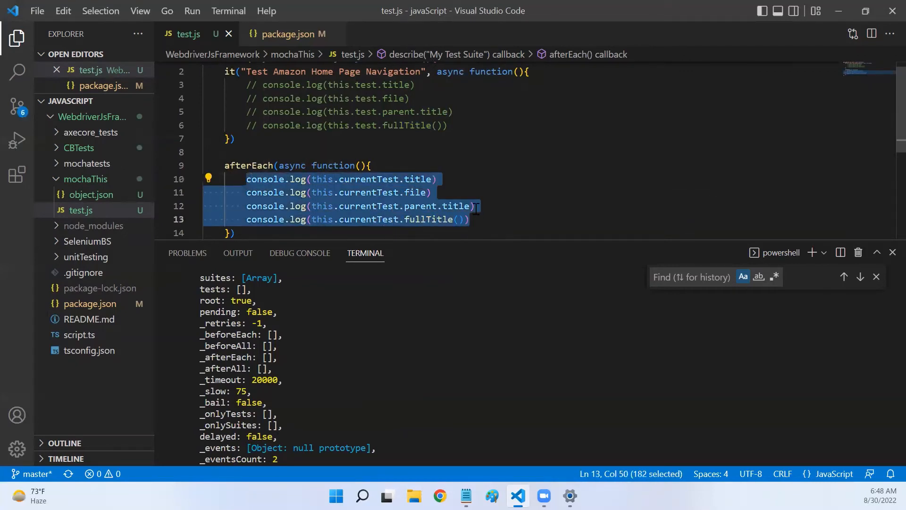
# Duplicate the afterEach hook below it and rerun the tests
pyautogui.scroll(3)
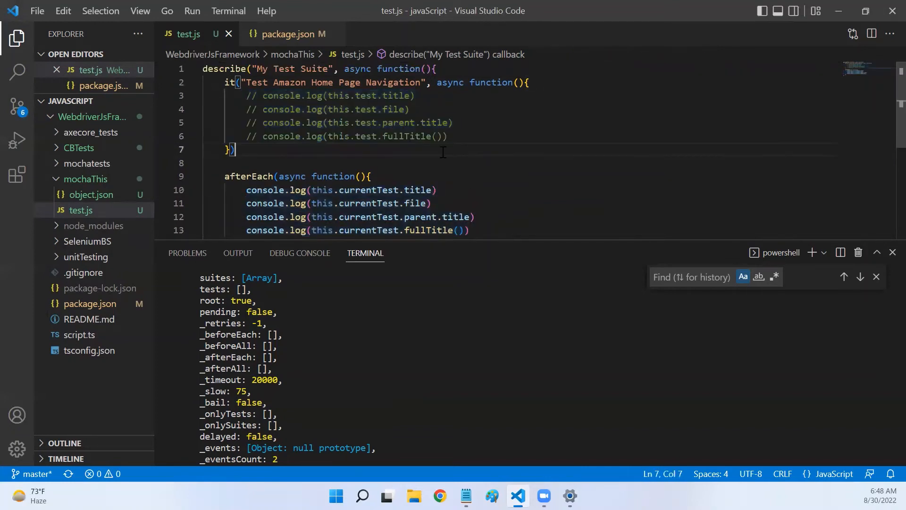
pyautogui.doubleClick(367, 96)
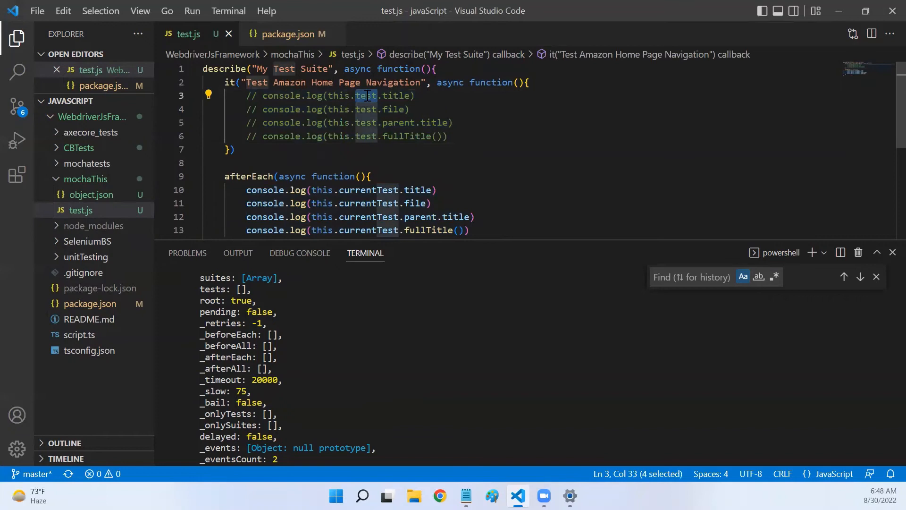
pyautogui.doubleClick(370, 190)
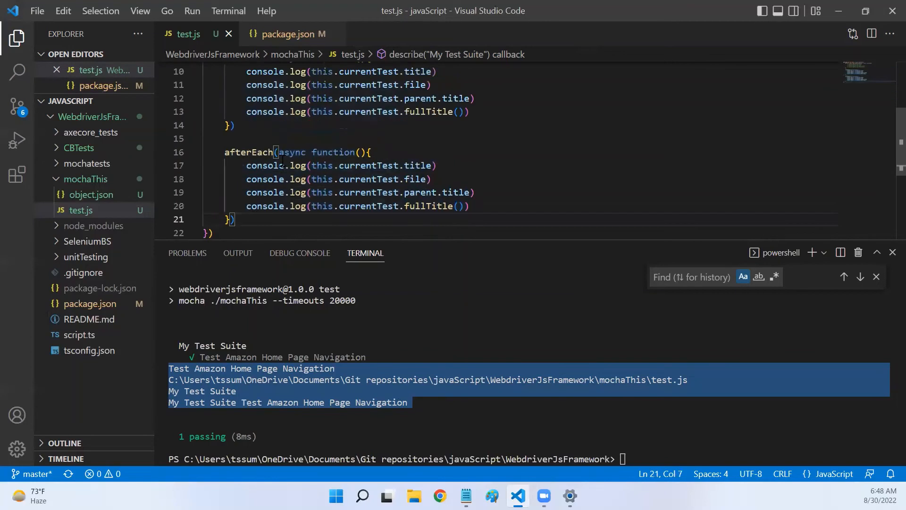
# Rename the second hook to beforeEach, comment out afterEach's logs, and rerun npm run test
pyautogui.click(251, 152)
pyautogui.write('b')
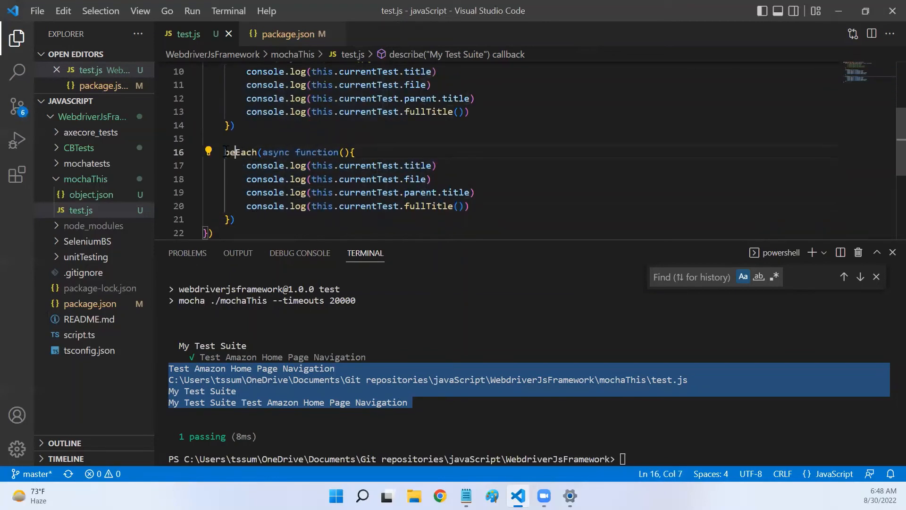
pyautogui.click(433, 165)
pyautogui.write('npm run test')
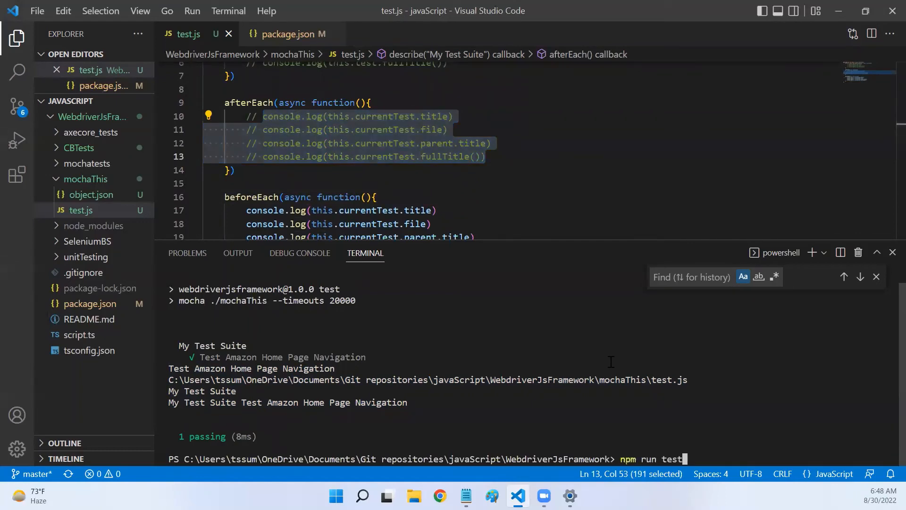
pyautogui.press('Return')
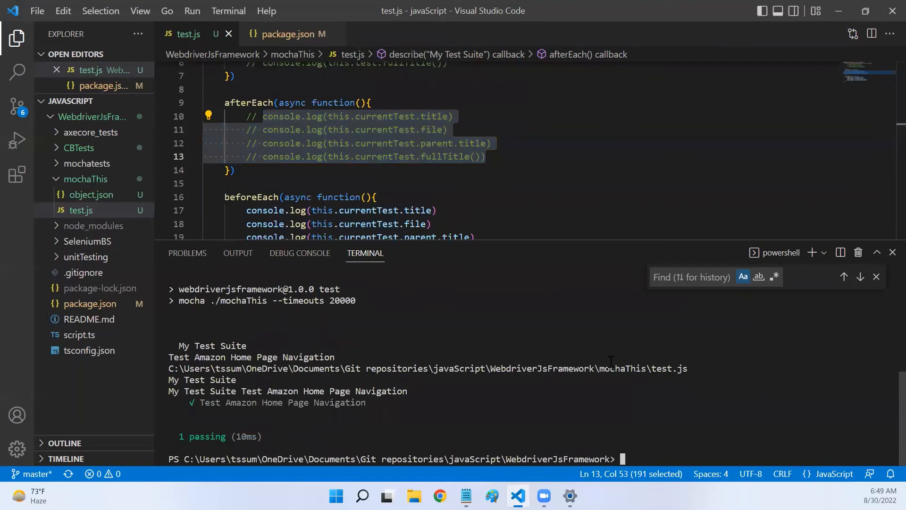
pyautogui.moveTo(180, 362)
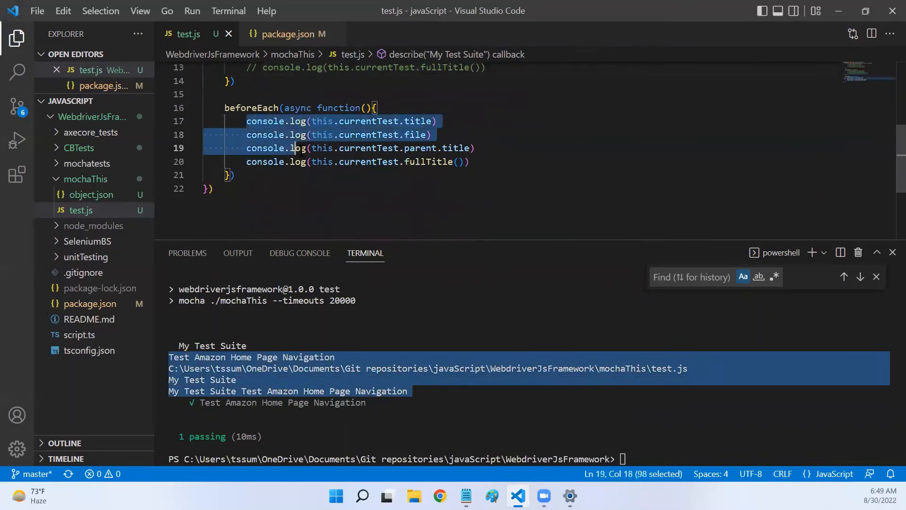
# Comment out beforeEach's four currentTest log lines and move to the end of line 13
pyautogui.press('ctrl+/')
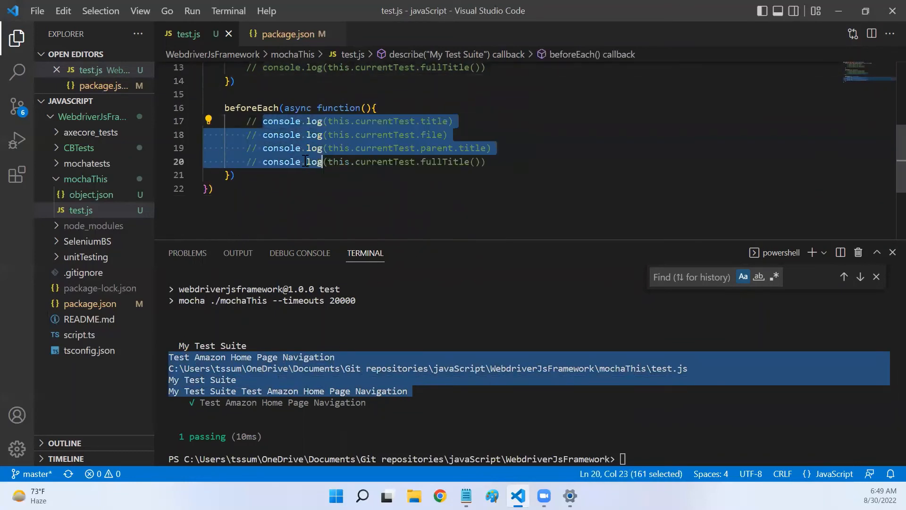
pyautogui.scroll(3)
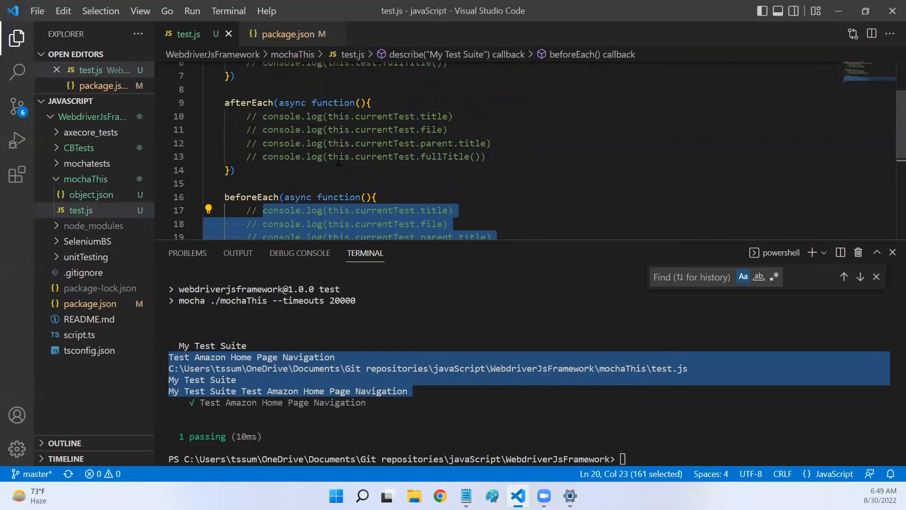
pyautogui.click(486, 157)
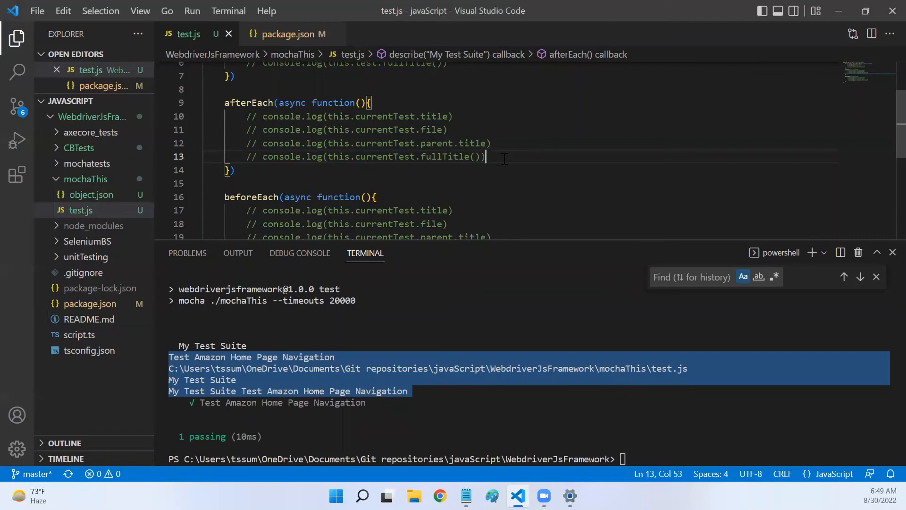
# Add console.log(this.currentTest.state) inside afterEach
pyautogui.press('Enter')
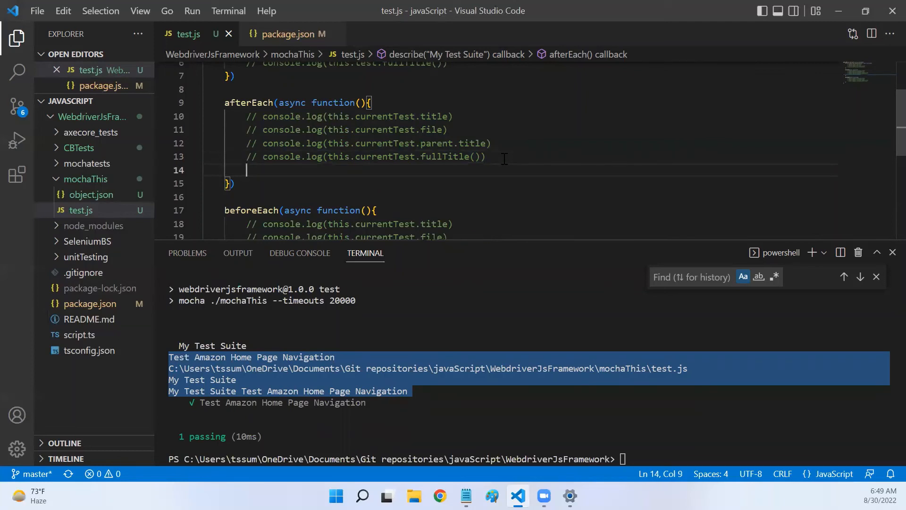
pyautogui.write('console.lo')
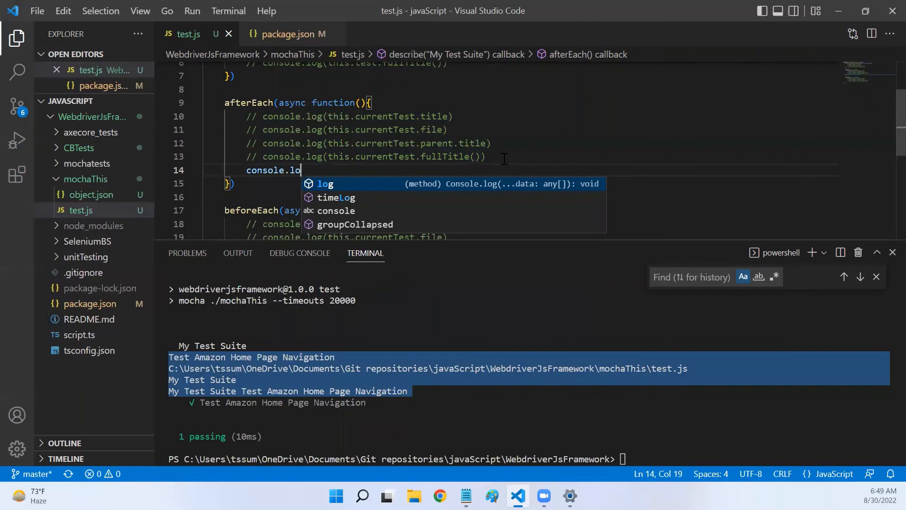
pyautogui.write('g(this')
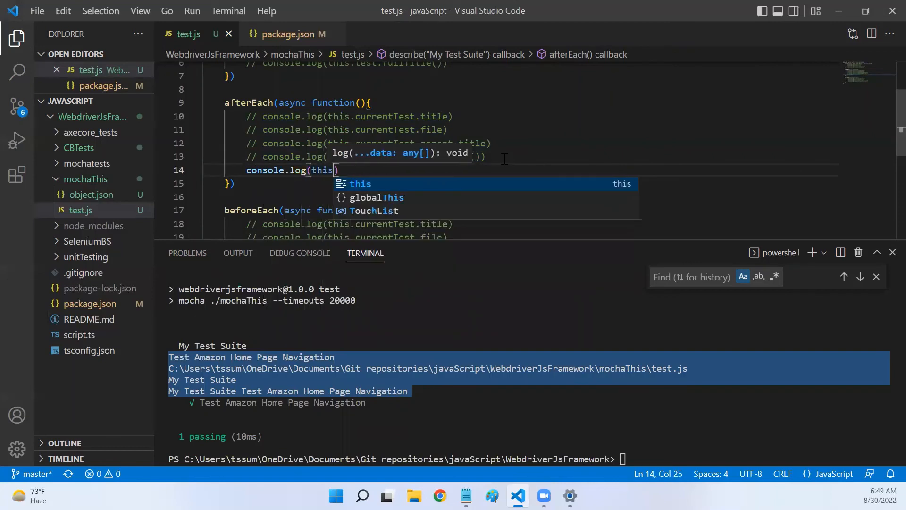
pyautogui.write('.currentTest')
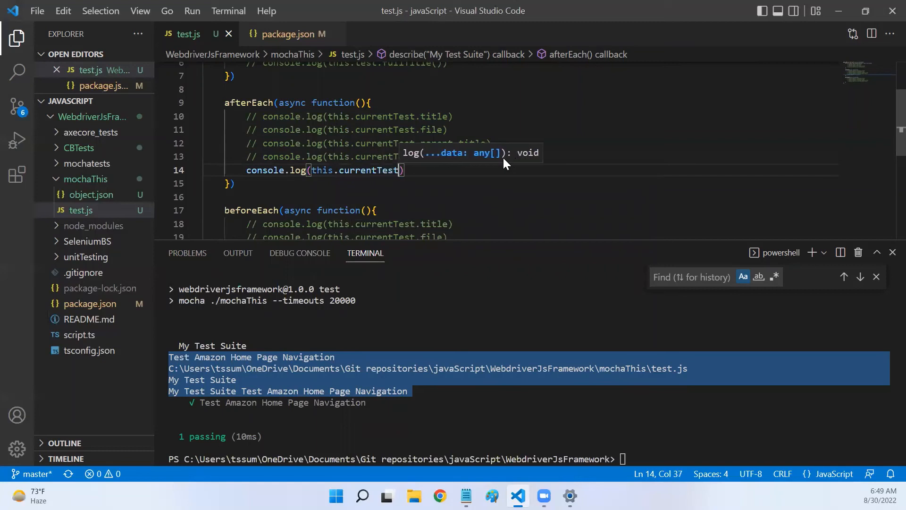
pyautogui.write('sa')
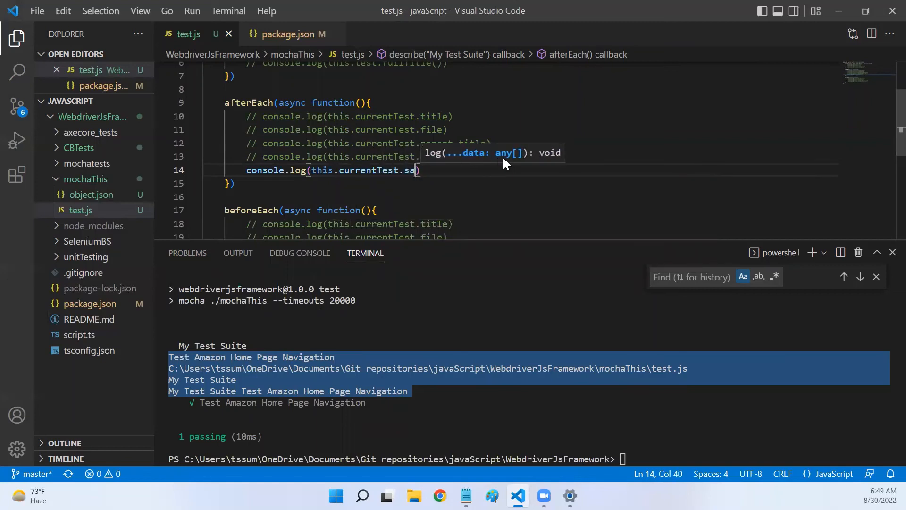
pyautogui.write('te')
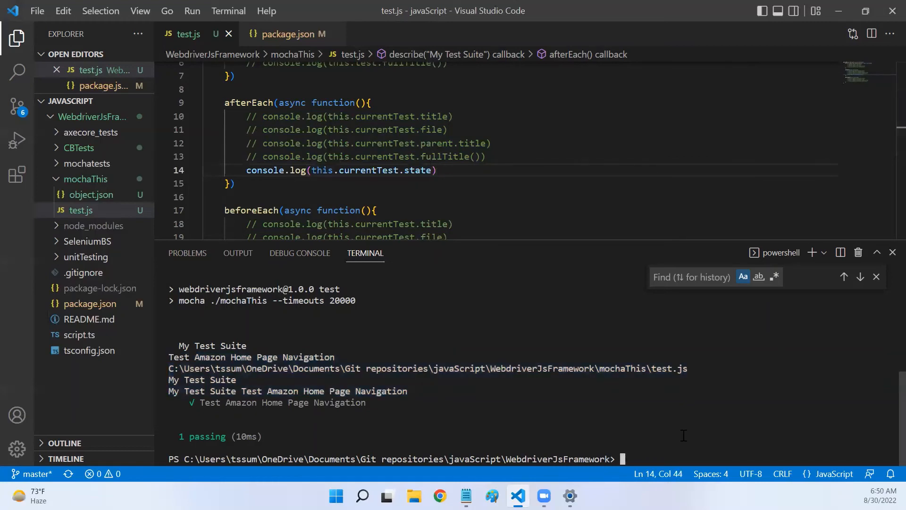
# Rerun npm run test and pick out 'passed' in the output, then begin a throw statement
pyautogui.write('npm run test')
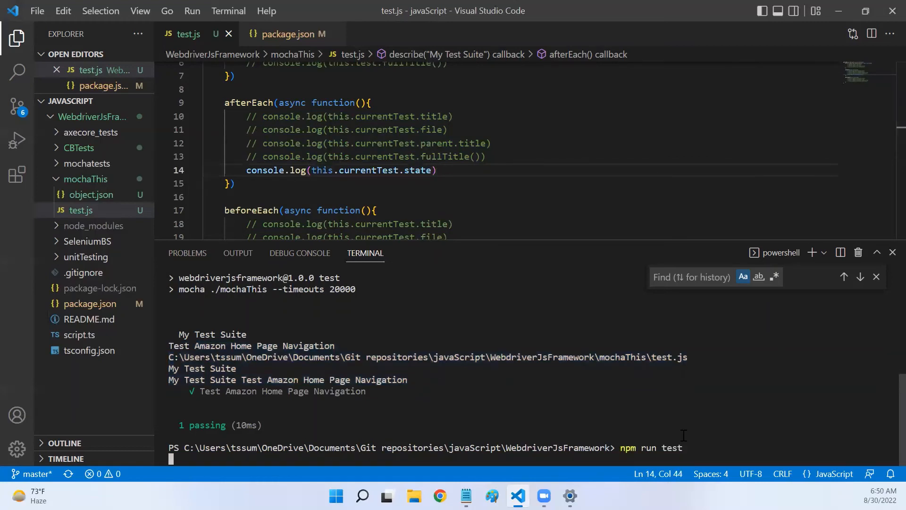
pyautogui.press('Return')
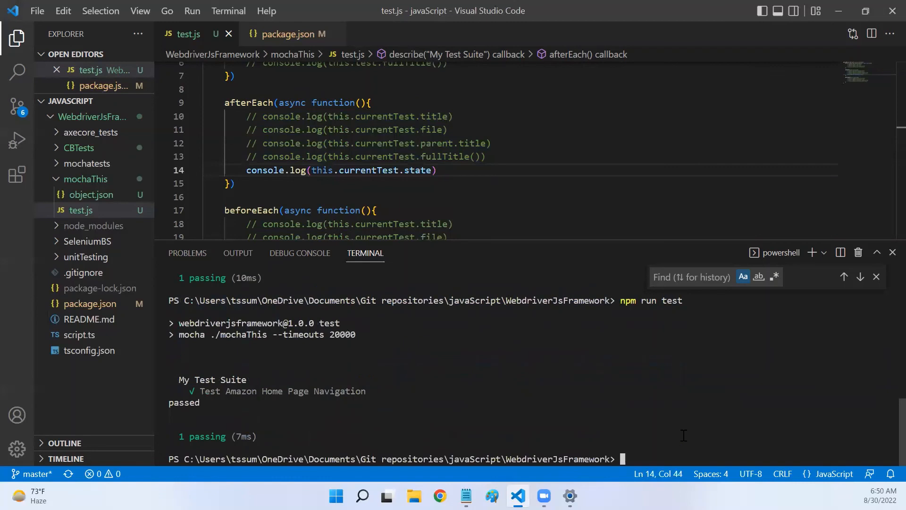
pyautogui.doubleClick(184, 402)
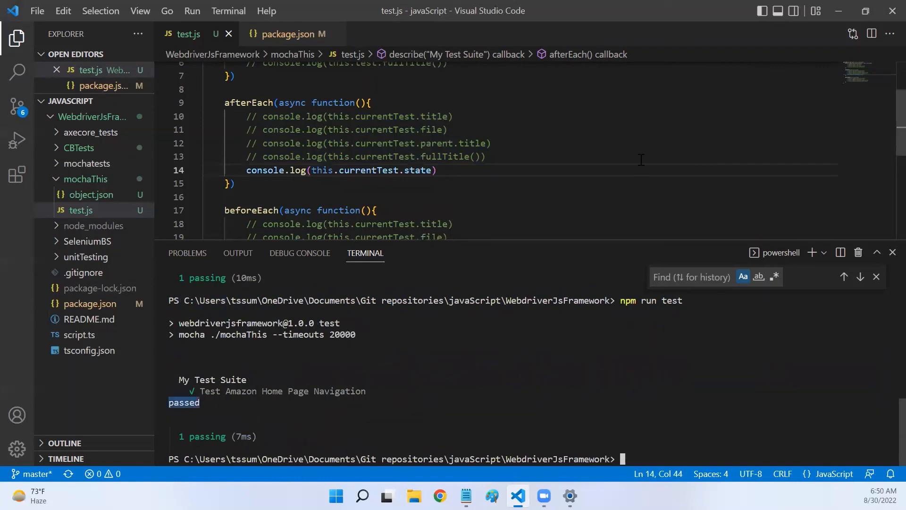
pyautogui.write('thro')
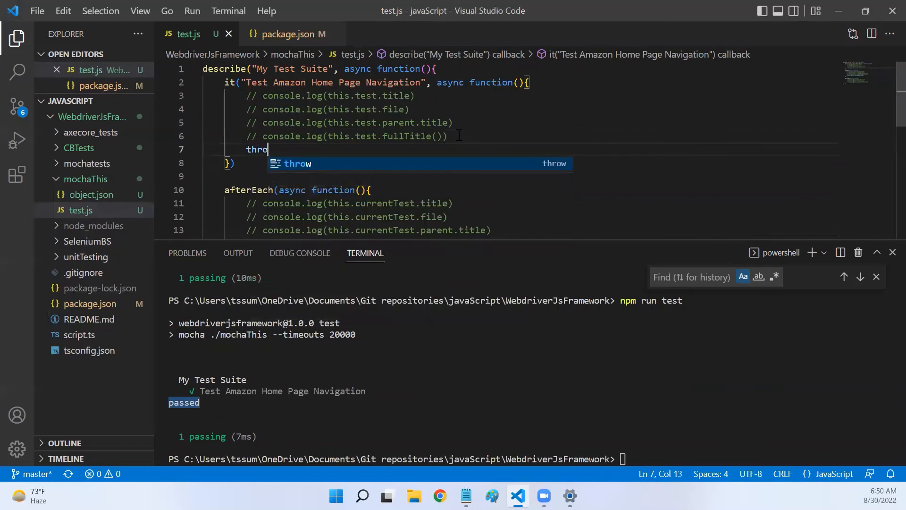
# Add throw Error("Test") inside the it block and rerun the tests
pyautogui.write('Error')
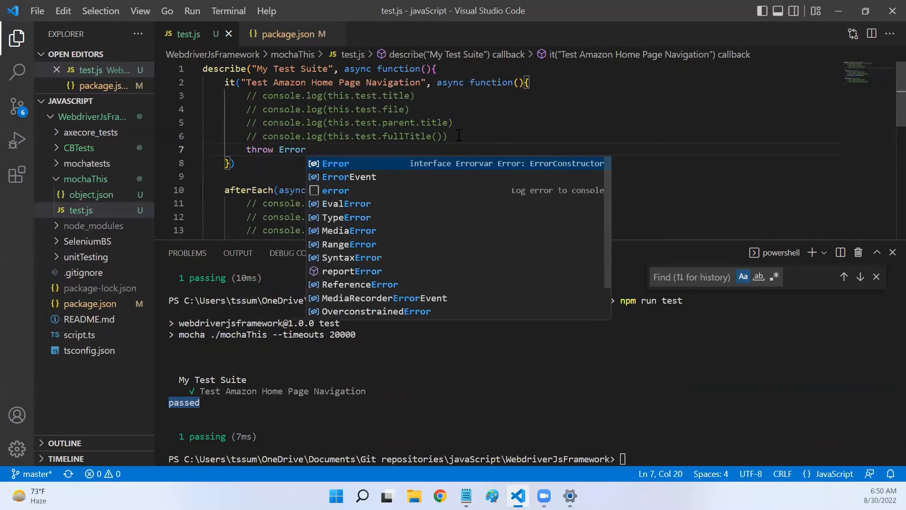
pyautogui.write('("Test"')
pyautogui.click(533, 459)
pyautogui.write('npm run test')
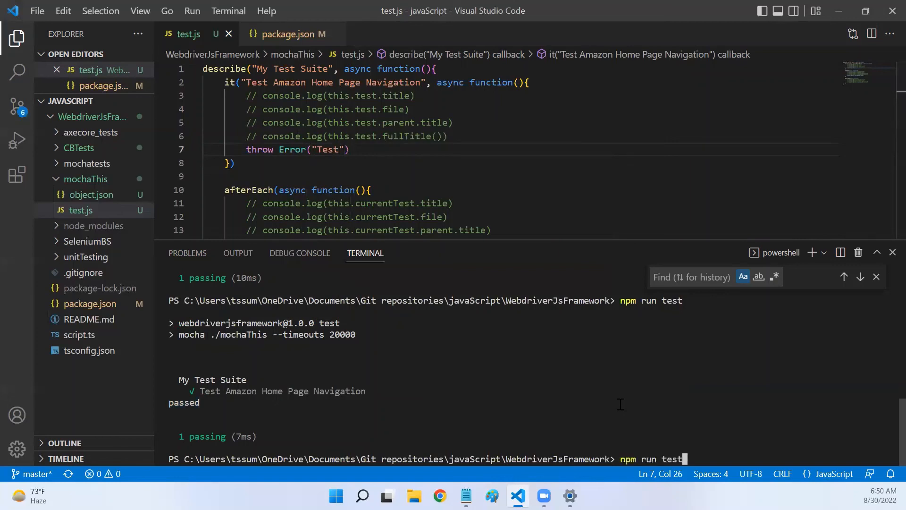
pyautogui.press('Return')
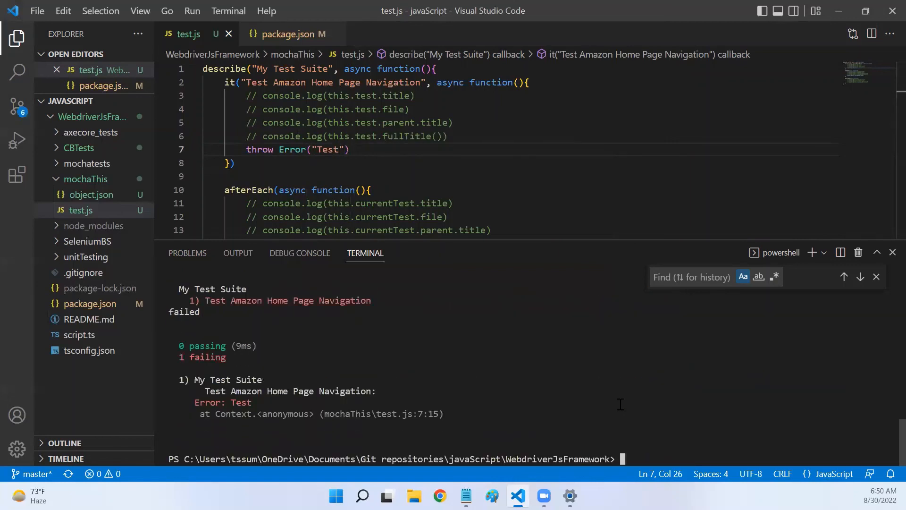
# Pick out 'failed' in the output and move to the end of the afterEach log line
pyautogui.doubleClick(185, 312)
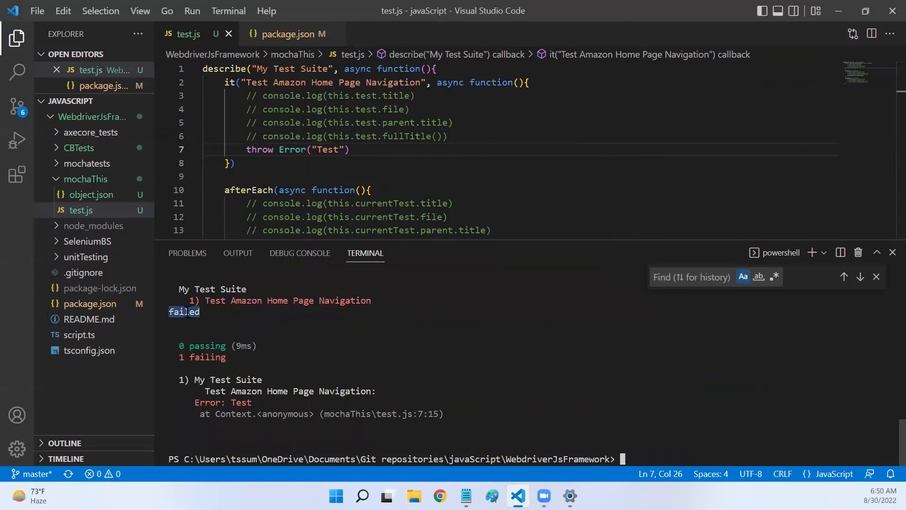
pyautogui.scroll(-3)
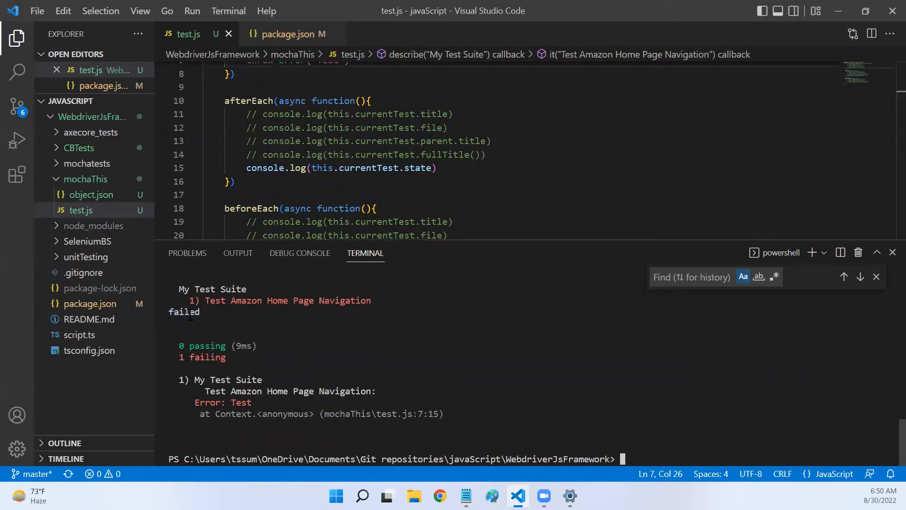
pyautogui.click(309, 169)
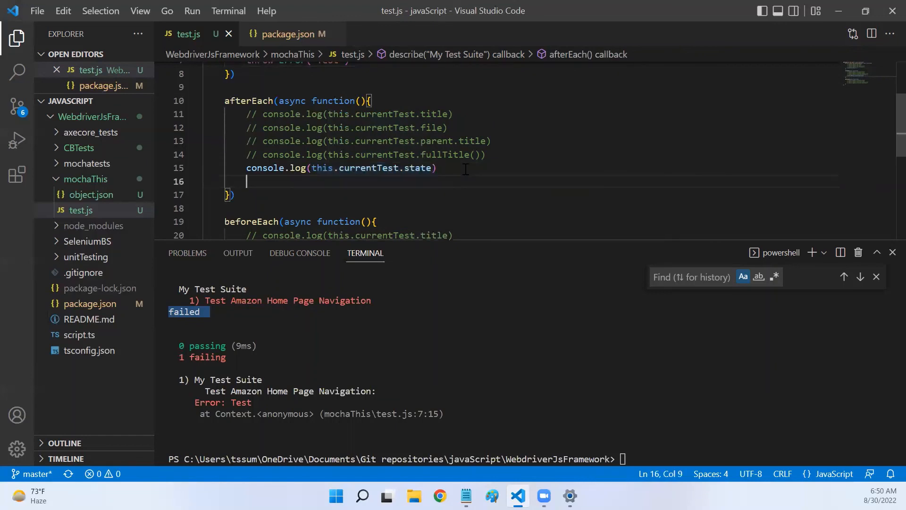
# Add if(this.currentTest.state == "failed"){ // perform your actions } in afterEach
pyautogui.write('if(this.currentTest.state )')
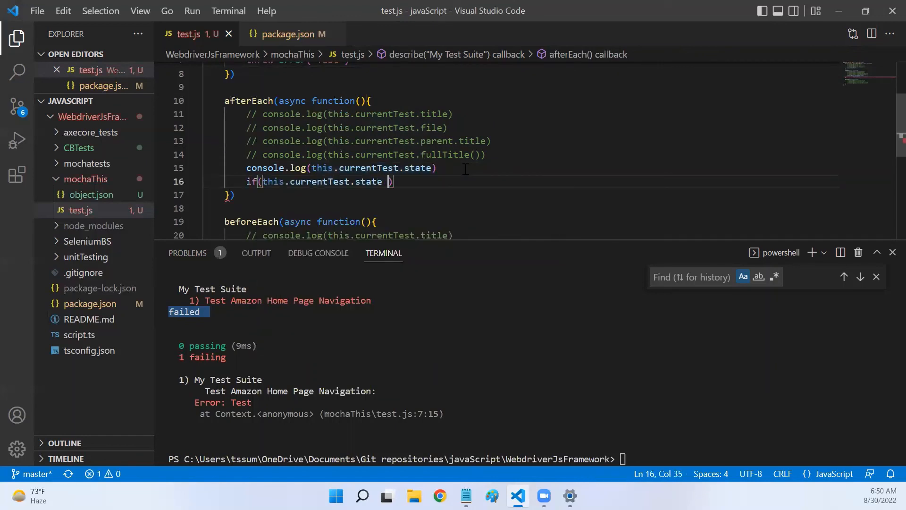
pyautogui.write('==')
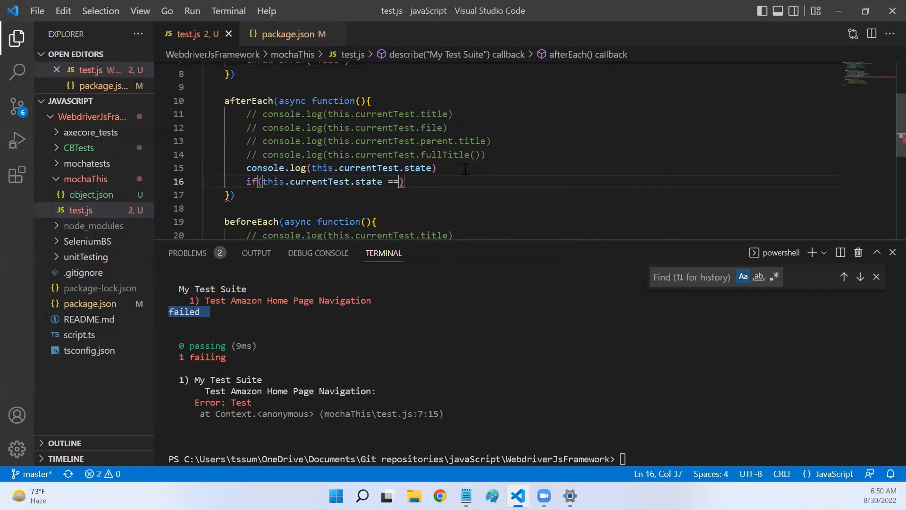
pyautogui.write('""')
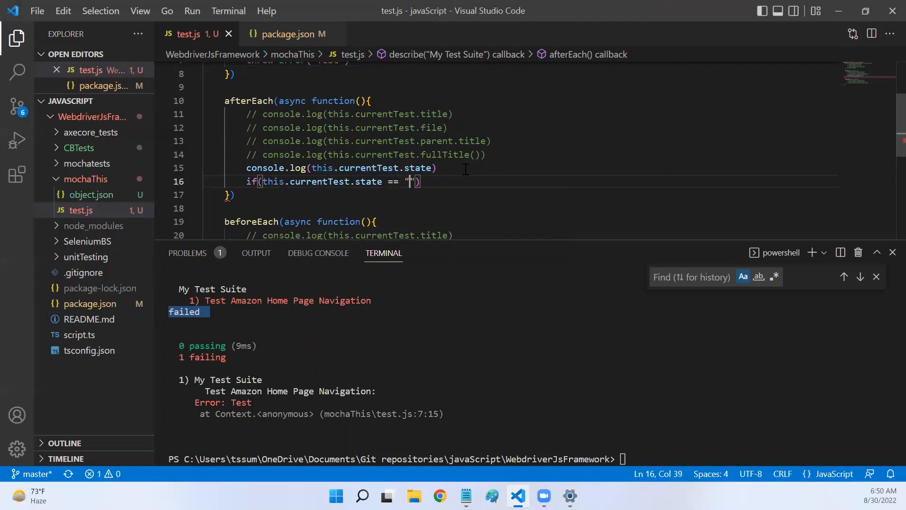
pyautogui.write('failed')
pyautogui.write('//')
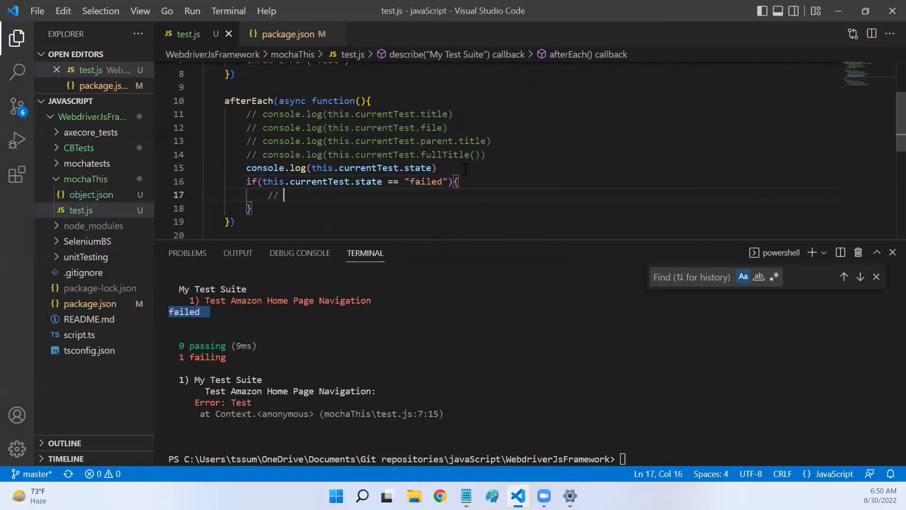
pyautogui.write('perform your')
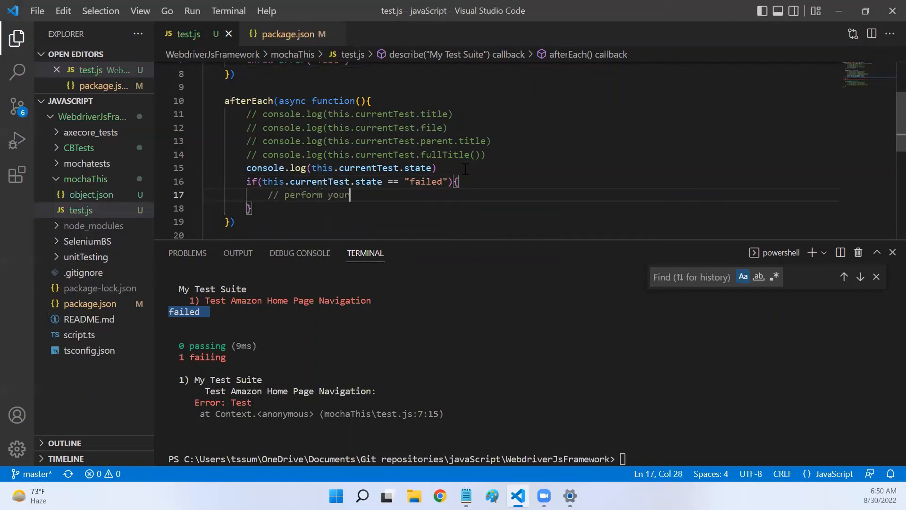
pyautogui.write('actions')
pyautogui.click(540, 208)
pyautogui.write('else')
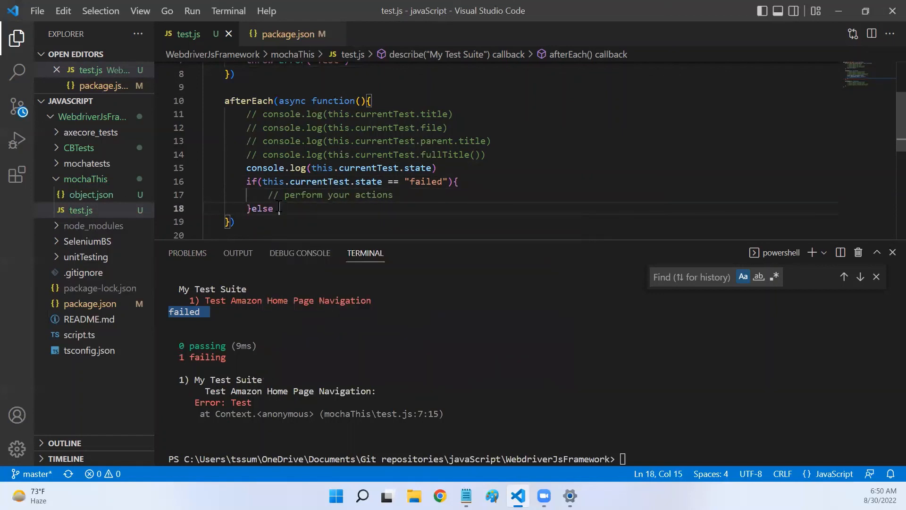
# Add else if(this.currentTest.state == "passed"){ // perform your actions }
pyautogui.write('if()')
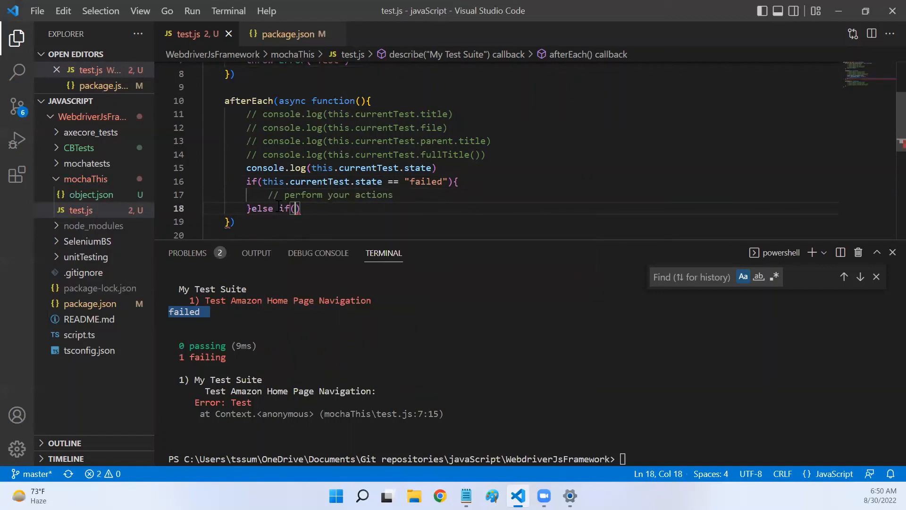
pyautogui.write('this.currentTest.state =')
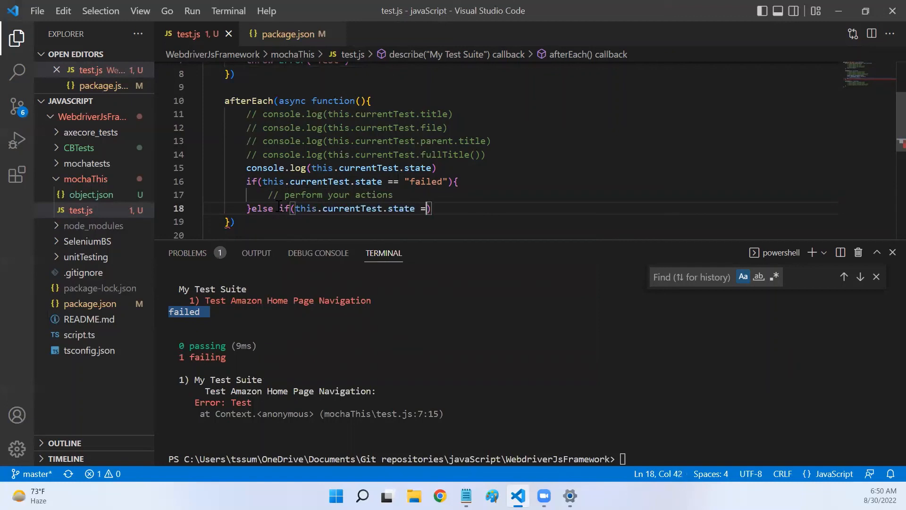
pyautogui.write('= "passed')
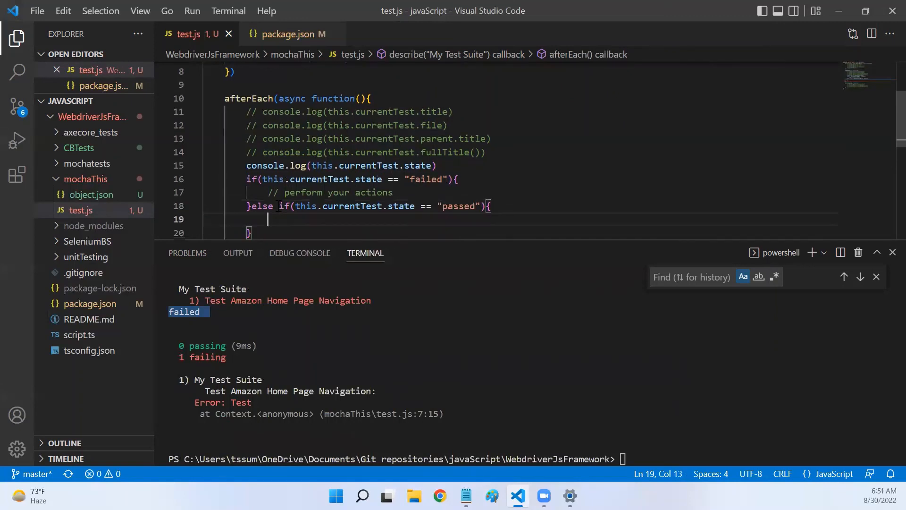
pyautogui.write('// perf')
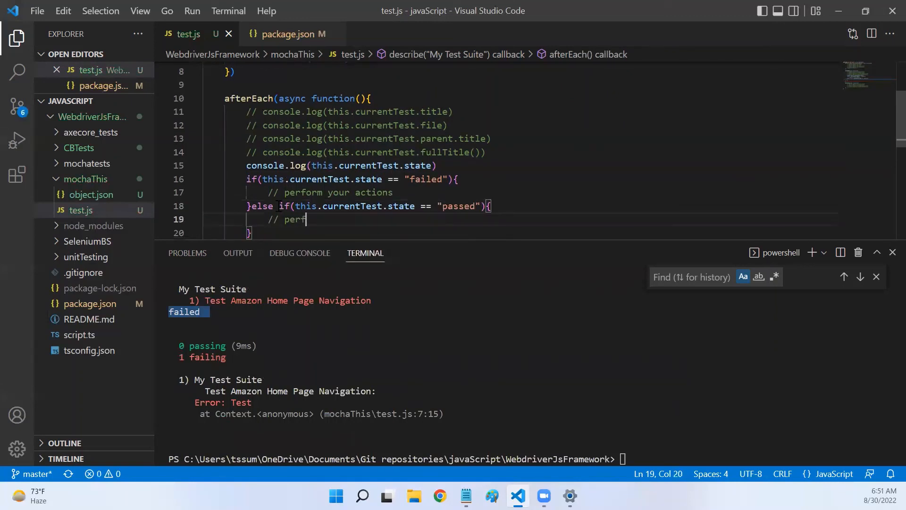
pyautogui.write('orm your a')
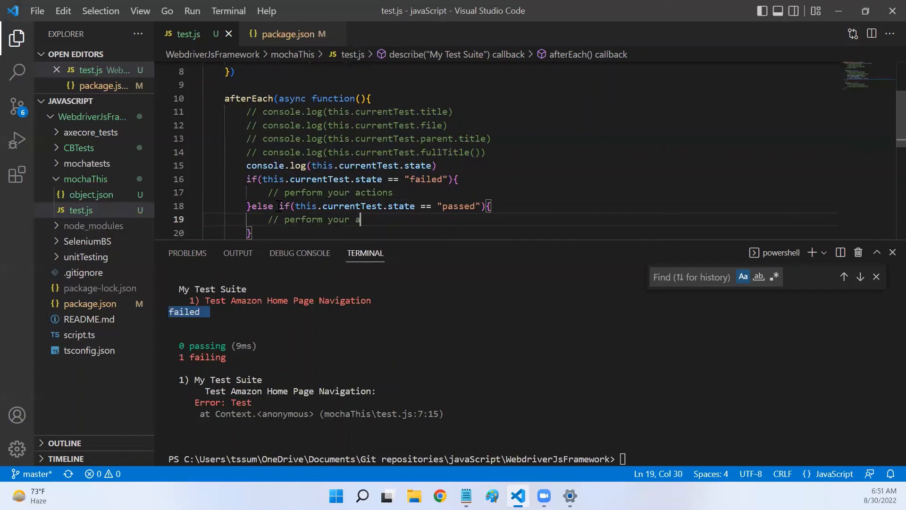
pyautogui.write('ctio')
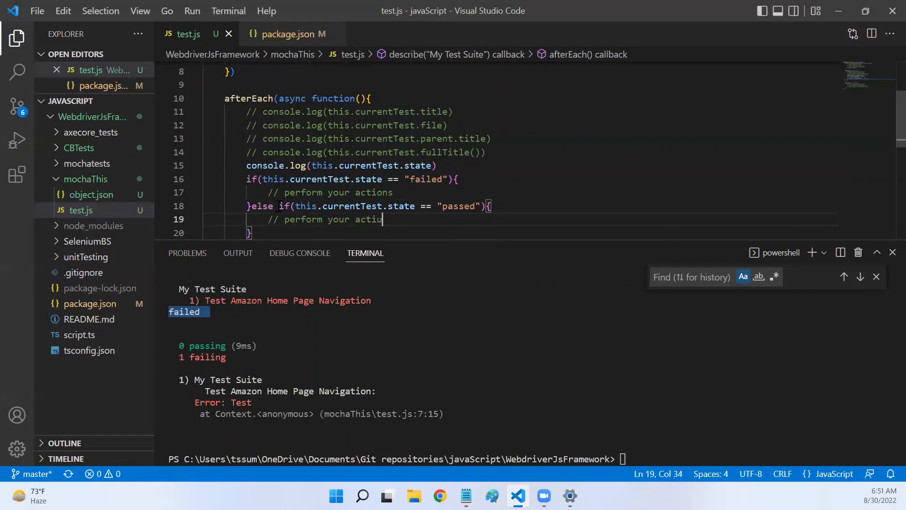
pyautogui.write('ns')
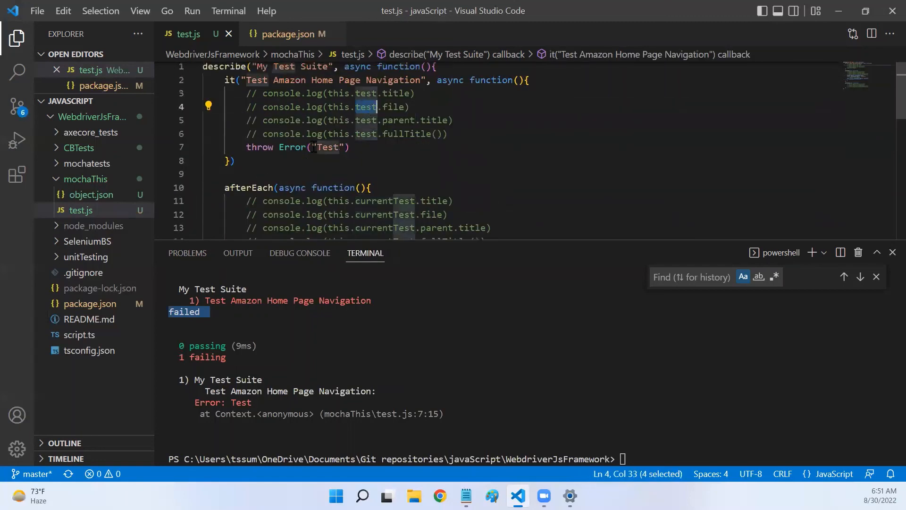
pyautogui.scroll(3)
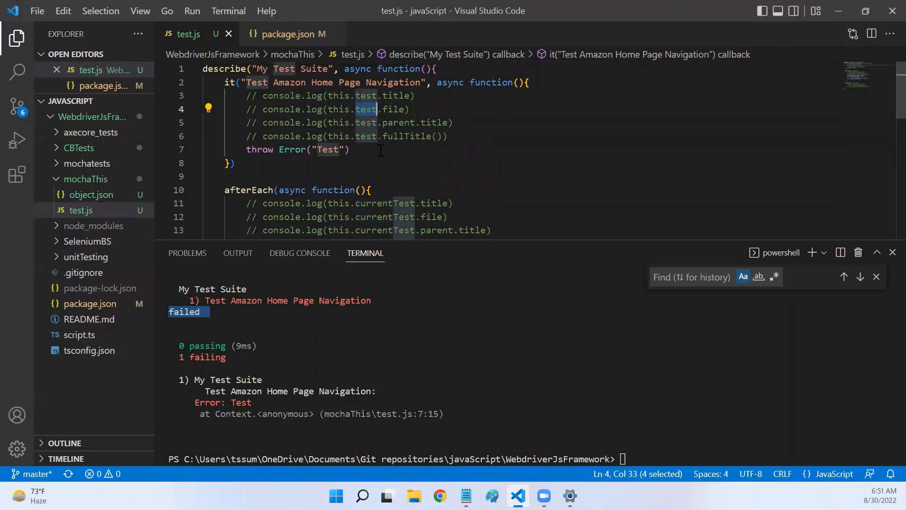
pyautogui.moveTo(225, 82); pyautogui.dragTo(234, 163)
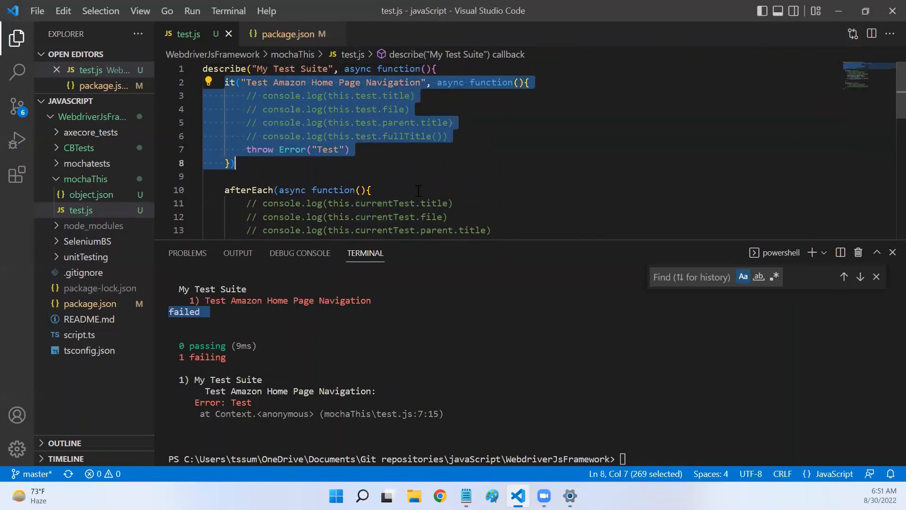